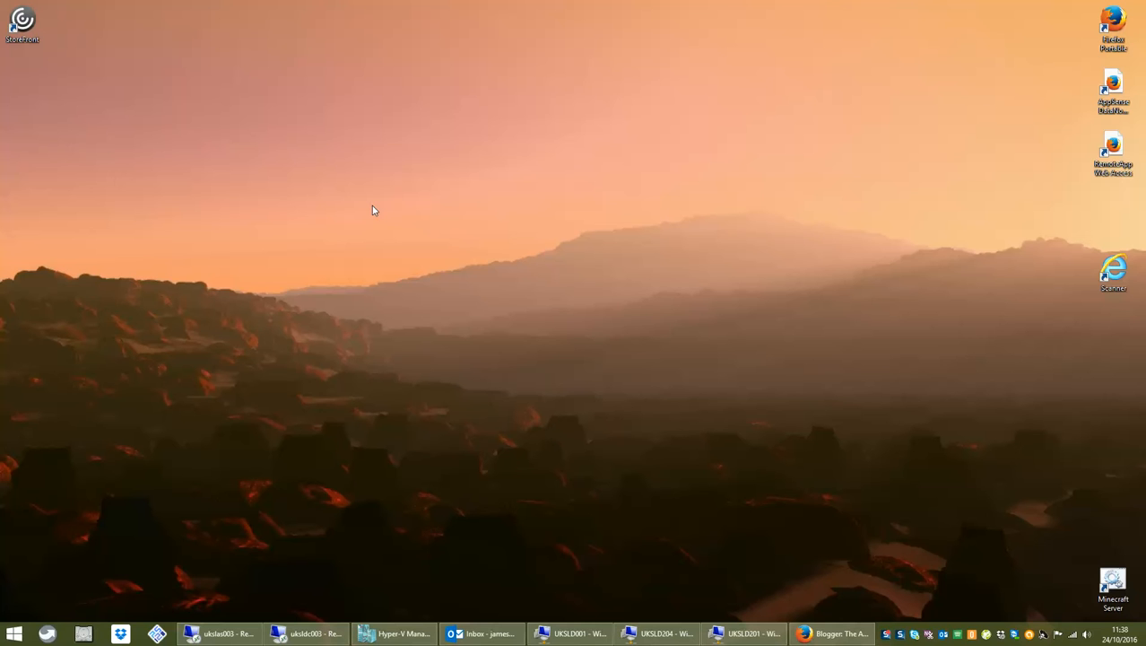
mouse_move(474, 278)
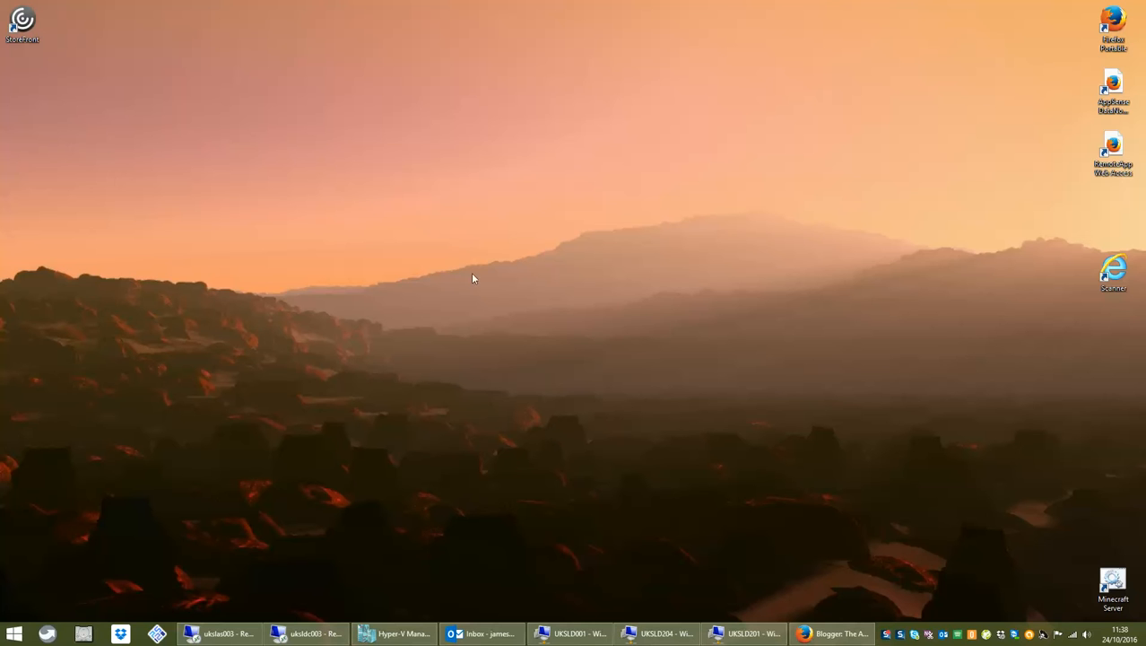
mouse_move(476, 461)
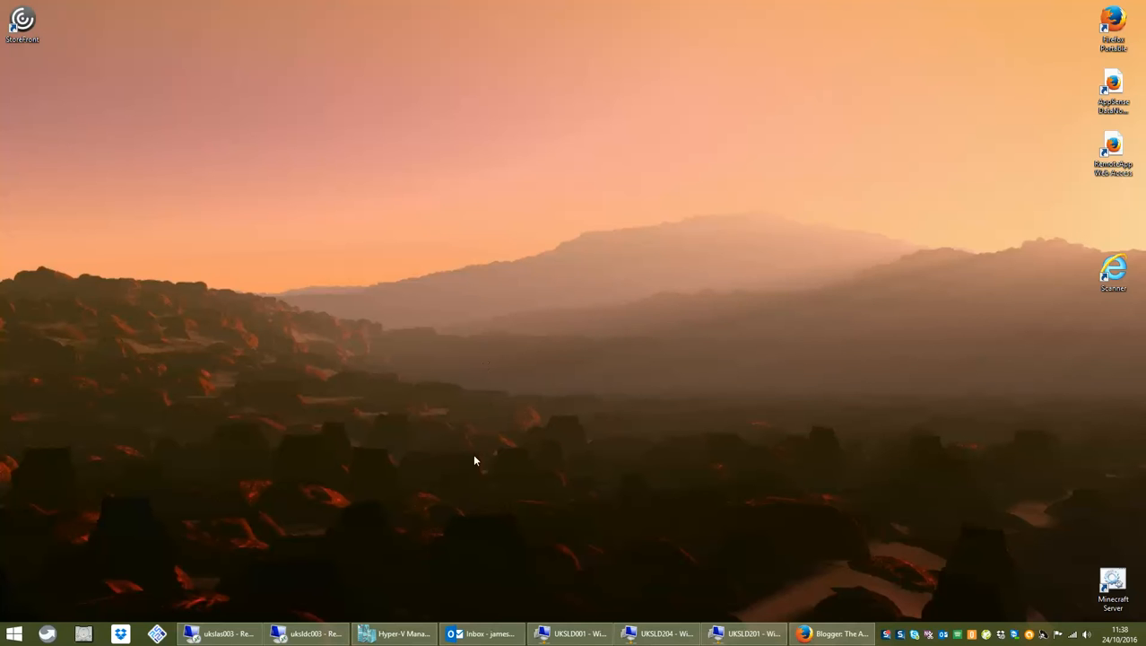
Open Hyper-V Manager and view the UKSLAS003 and UKSLDN001 DataNow appliance summaries.
left_click(402, 631)
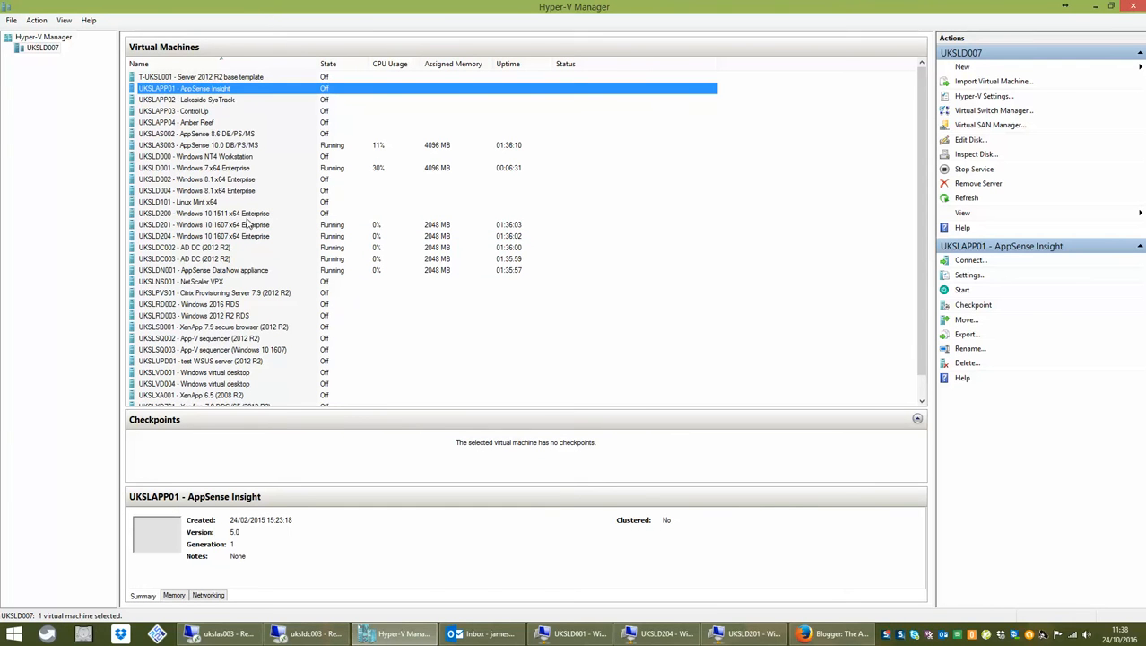
left_click(198, 144)
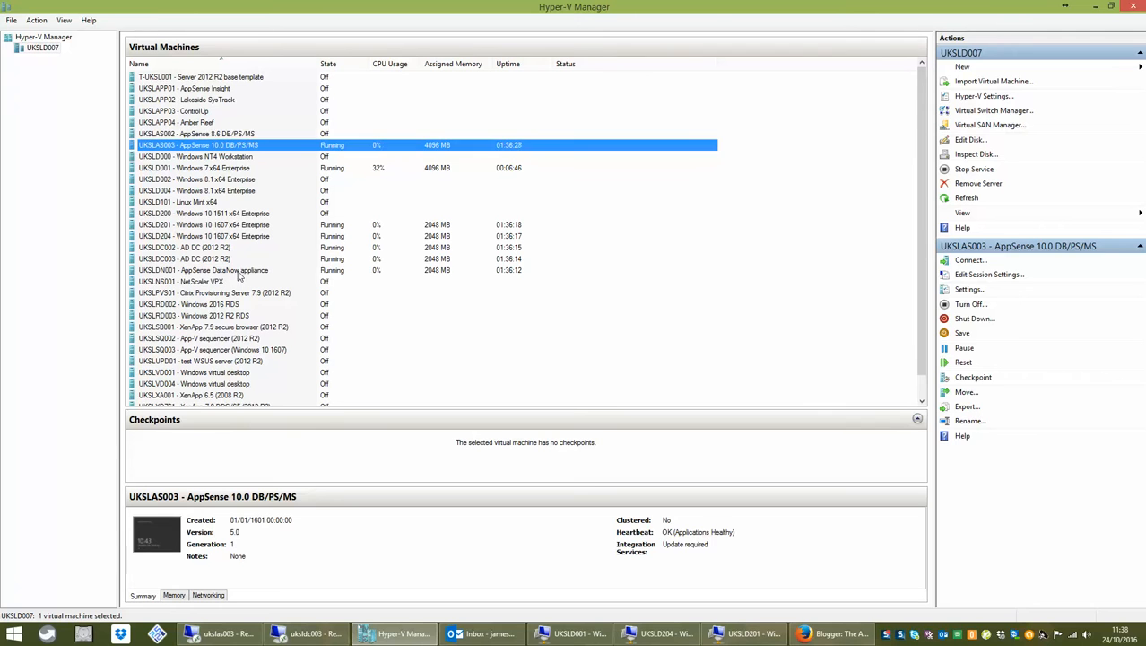
left_click(219, 270)
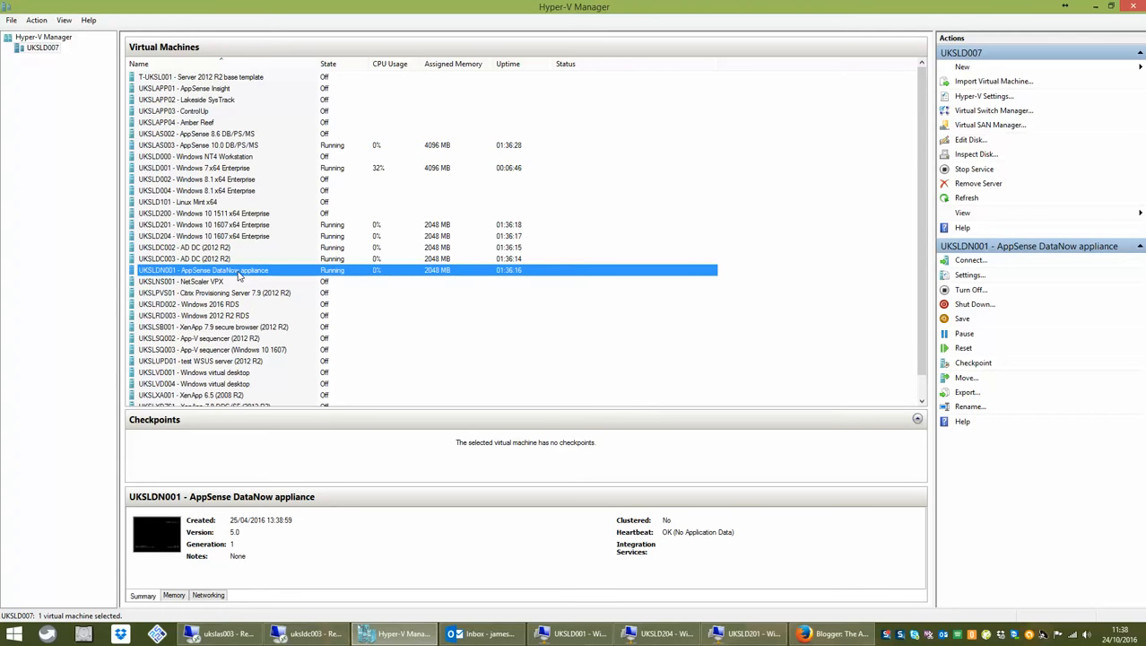
mouse_move(454, 226)
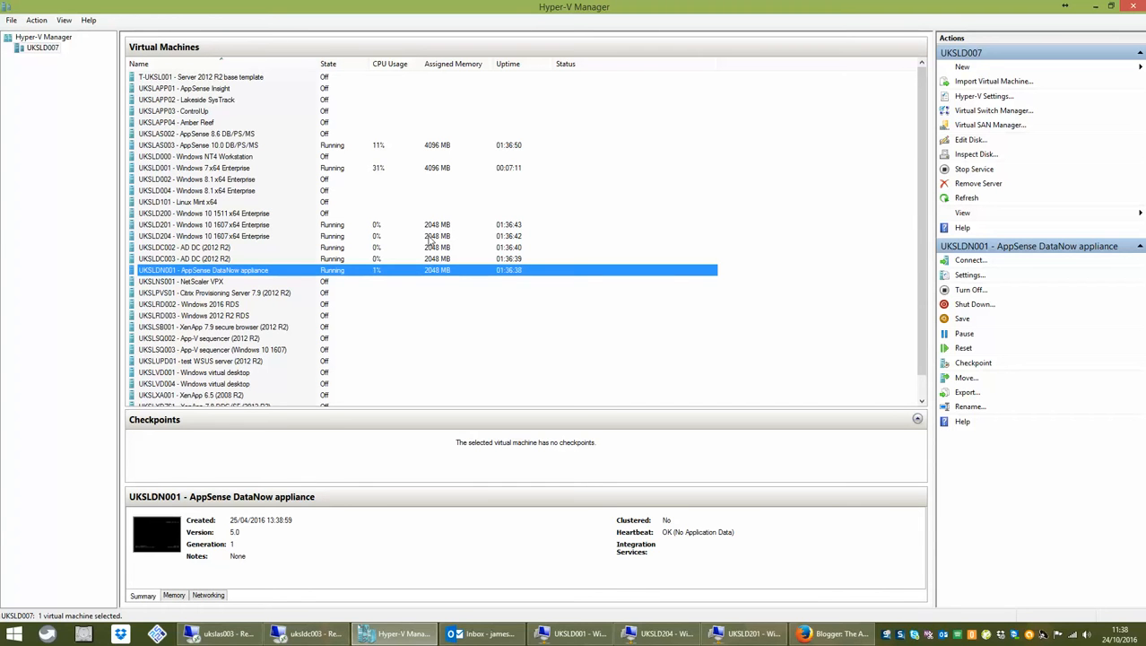
Review UKSLDC003, UKSLD001, UKSLD204 and UKSLD201 details and checkpoints, then minimize Hyper-V Manager.
left_click(189, 258)
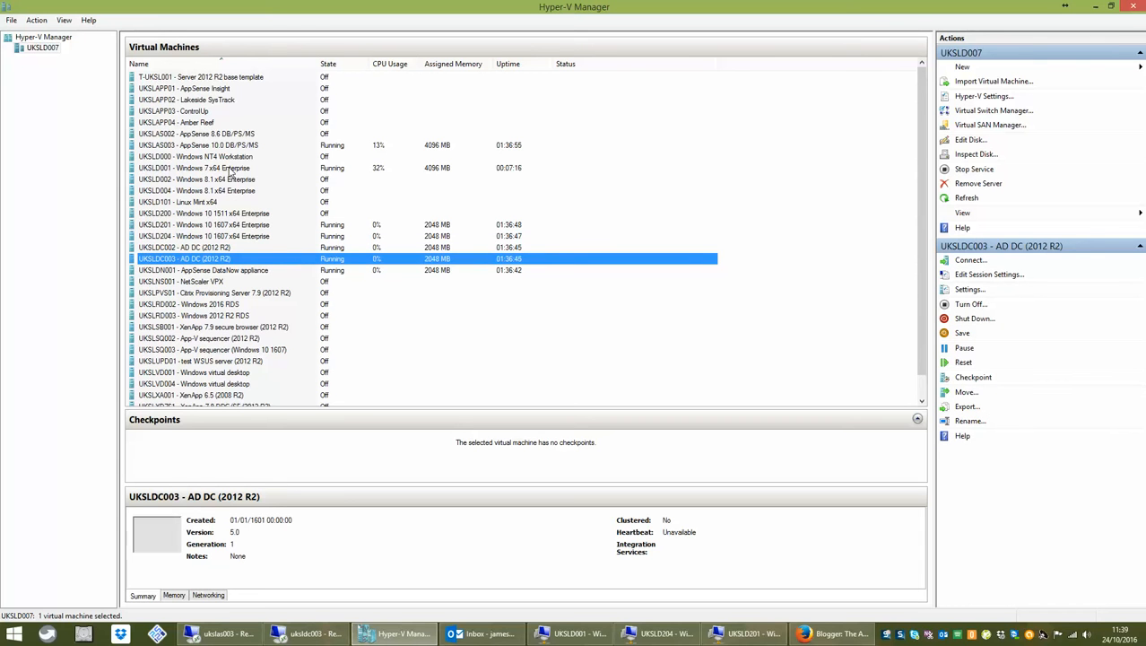
left_click(198, 168)
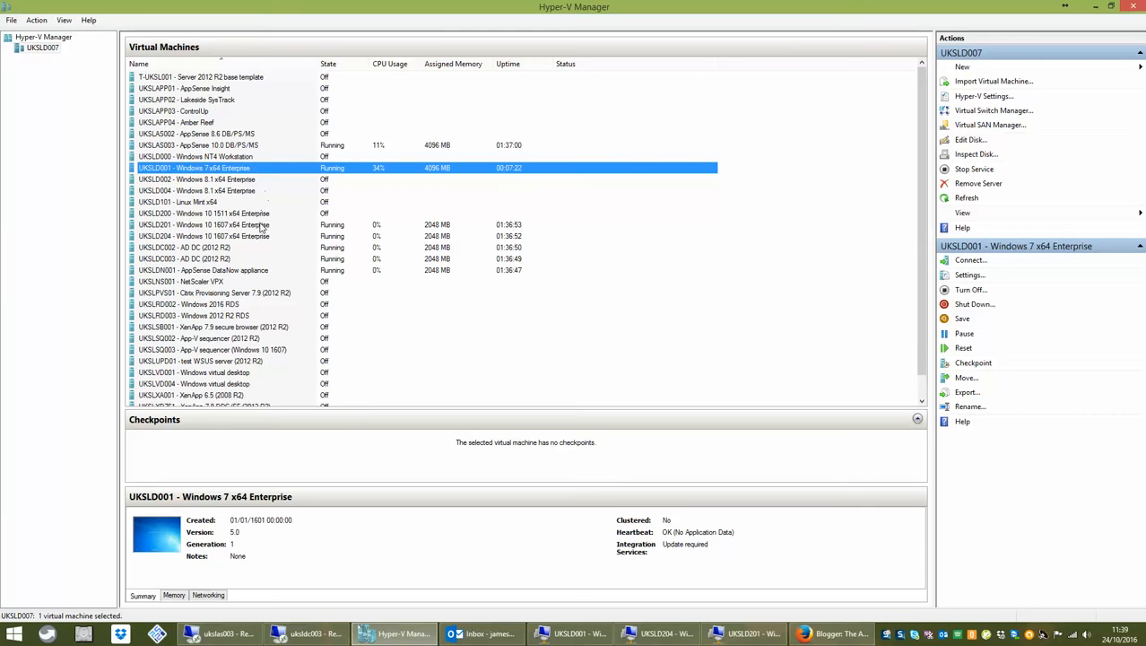
left_click(203, 236)
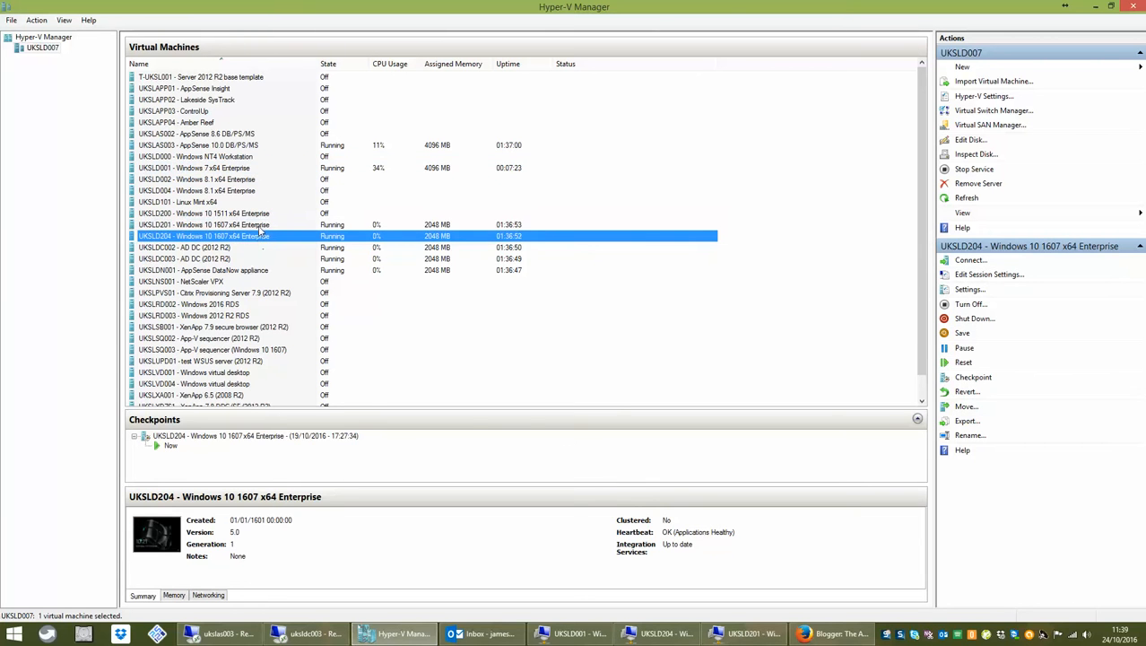
left_click(215, 225)
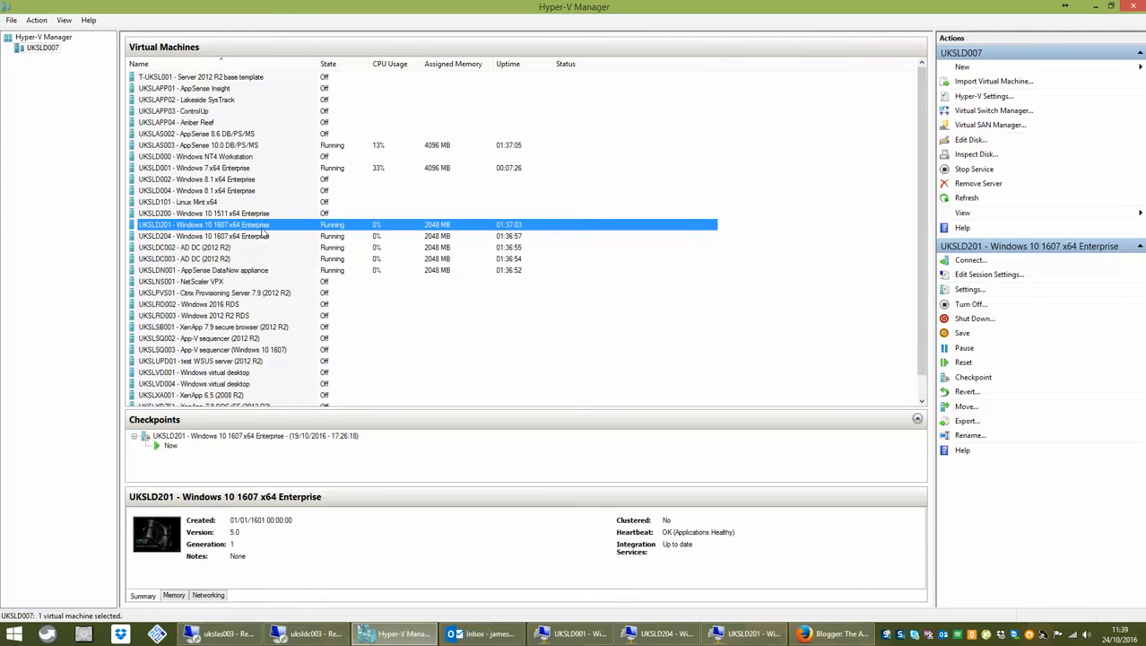
left_click(206, 235)
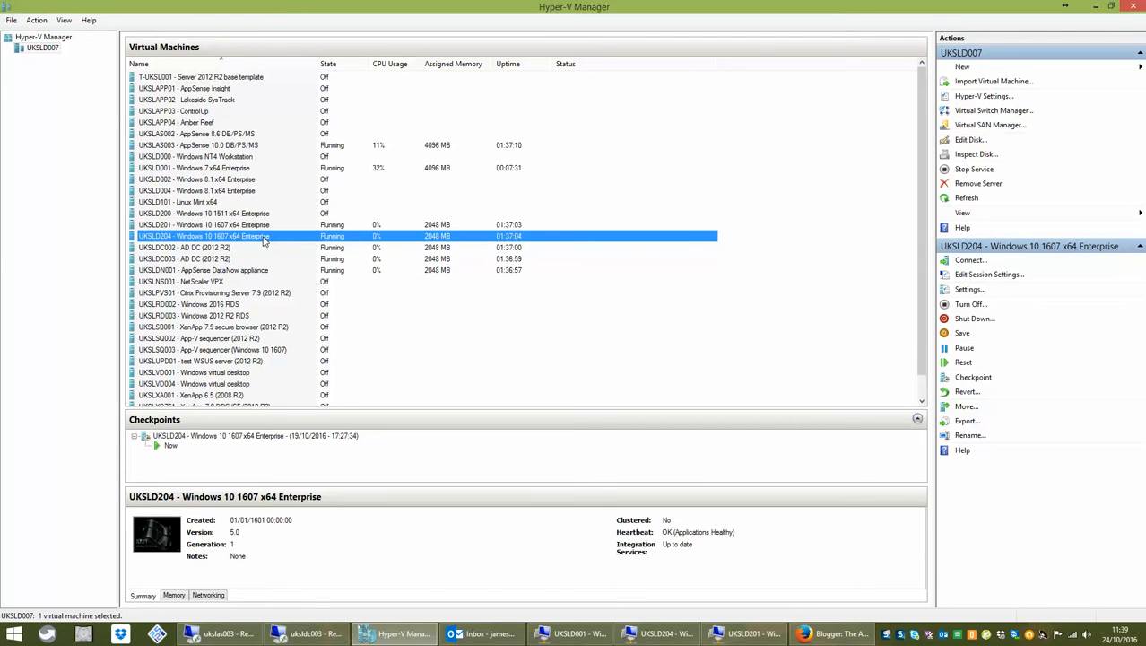
mouse_move(272, 236)
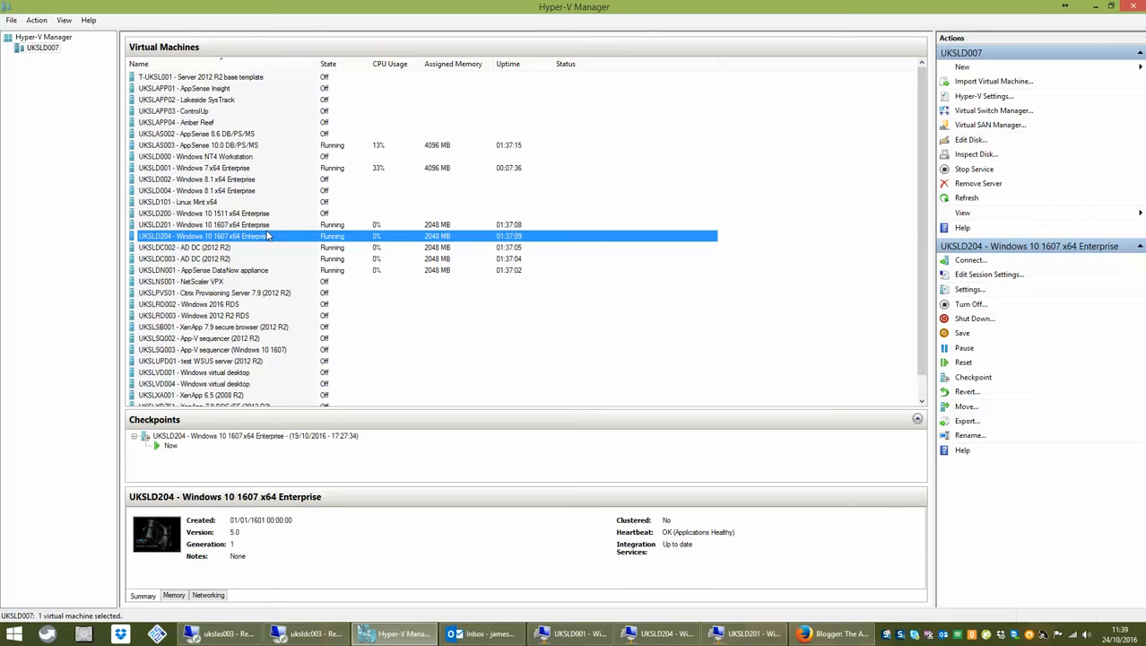
mouse_move(901, 17)
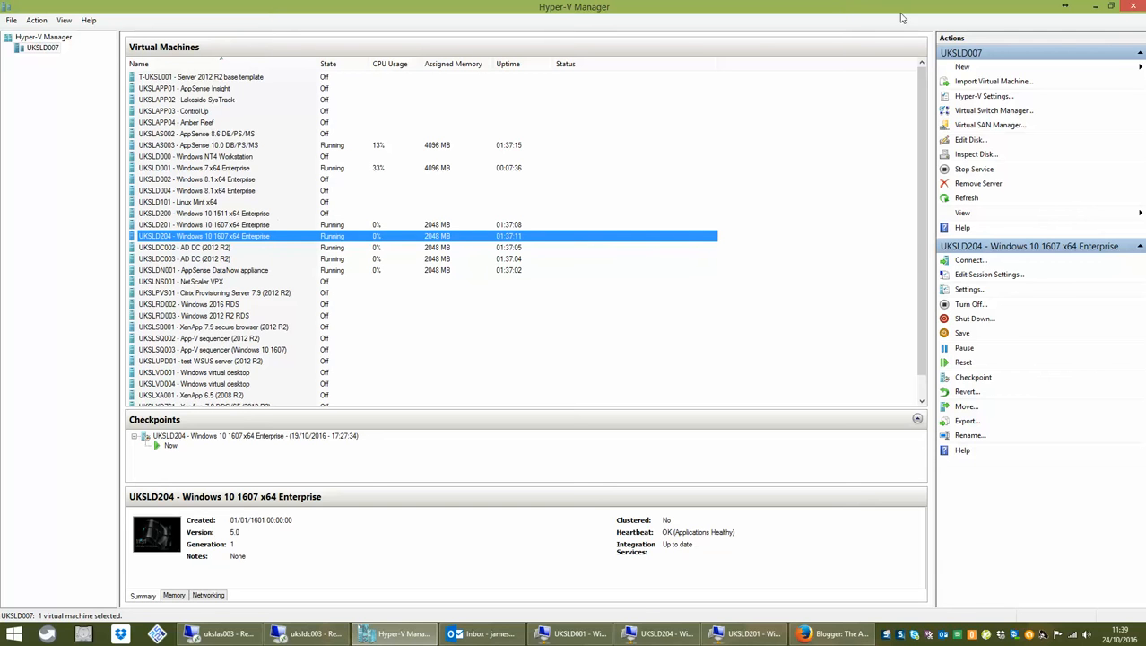
left_click(1093, 2)
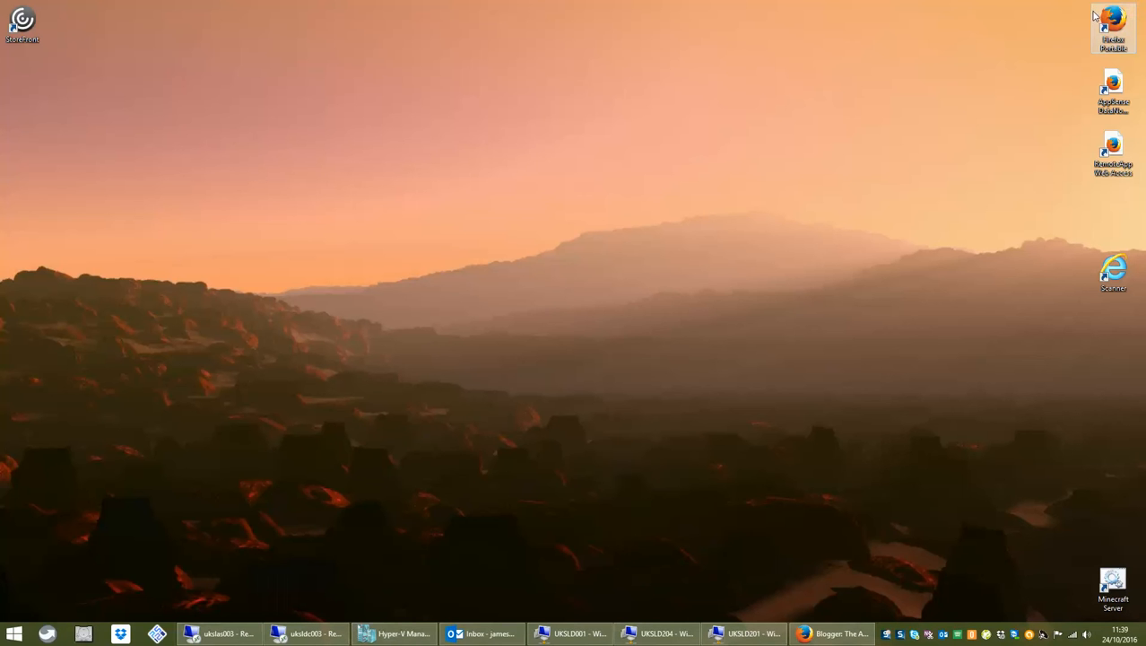
mouse_move(1033, 21)
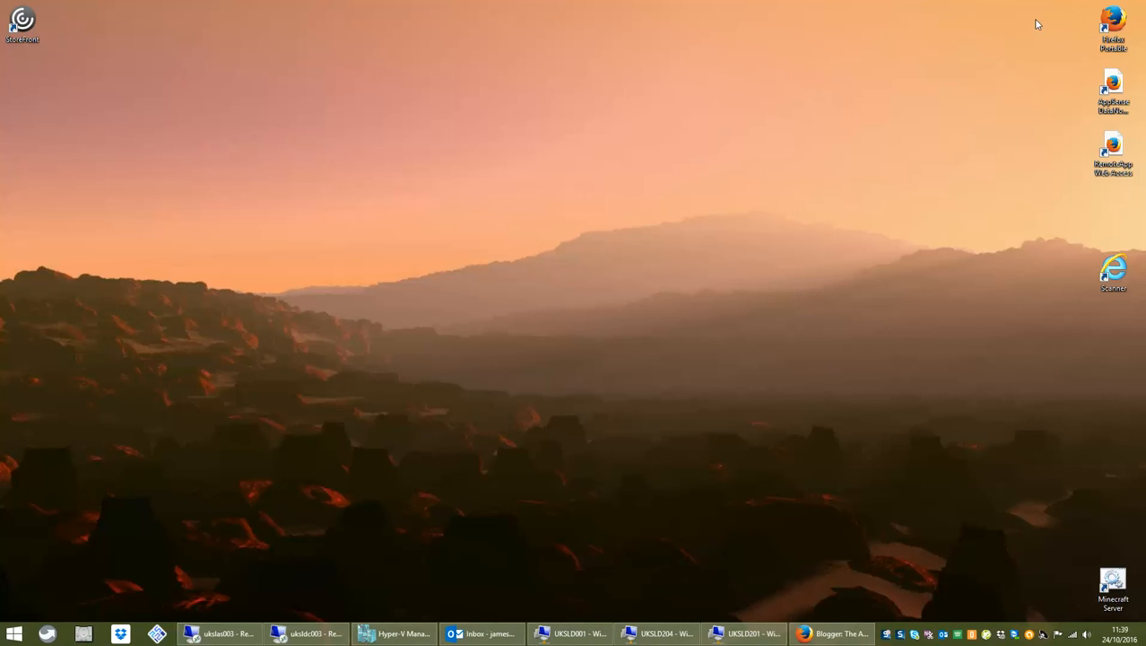
mouse_move(1036, 218)
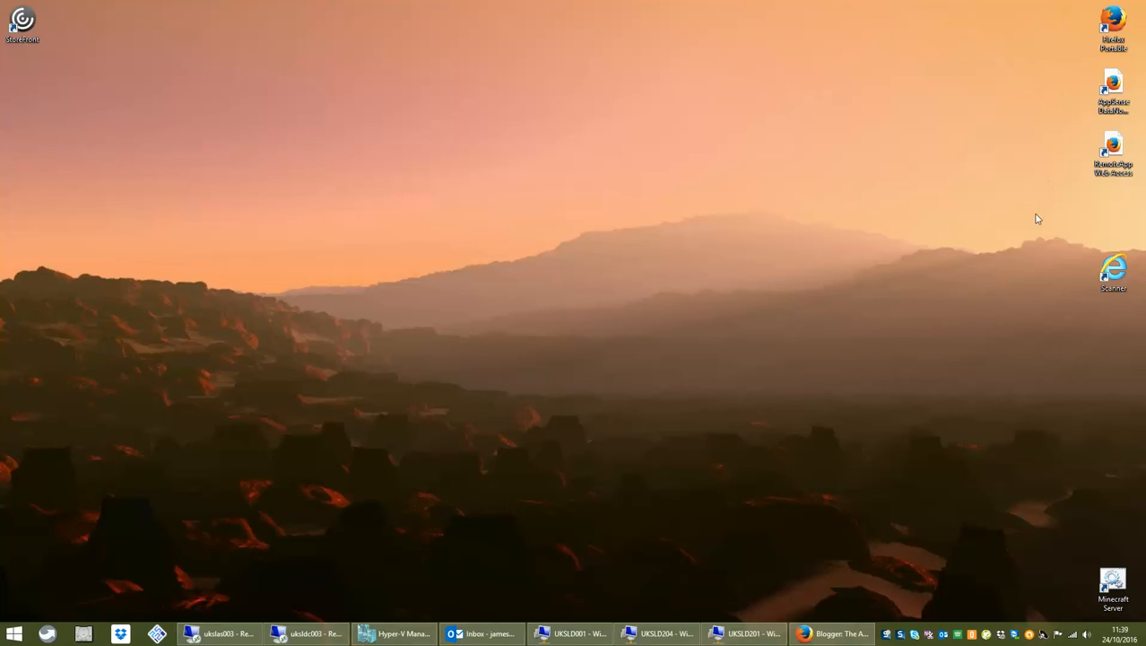
Open the UKSLD001 console and log on with Ctrl+Alt+Delete and the password.
left_click(582, 631)
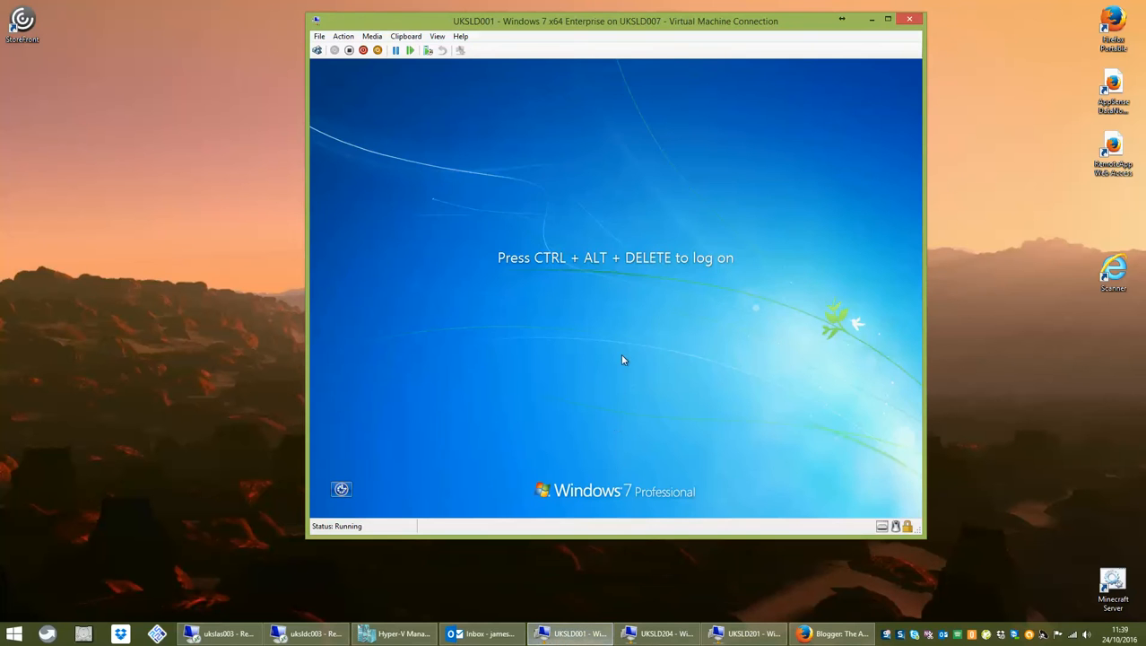
mouse_move(646, 304)
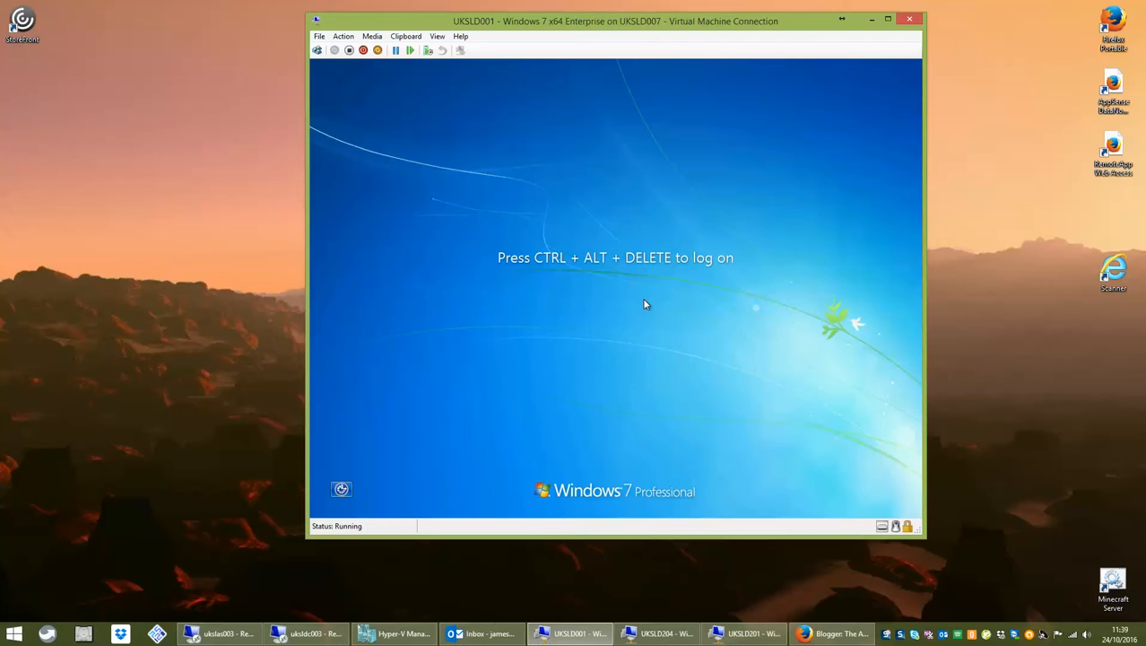
key("ctrl+alt+delete")
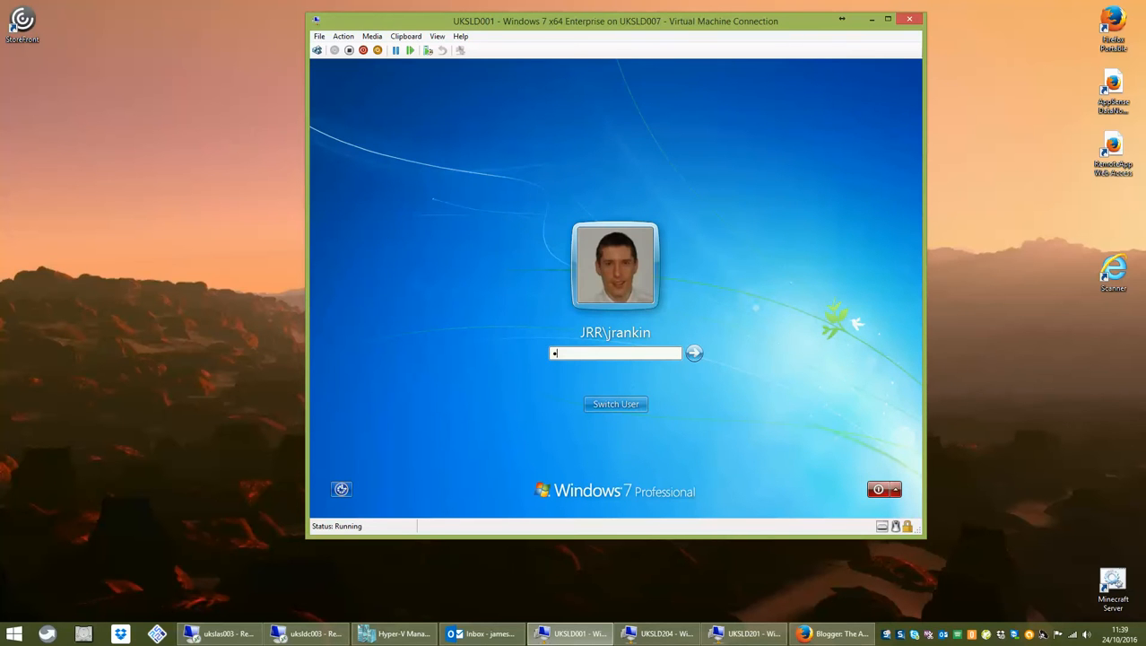
type("password")
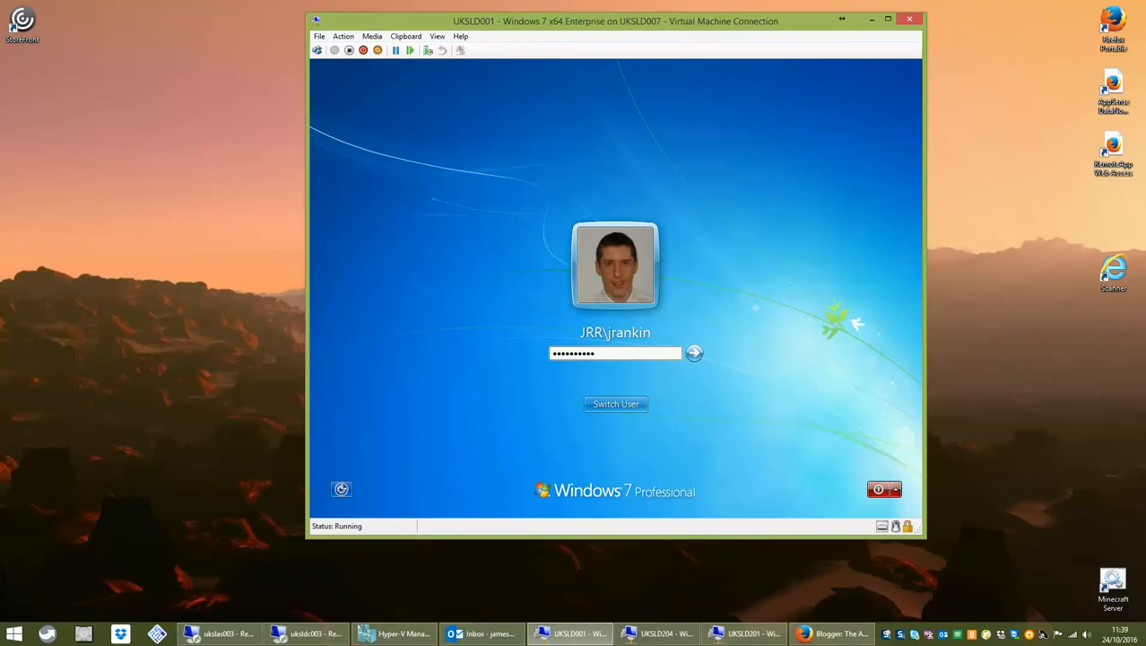
left_click(694, 353)
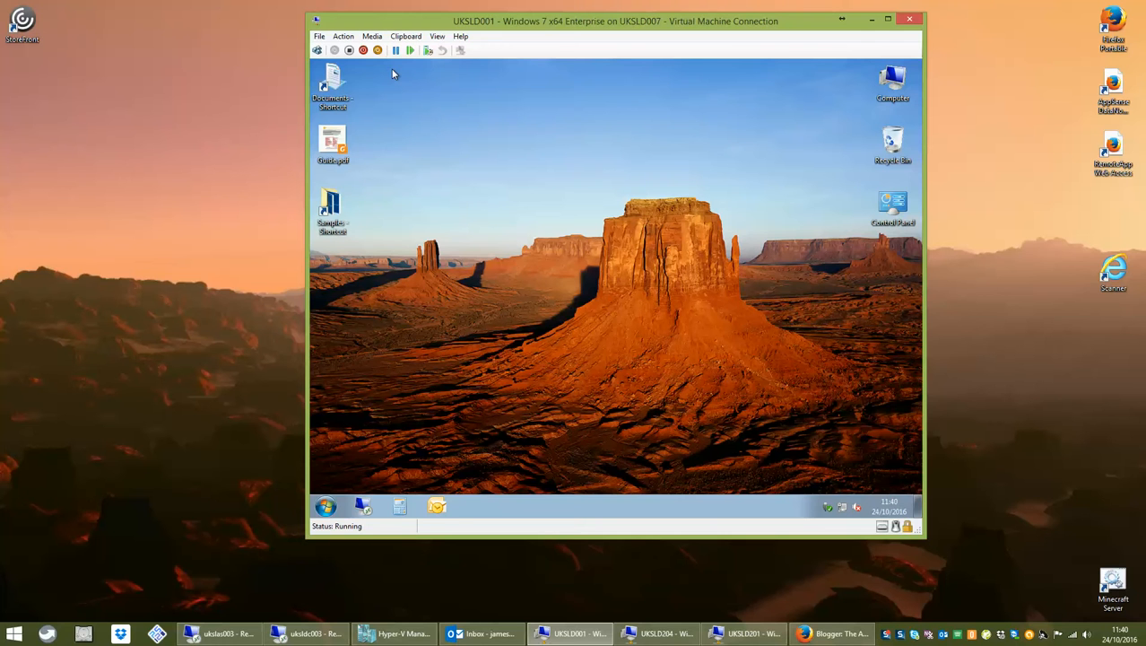
mouse_move(370, 73)
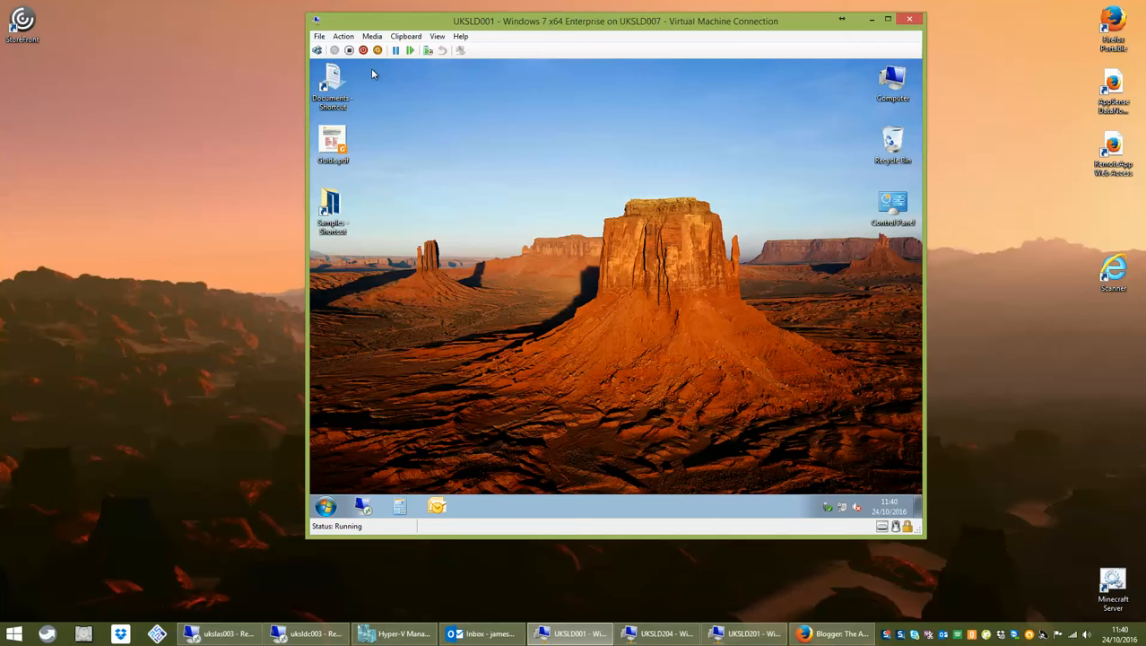
mouse_move(599, 192)
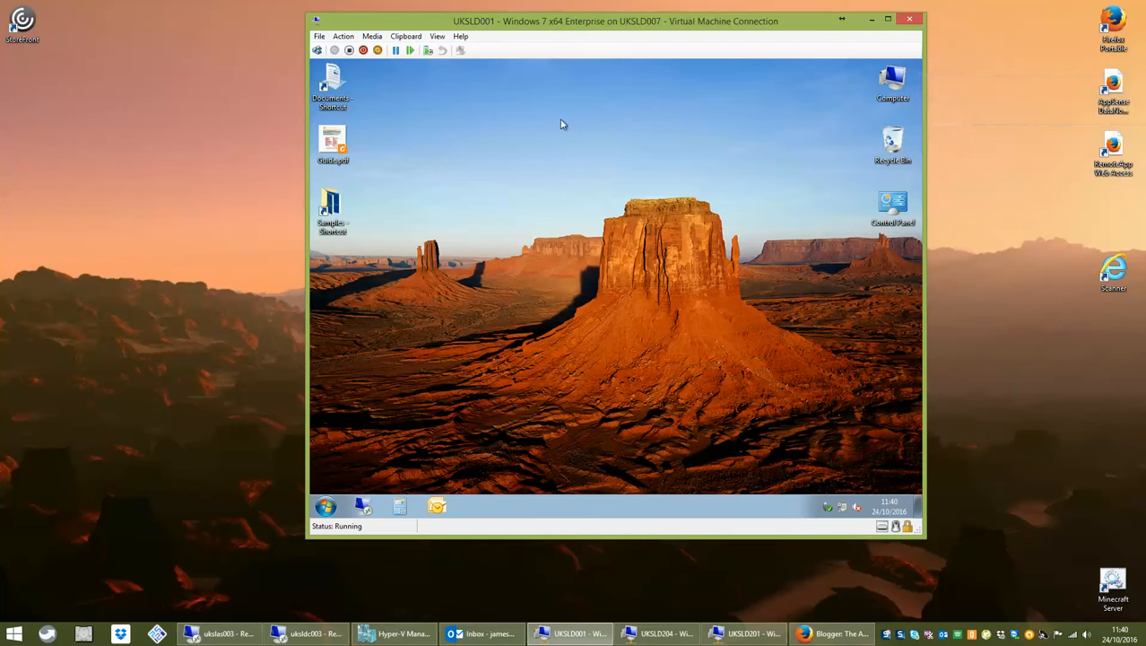
mouse_move(490, 123)
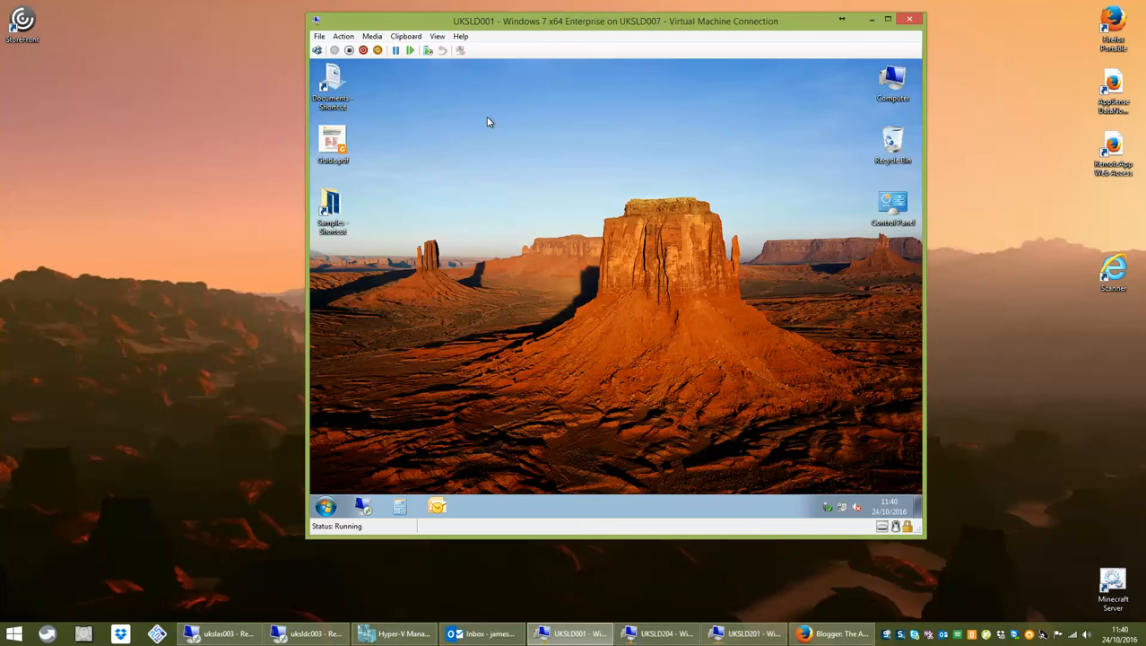
left_click(327, 505)
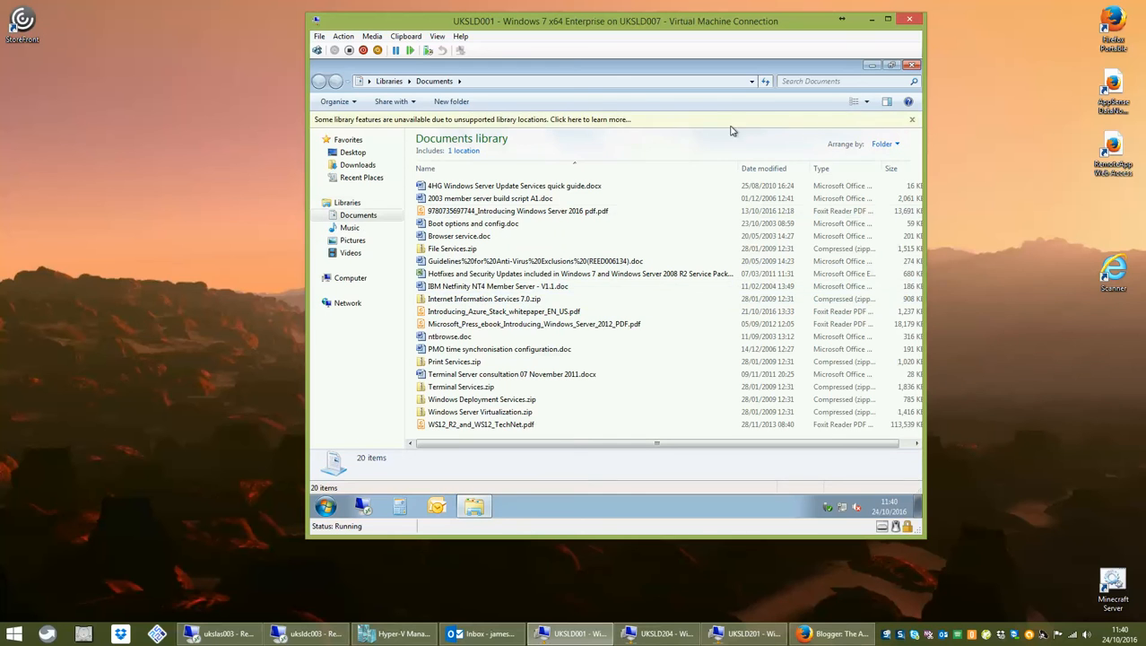
left_click(911, 120)
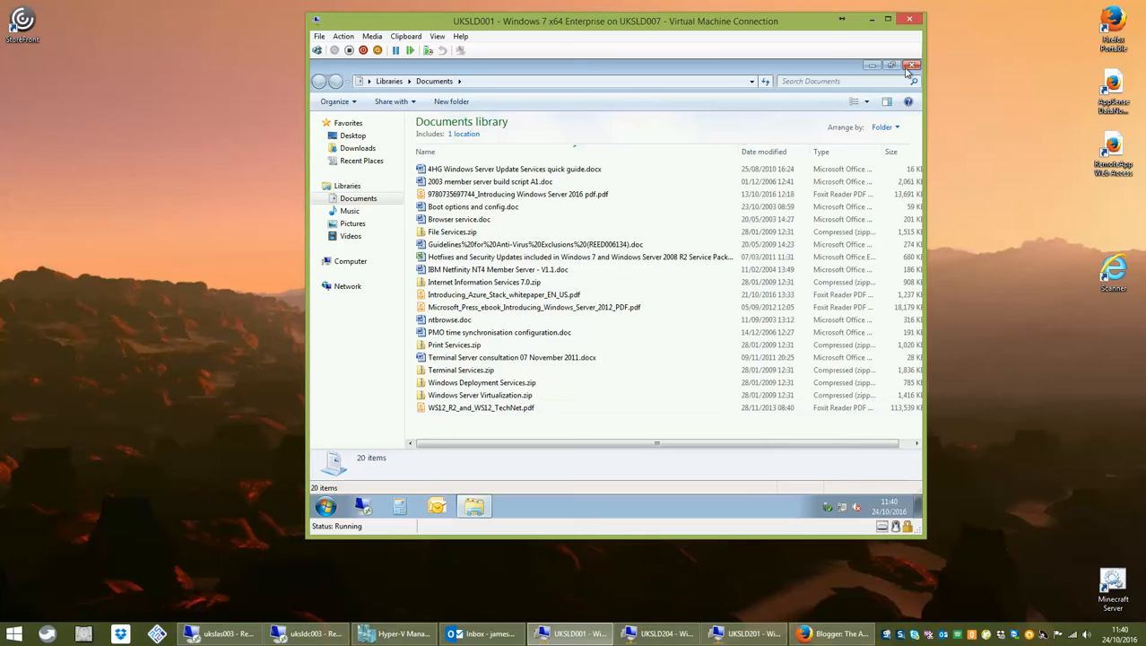
left_click(912, 62)
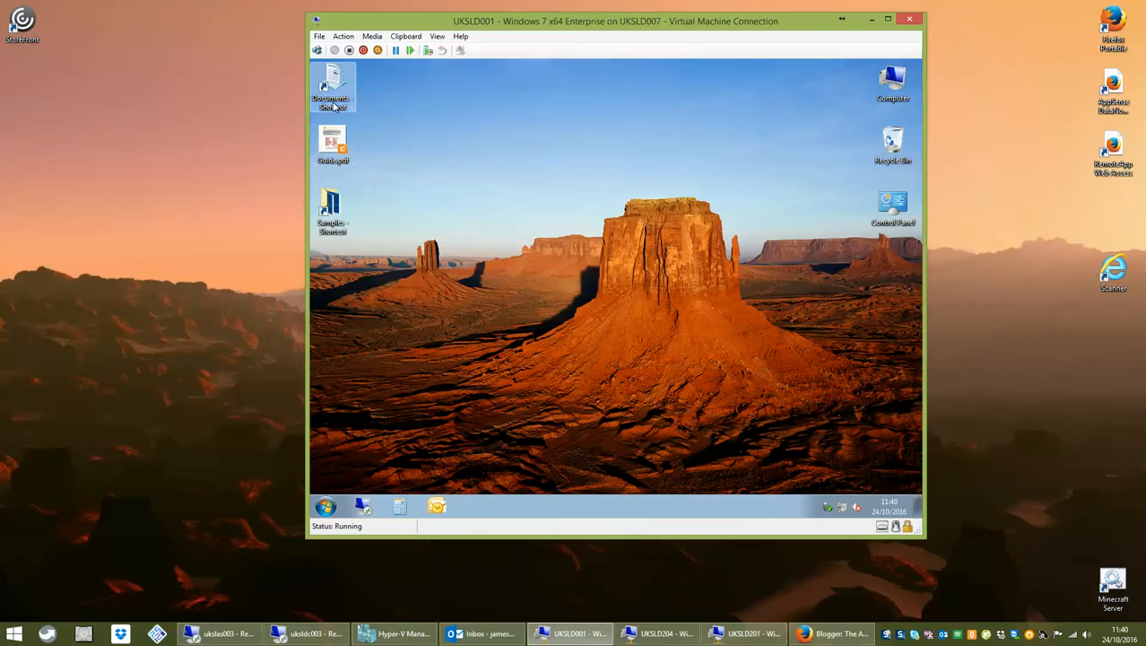
double_click(333, 86)
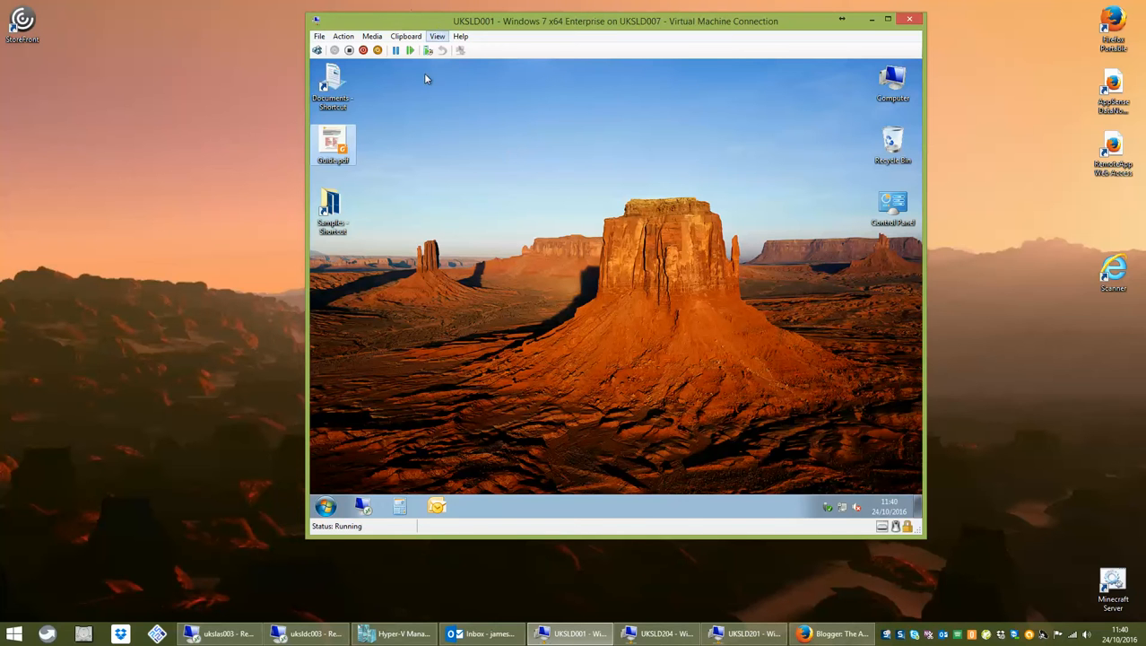
mouse_move(892, 204)
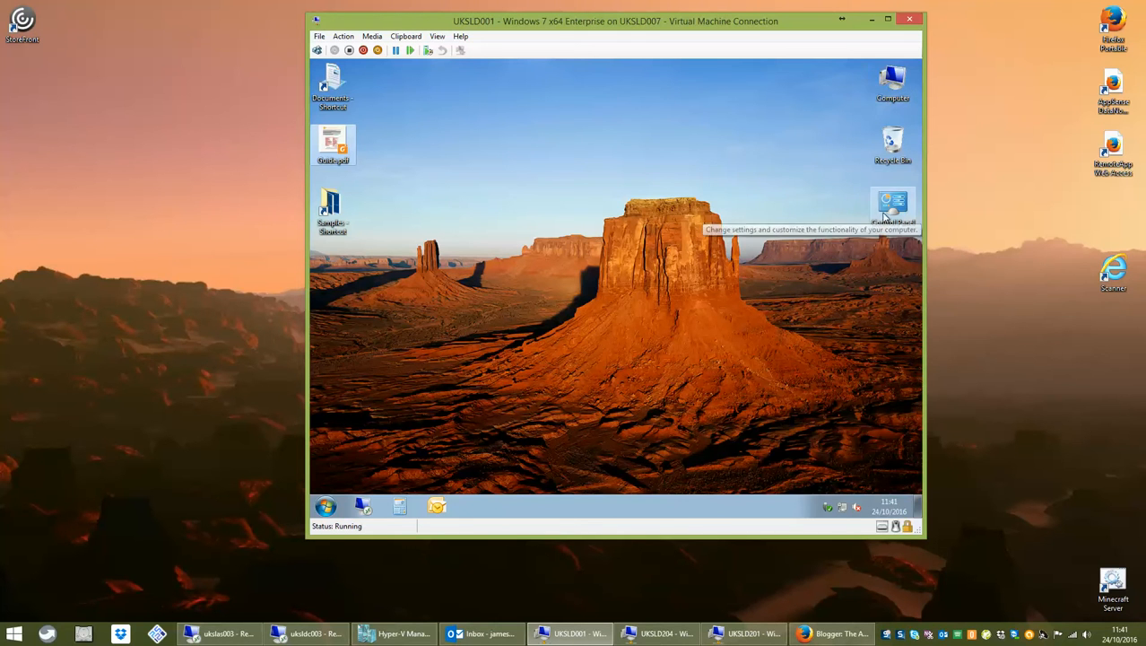
mouse_move(394, 262)
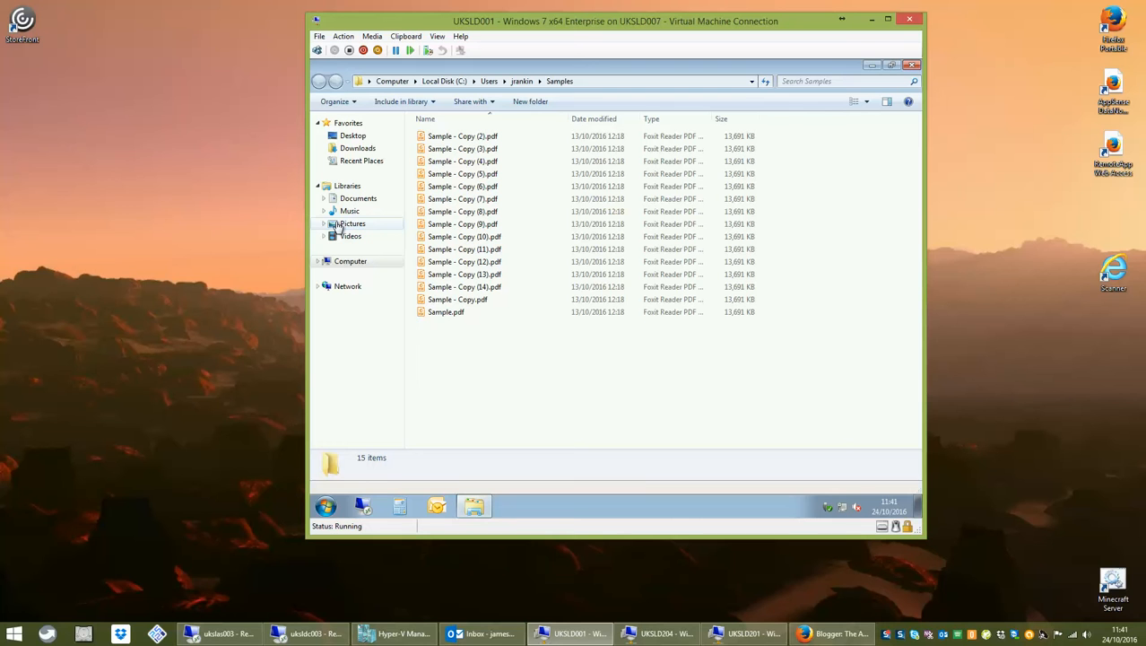
mouse_move(572, 5)
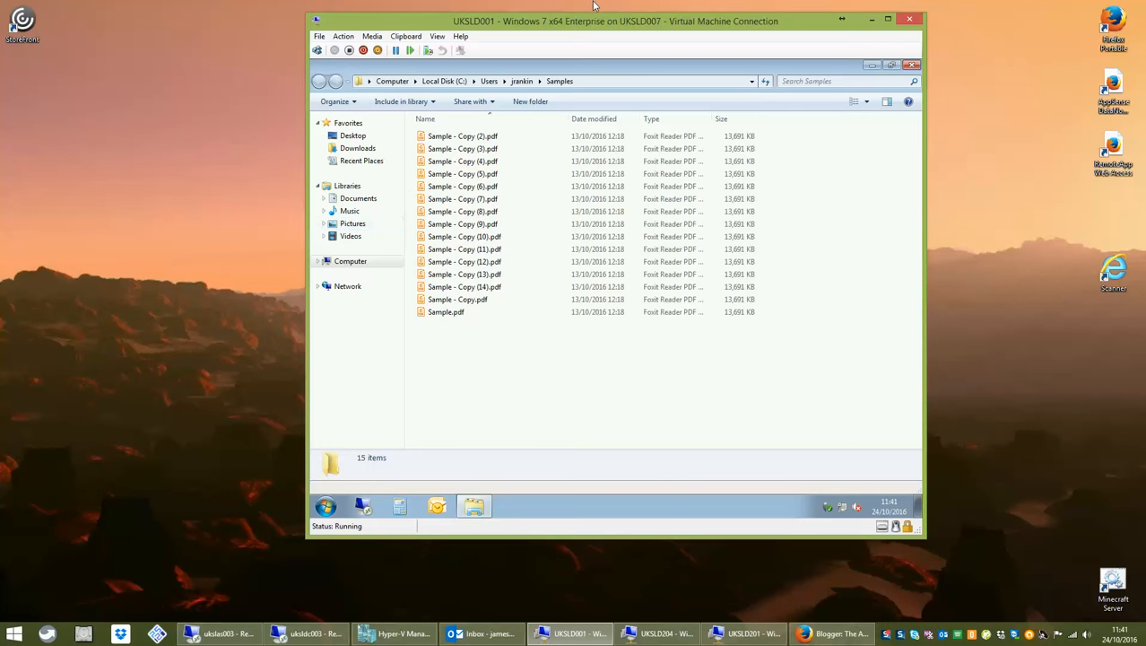
mouse_move(538, 202)
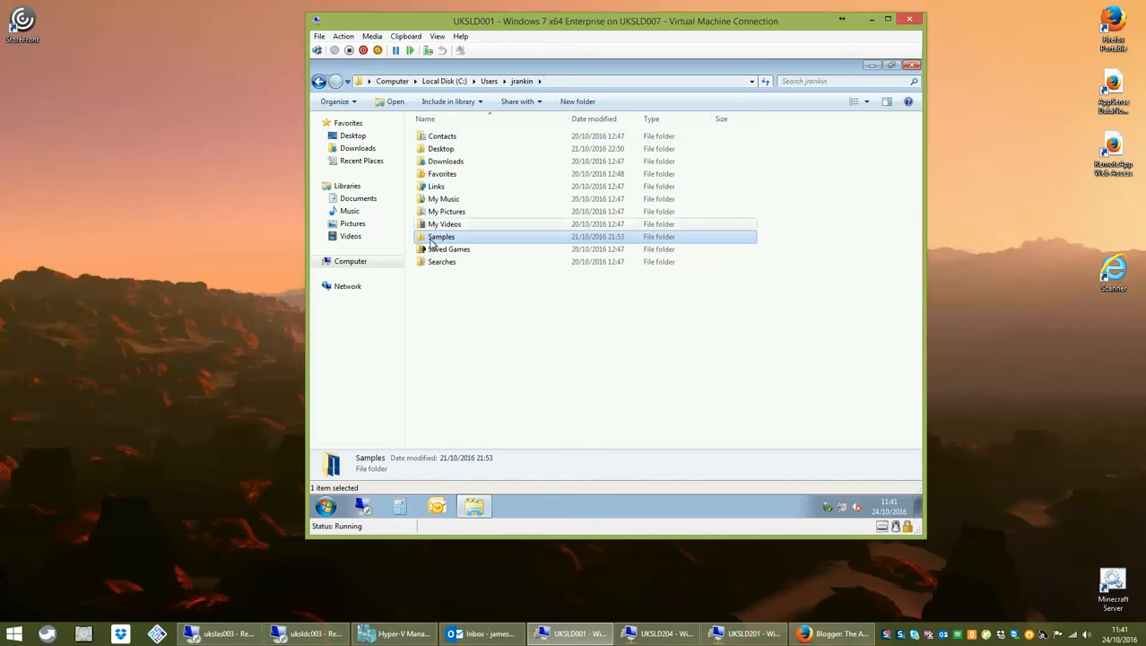
mouse_move(440, 236)
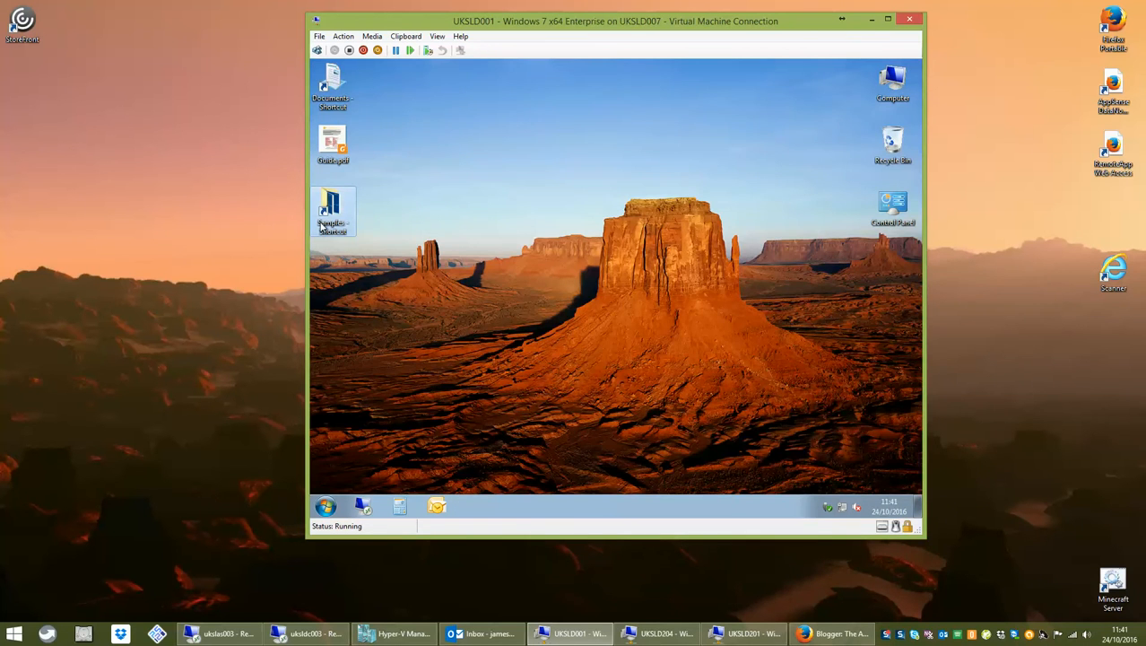
double_click(332, 204)
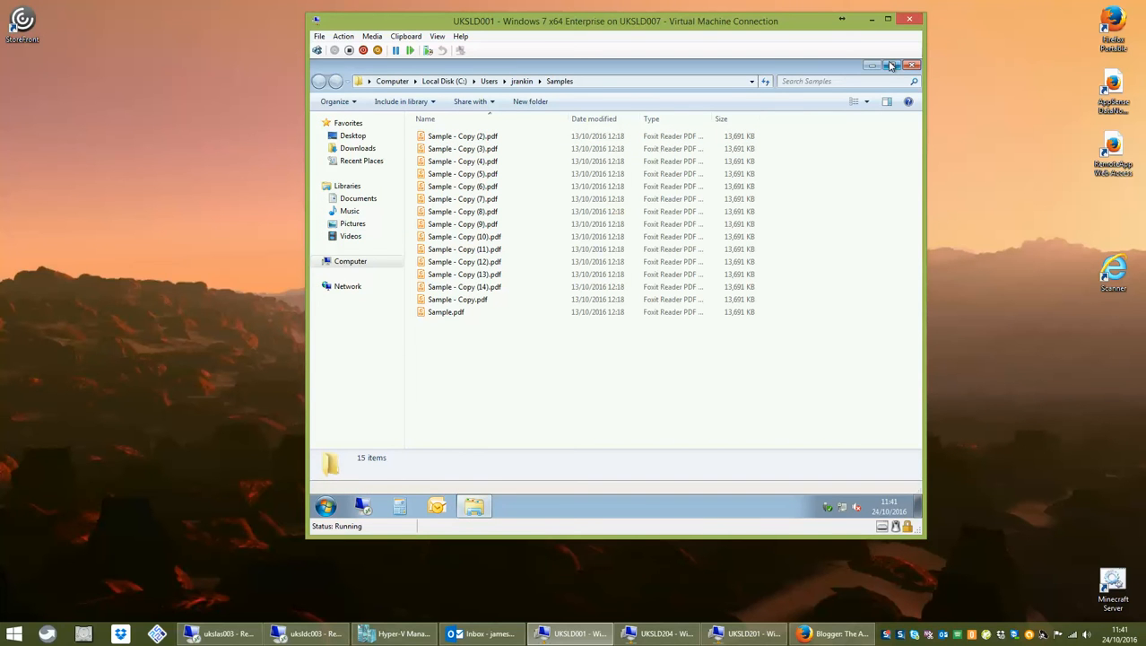
mouse_move(888, 63)
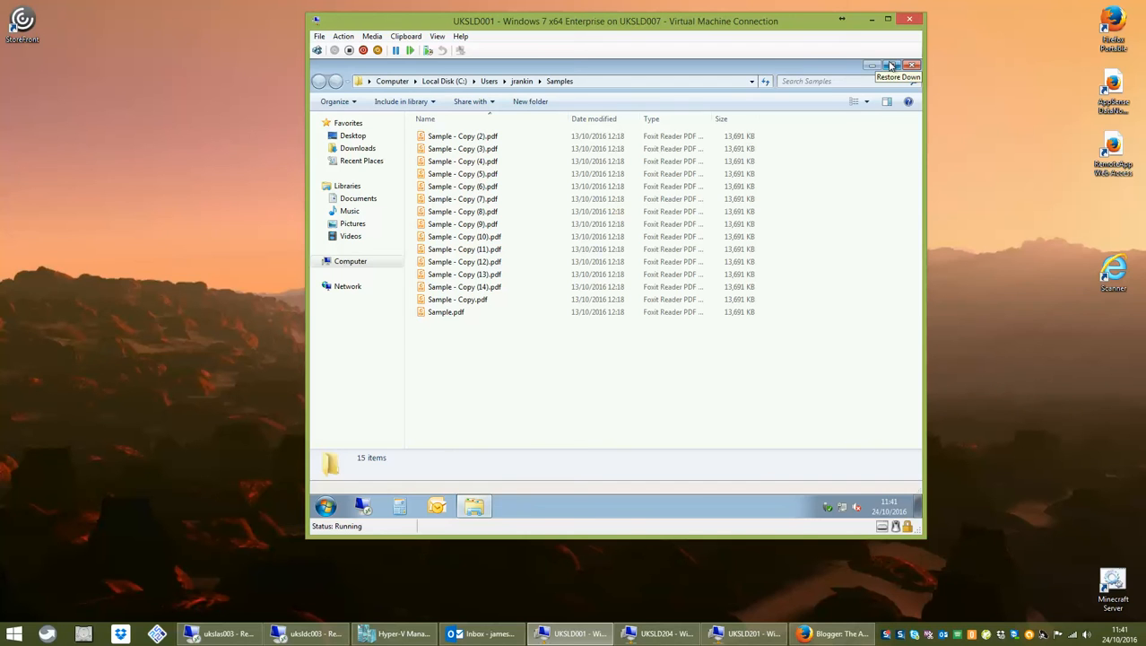
left_click(911, 64)
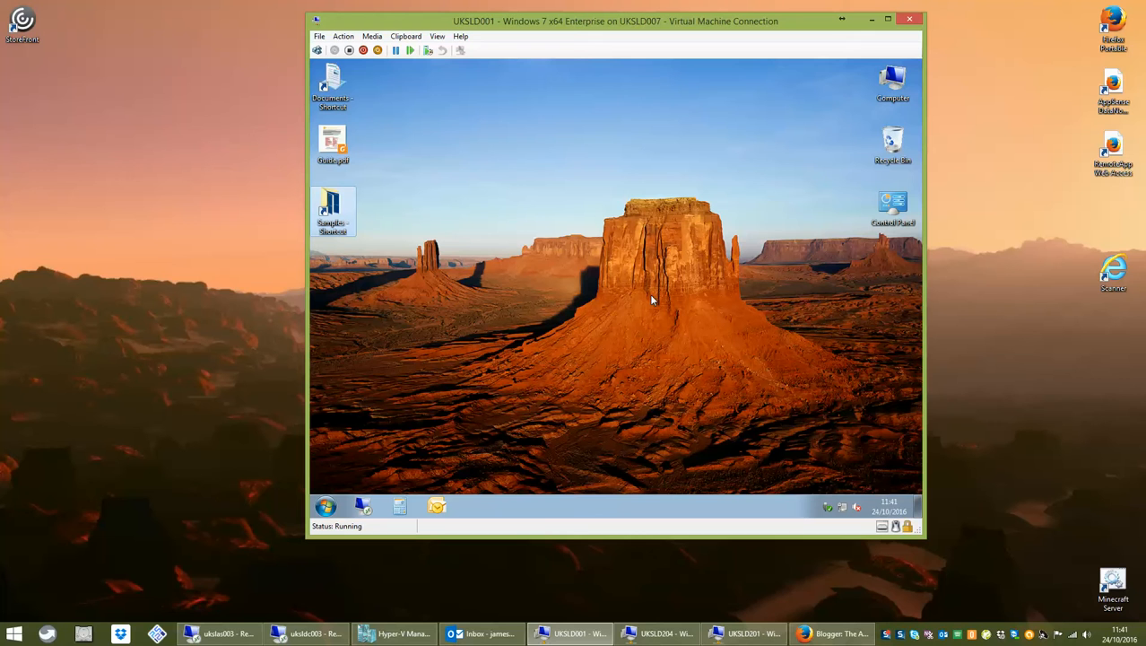
mouse_move(565, 456)
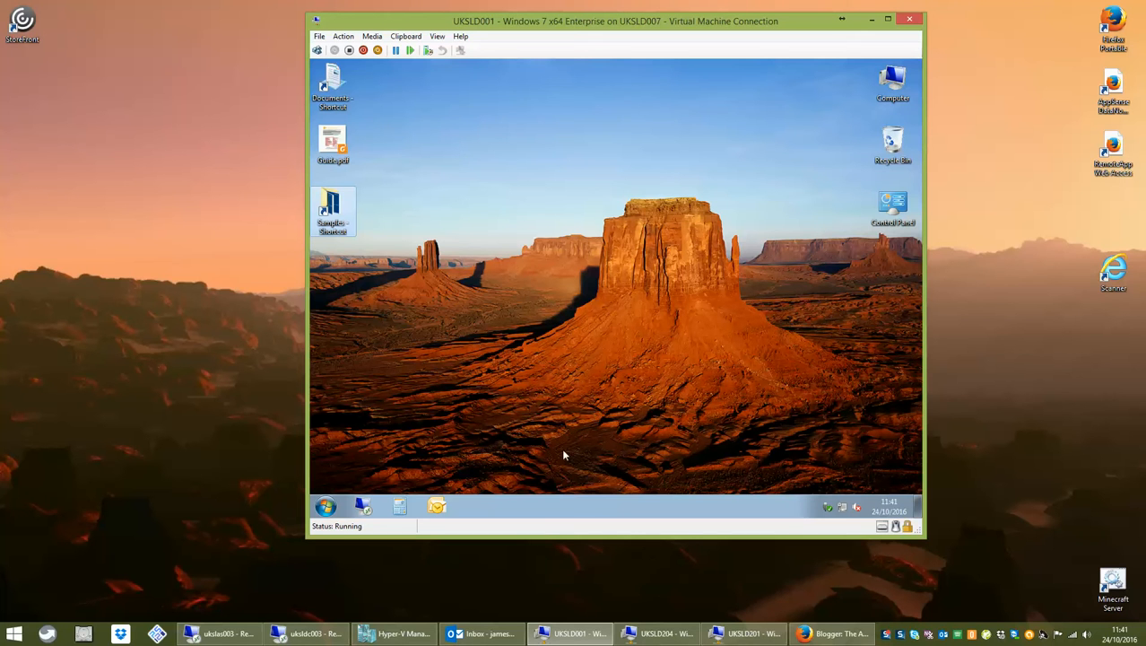
mouse_move(391, 507)
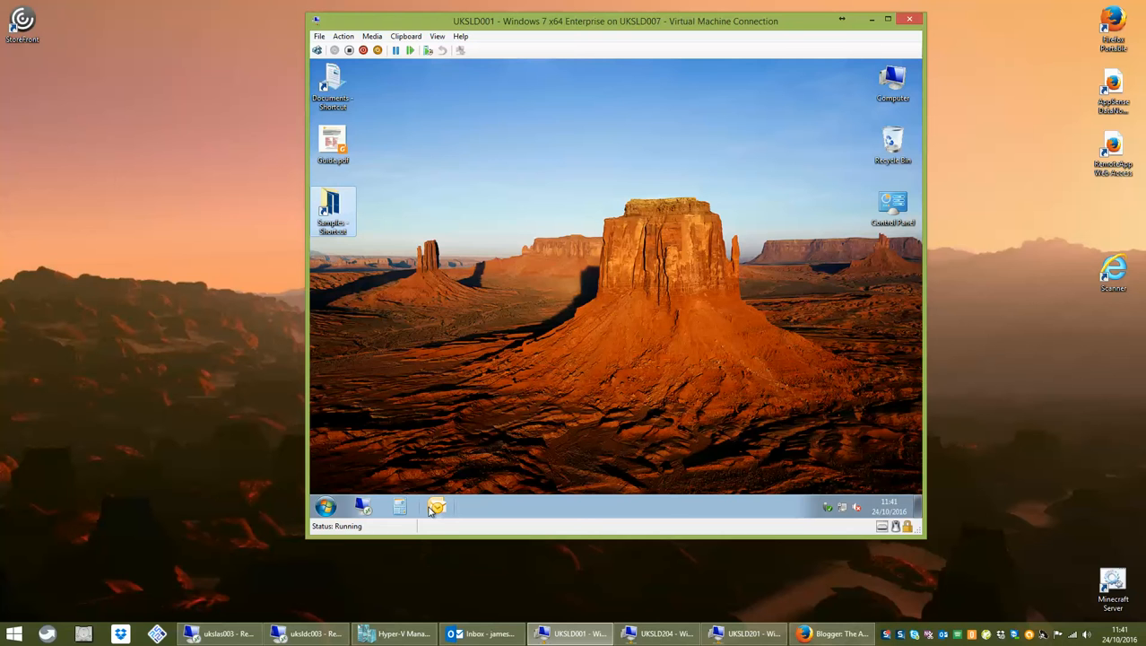
left_click(325, 505)
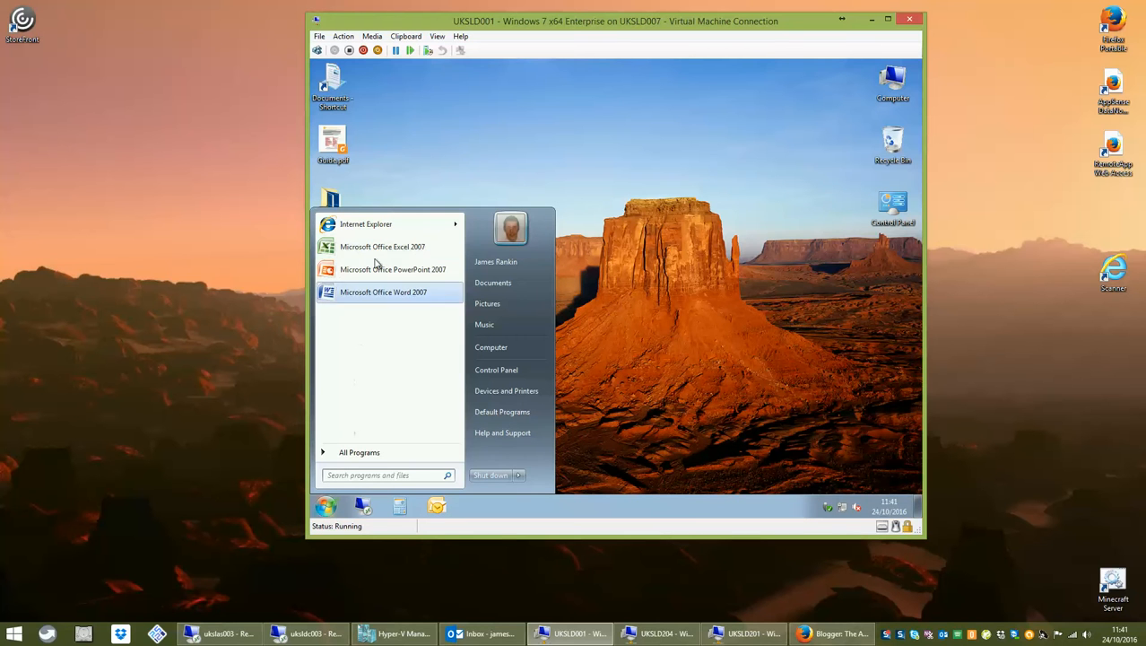
mouse_move(421, 288)
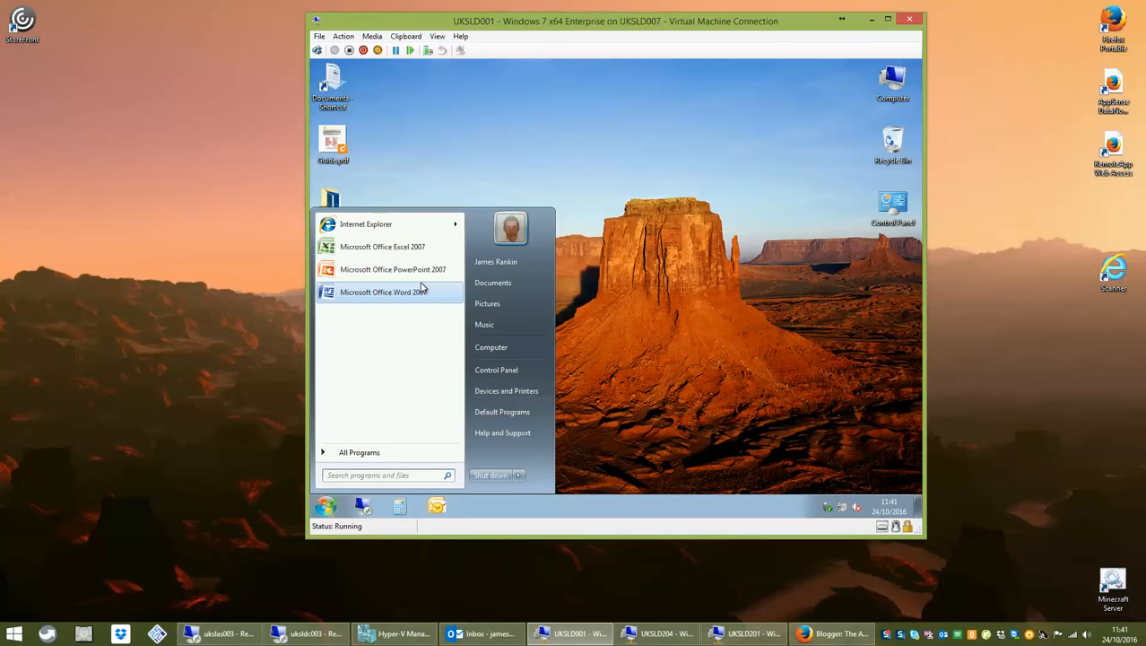
left_click(709, 124)
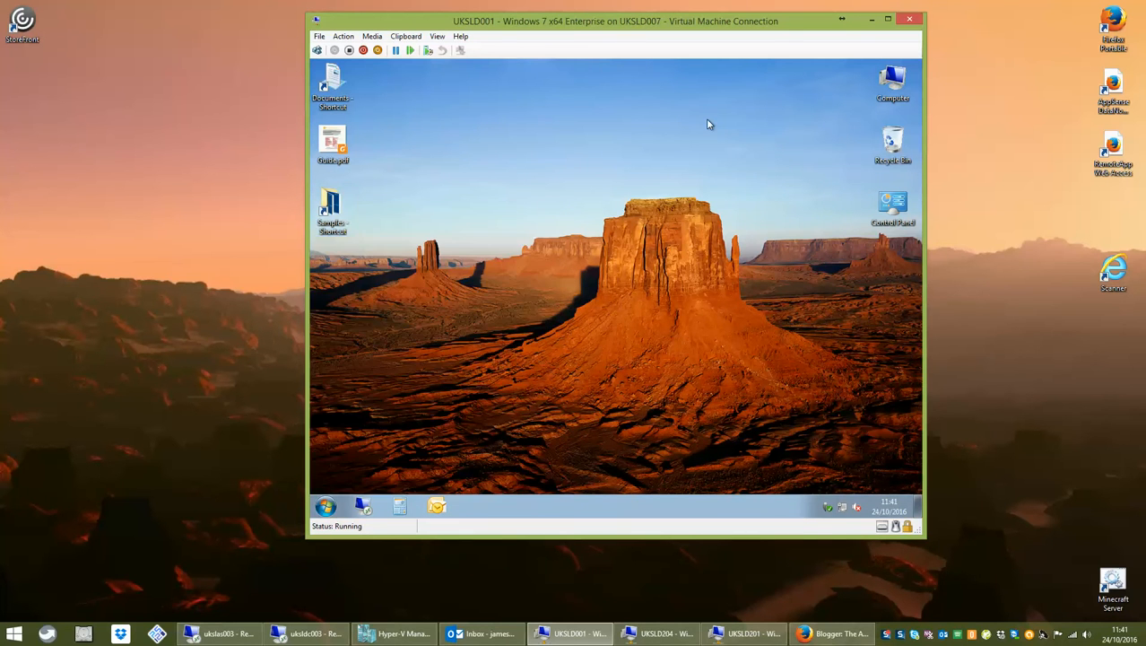
mouse_move(688, 120)
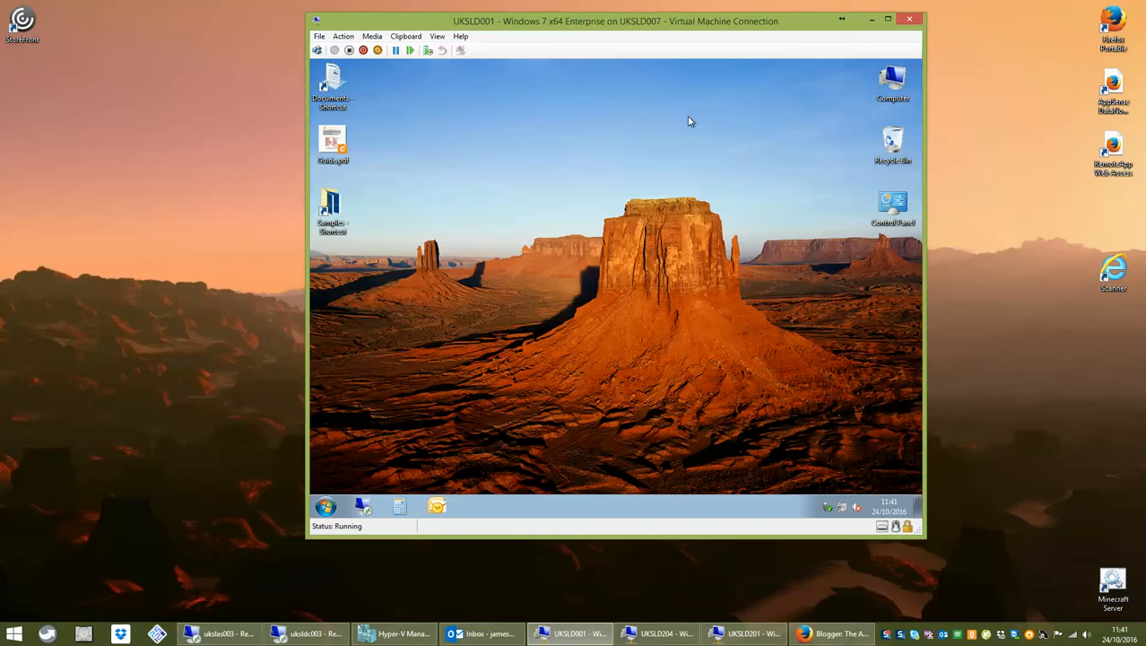
mouse_move(341, 373)
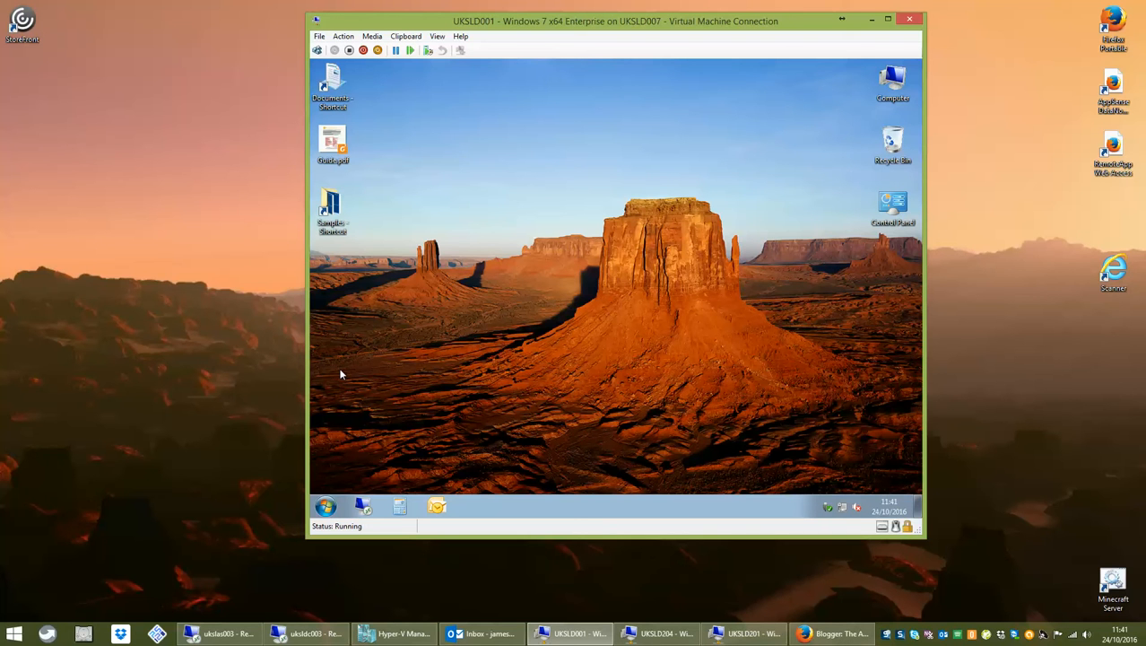
mouse_move(336, 370)
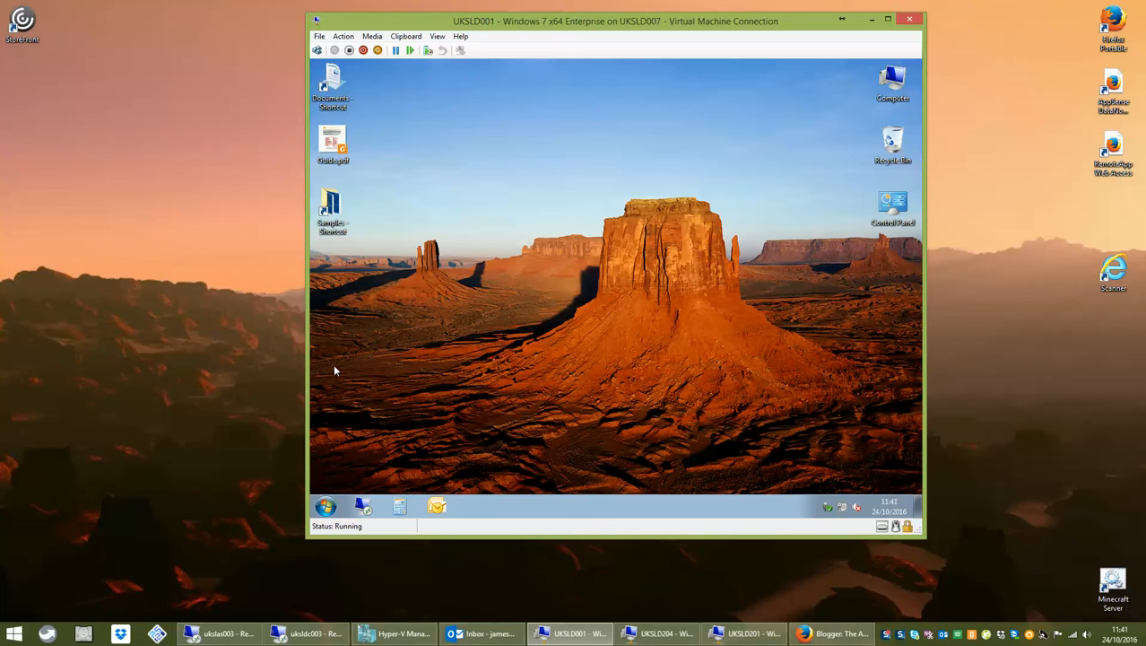
mouse_move(442, 412)
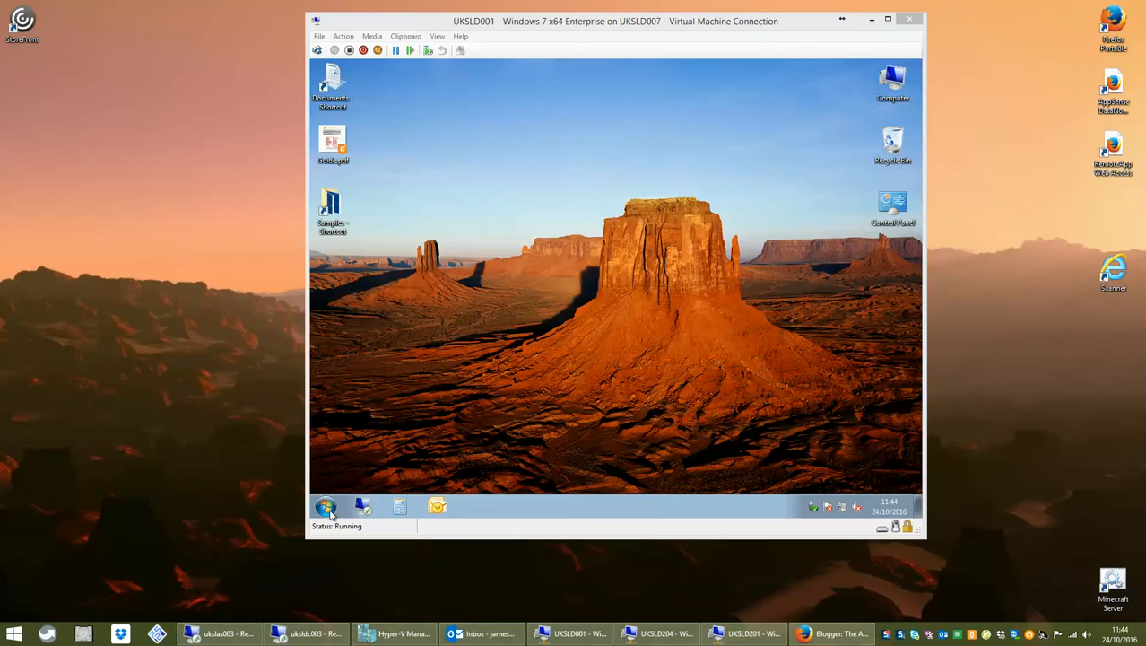
left_click(327, 506)
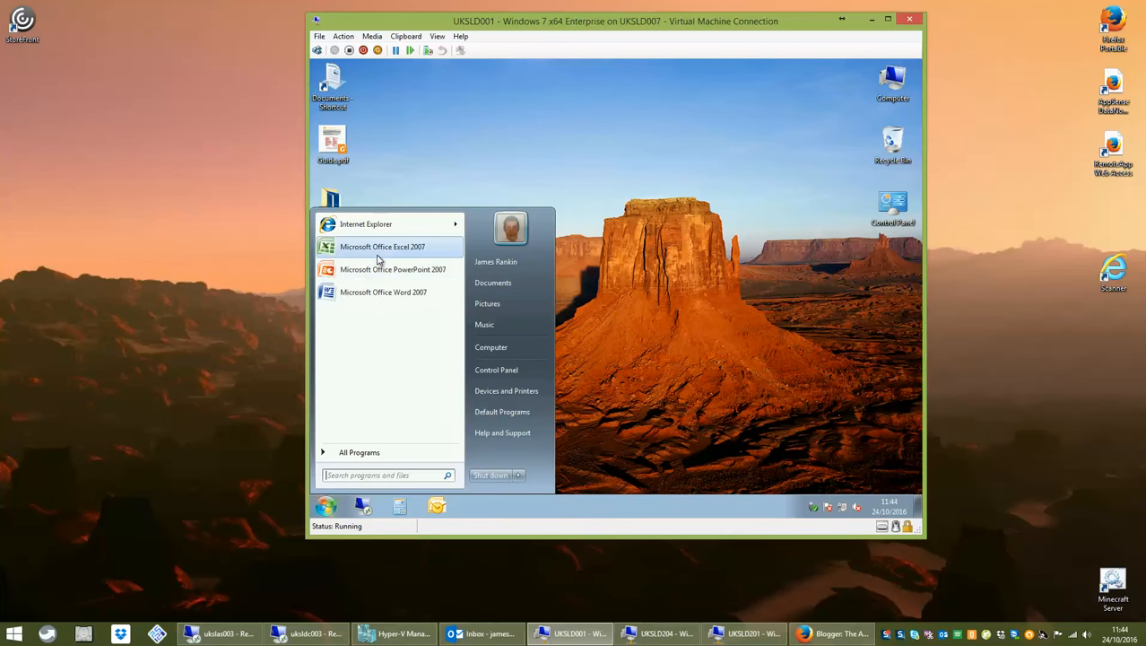
left_click(382, 247)
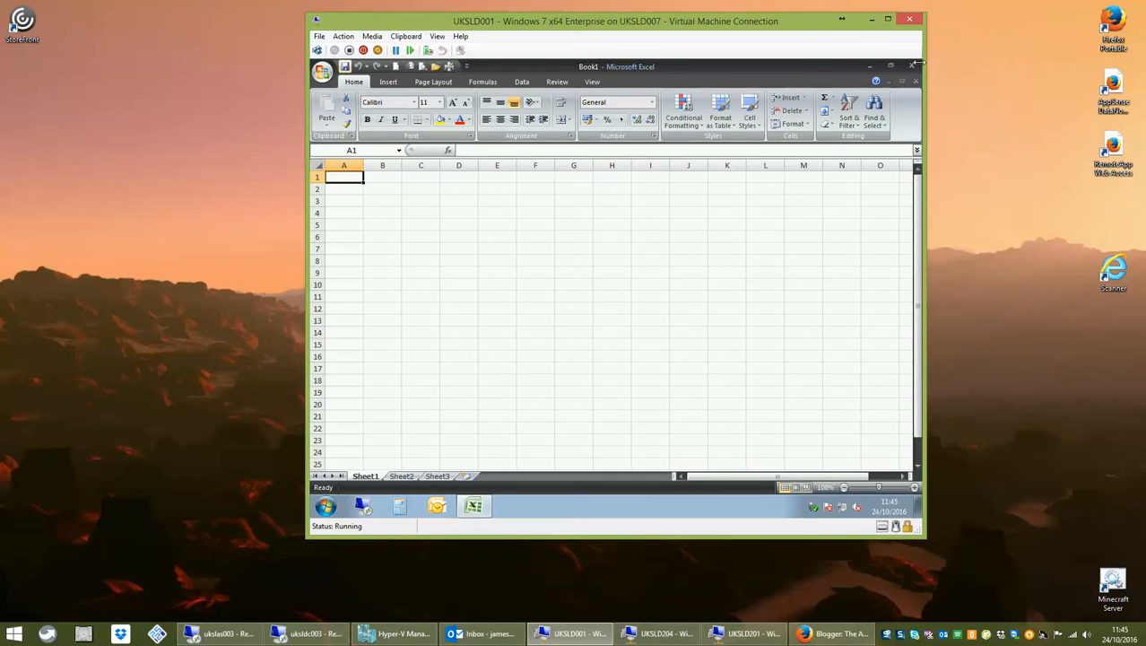
left_click(914, 65)
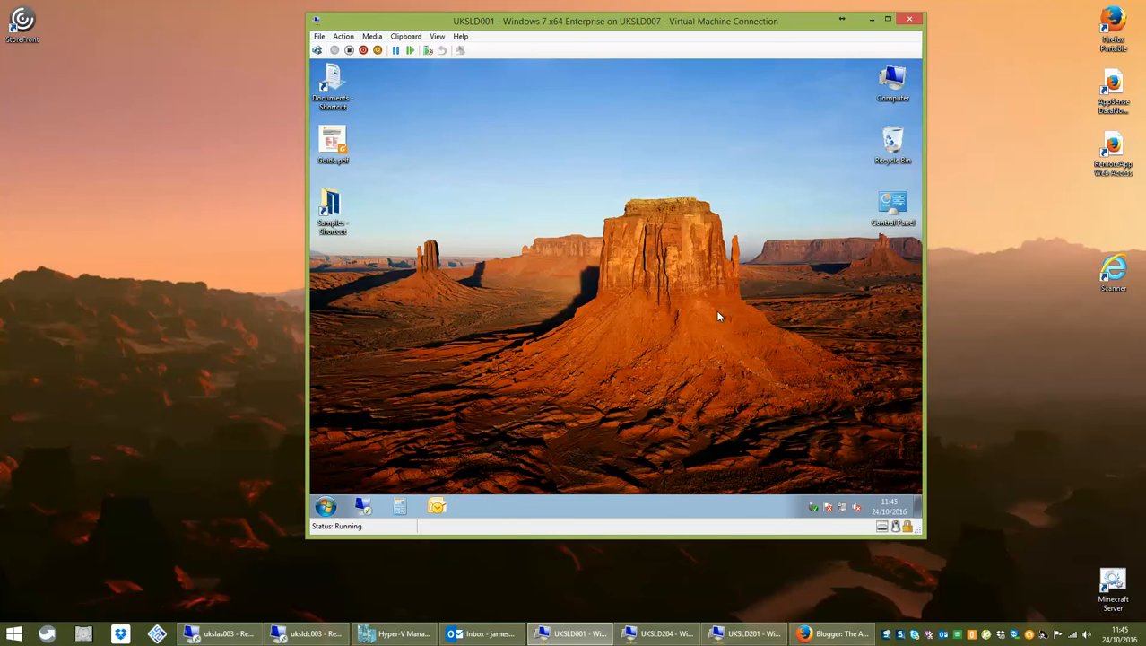
mouse_move(828, 101)
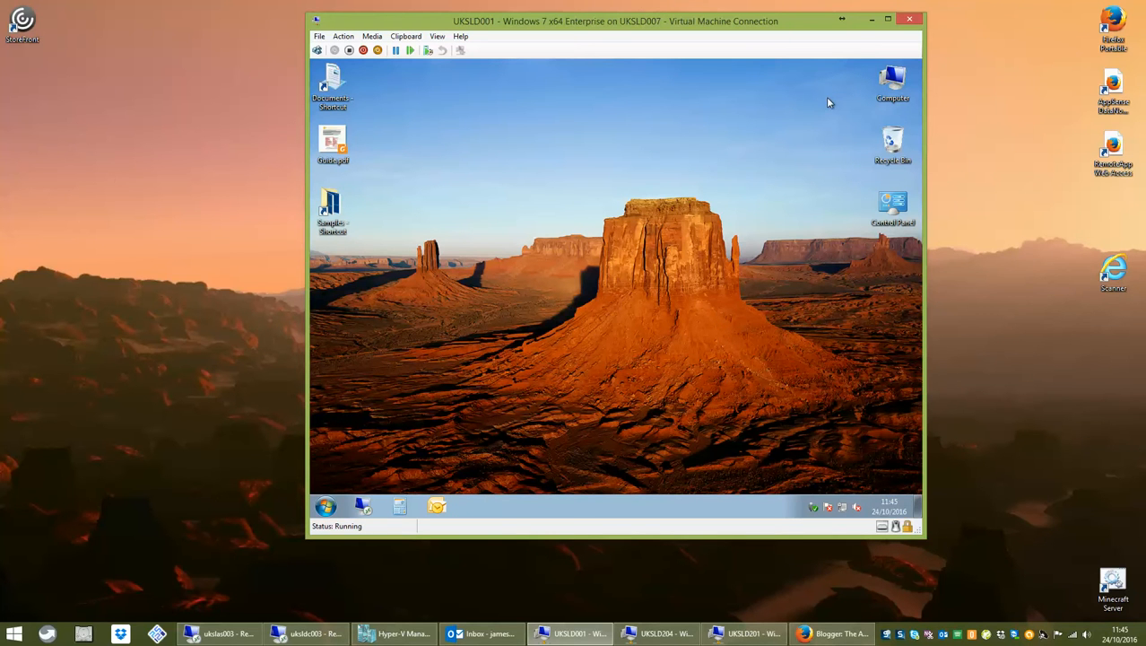
mouse_move(782, 218)
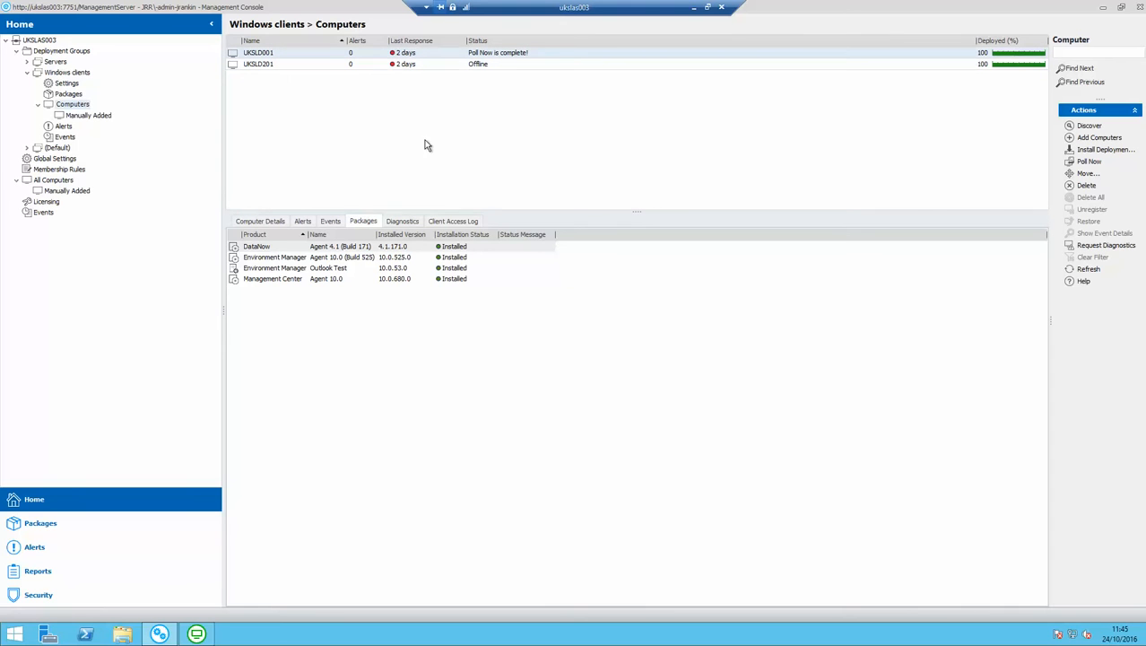
Poll UKSLD001 for updates, dismiss the already-polling message, and view its installed packages.
right_click(269, 57)
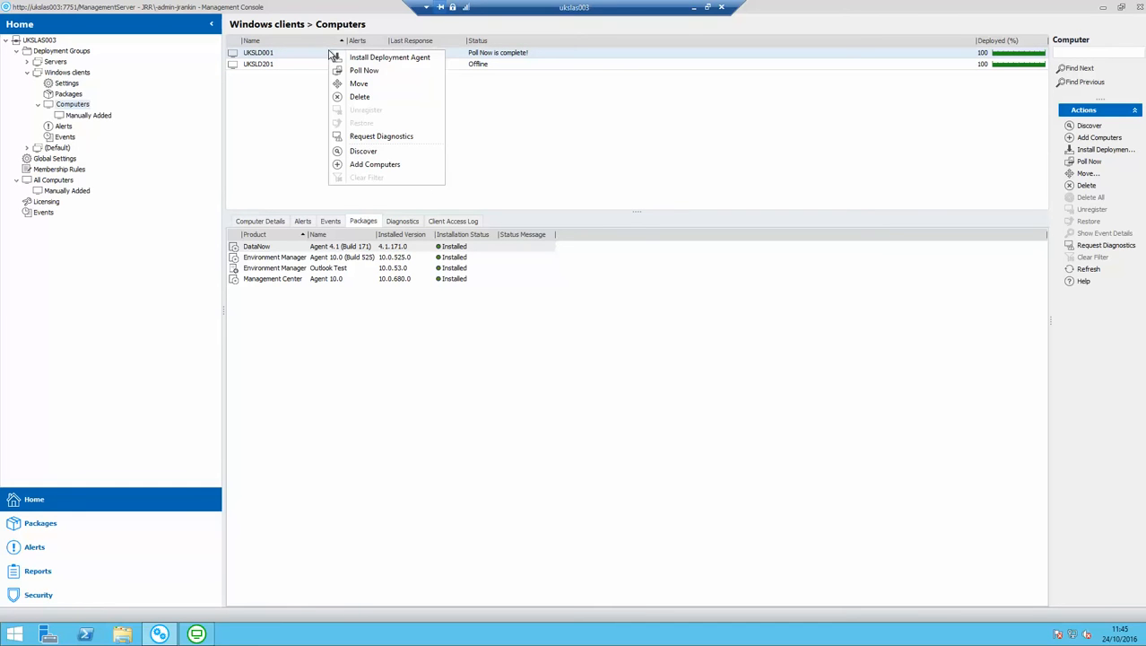
left_click(360, 70)
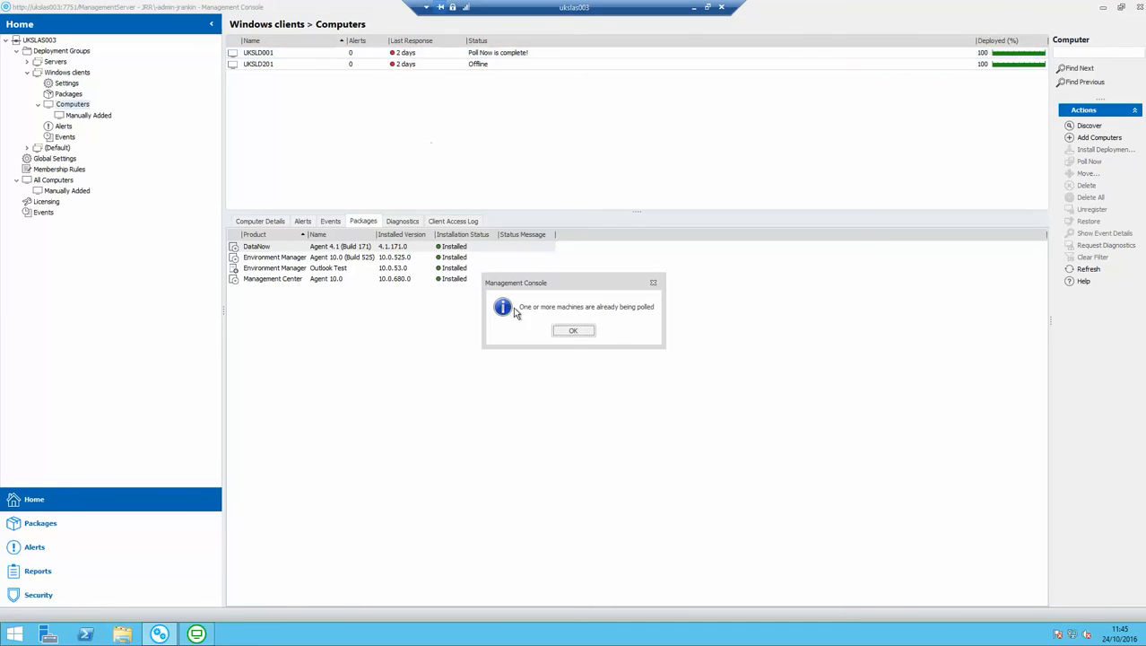
left_click(573, 330)
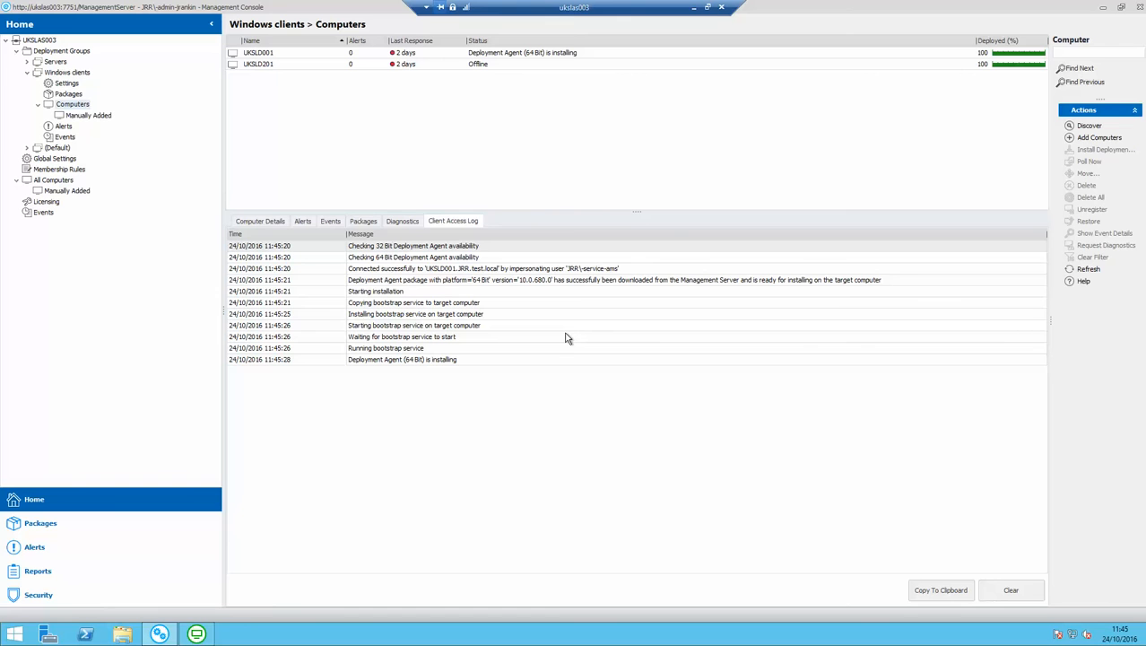
mouse_move(671, 157)
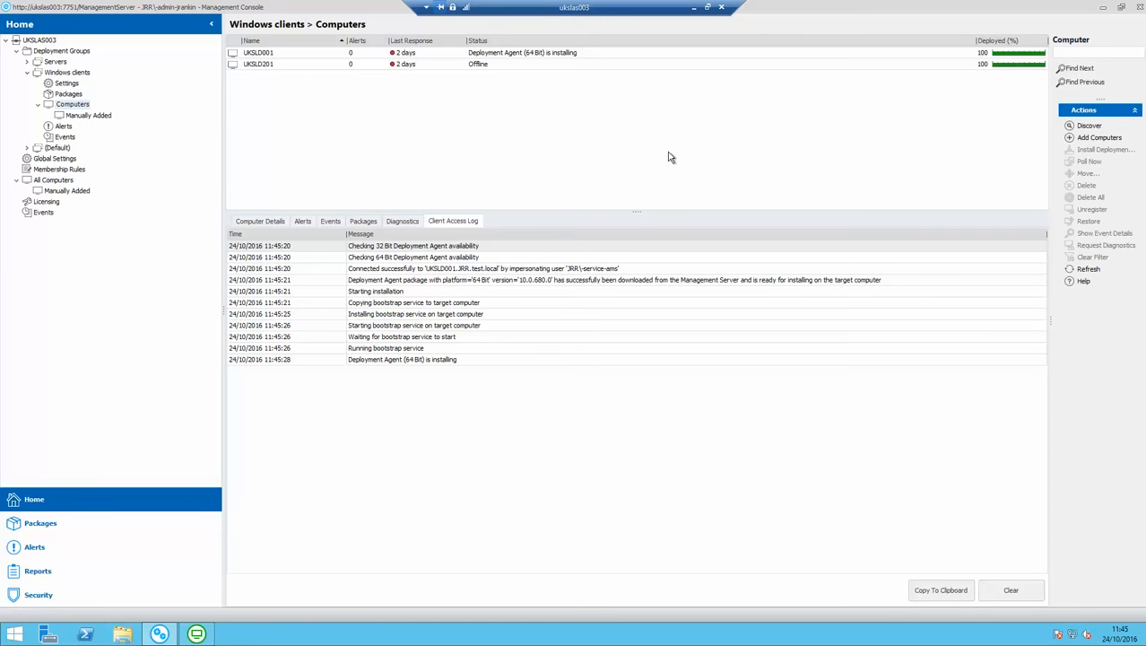
left_click(364, 220)
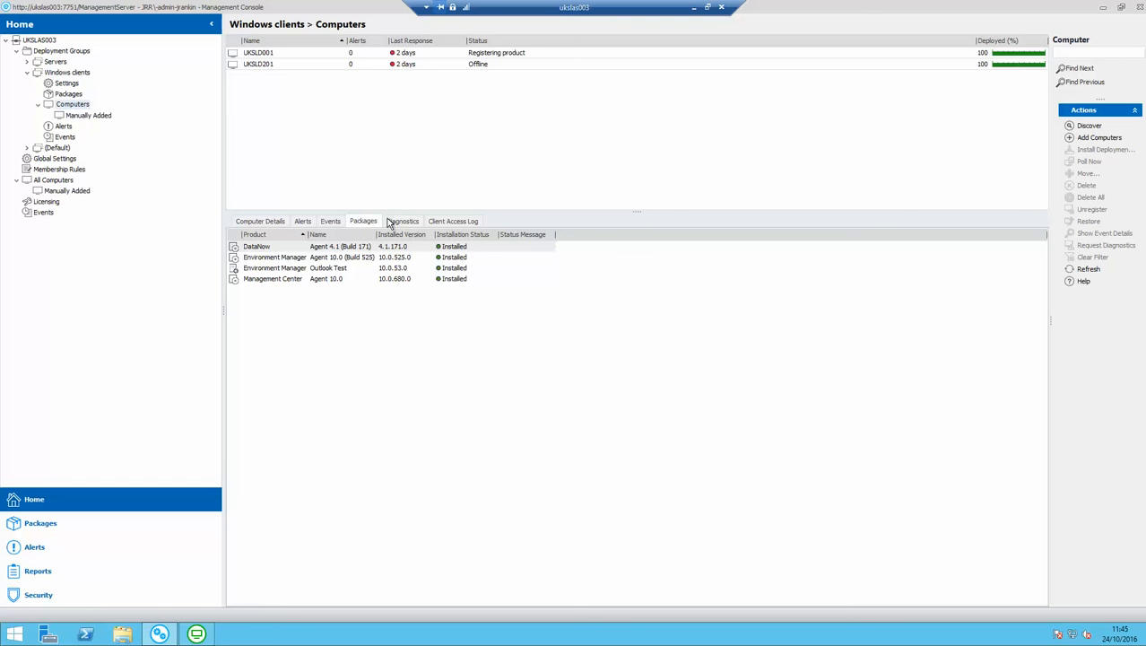
left_click(453, 221)
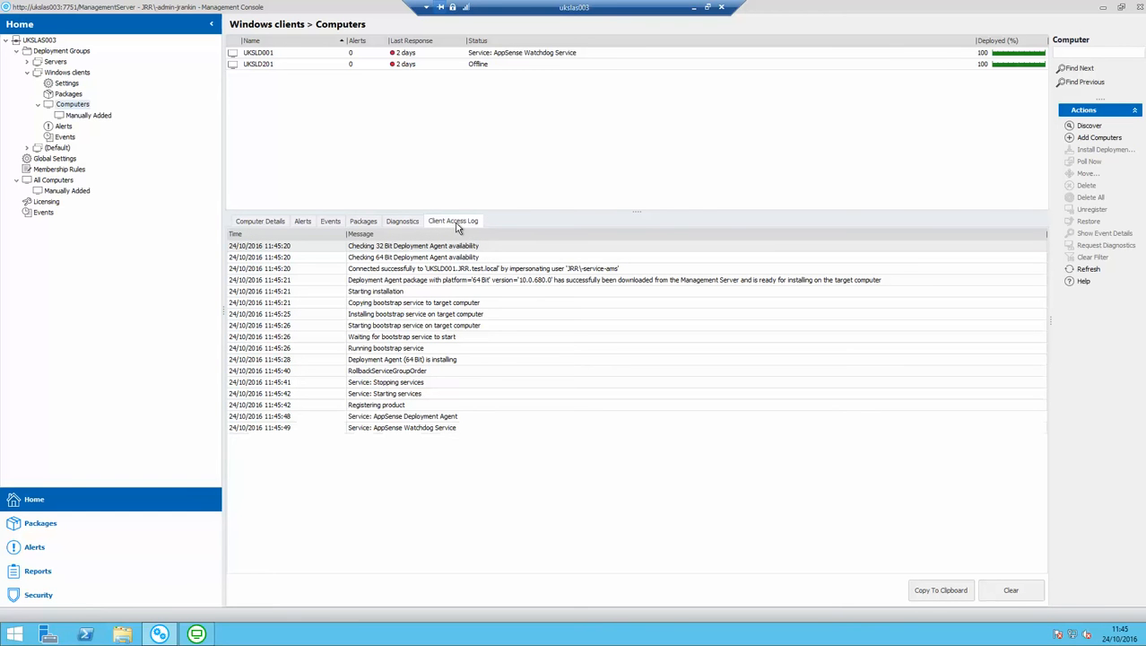
mouse_move(689, 8)
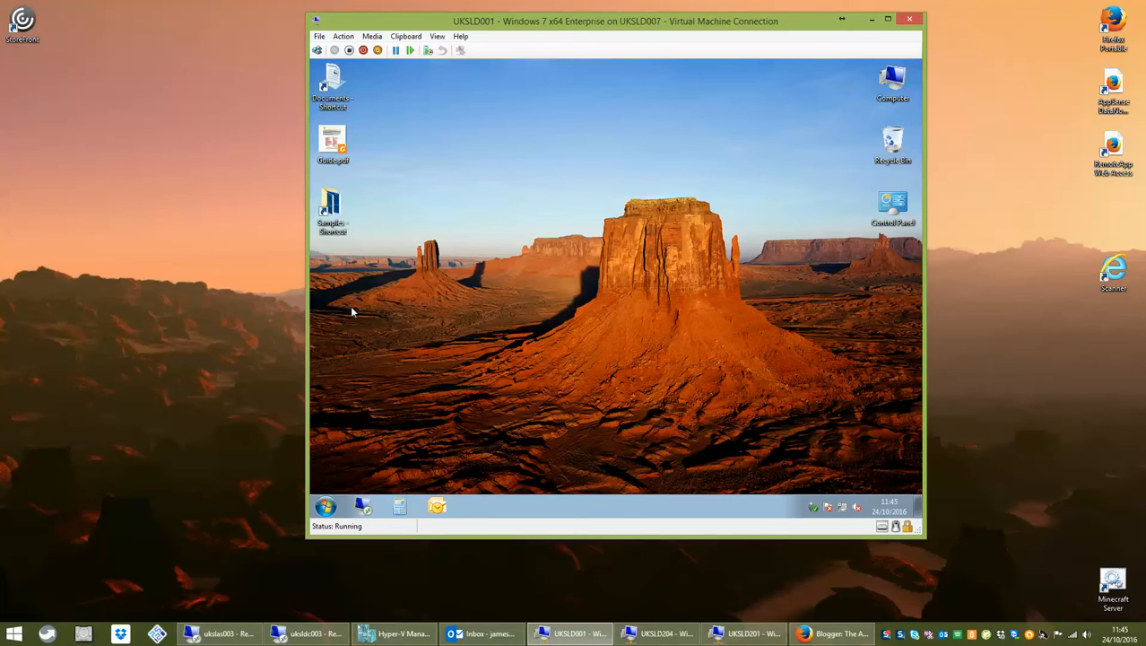
mouse_move(430, 485)
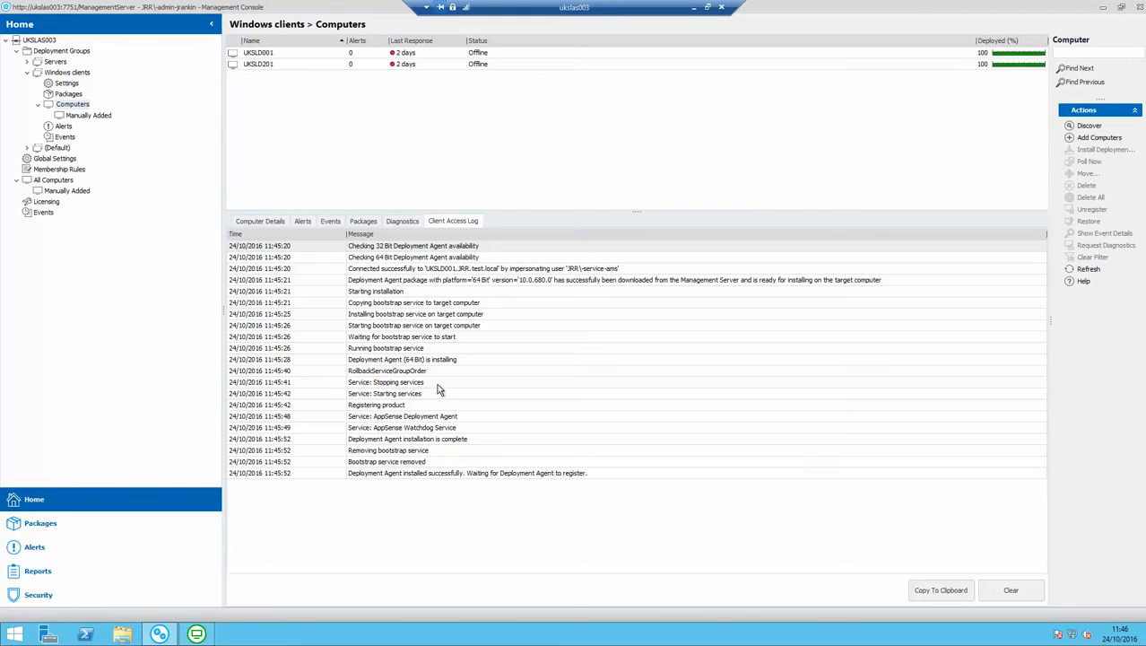
Recheck UKSLD001's log until the Deployment Agent reports a successful install.
left_click(363, 221)
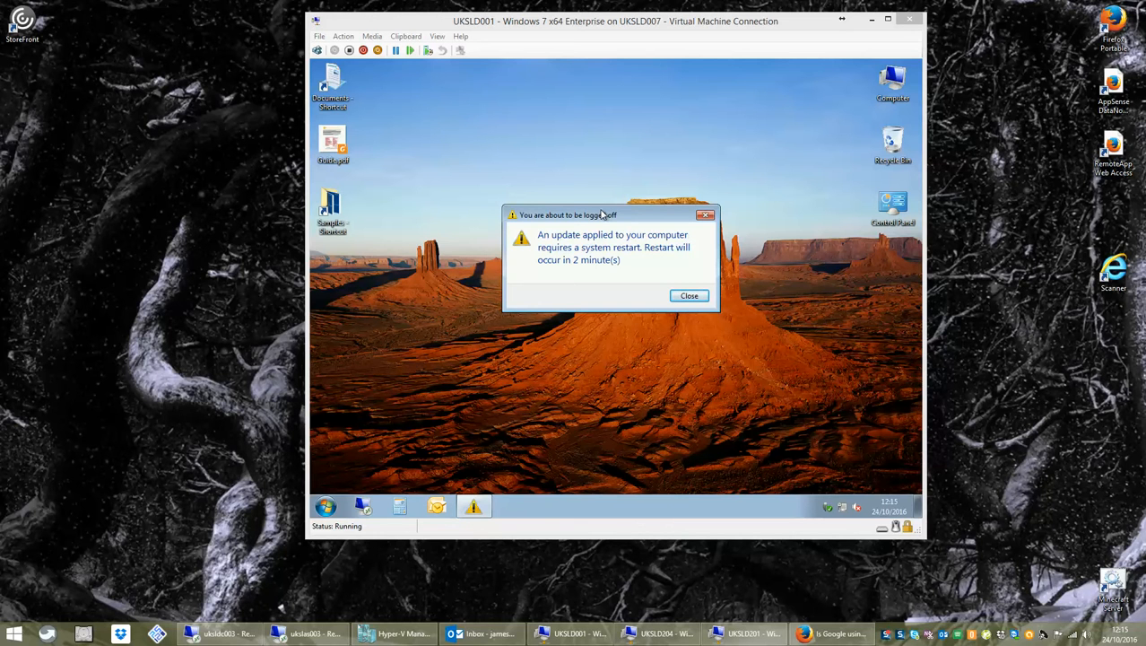
mouse_move(616, 259)
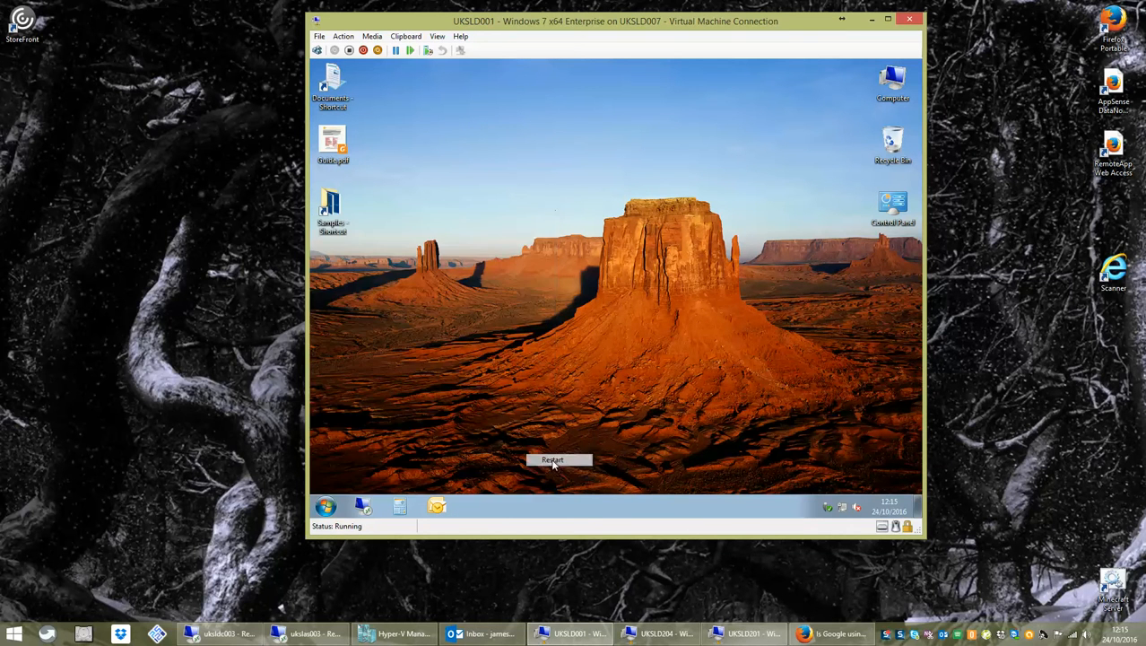
Restart UKSLD001 now, forcing the restart and confirming despite the waiting program.
left_click(555, 460)
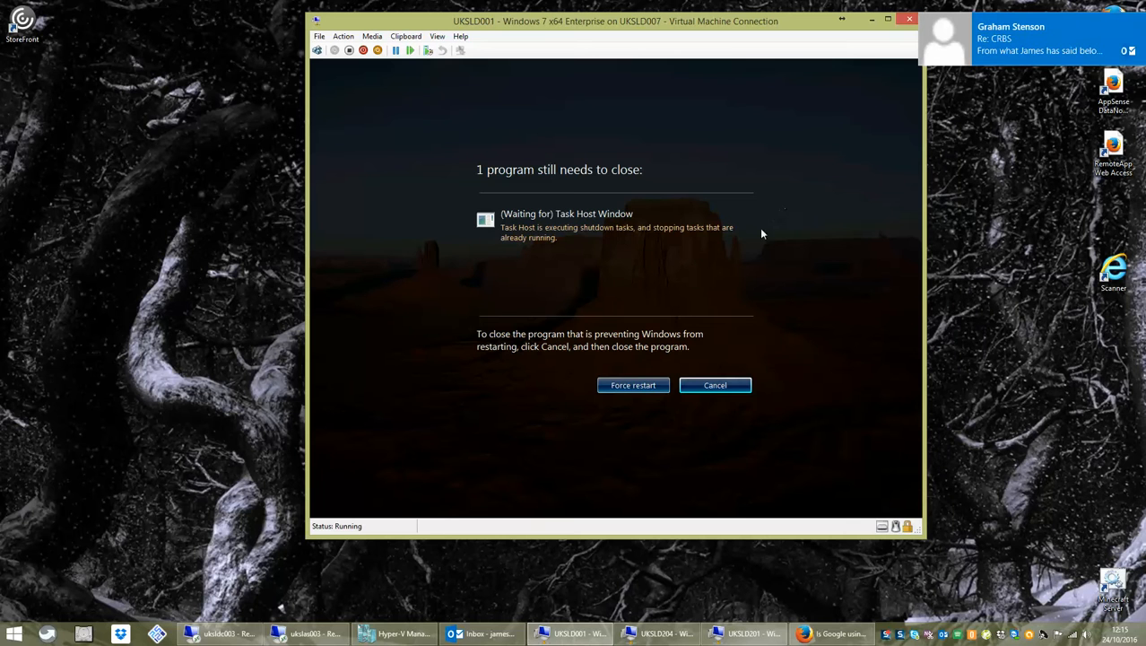
left_click(633, 384)
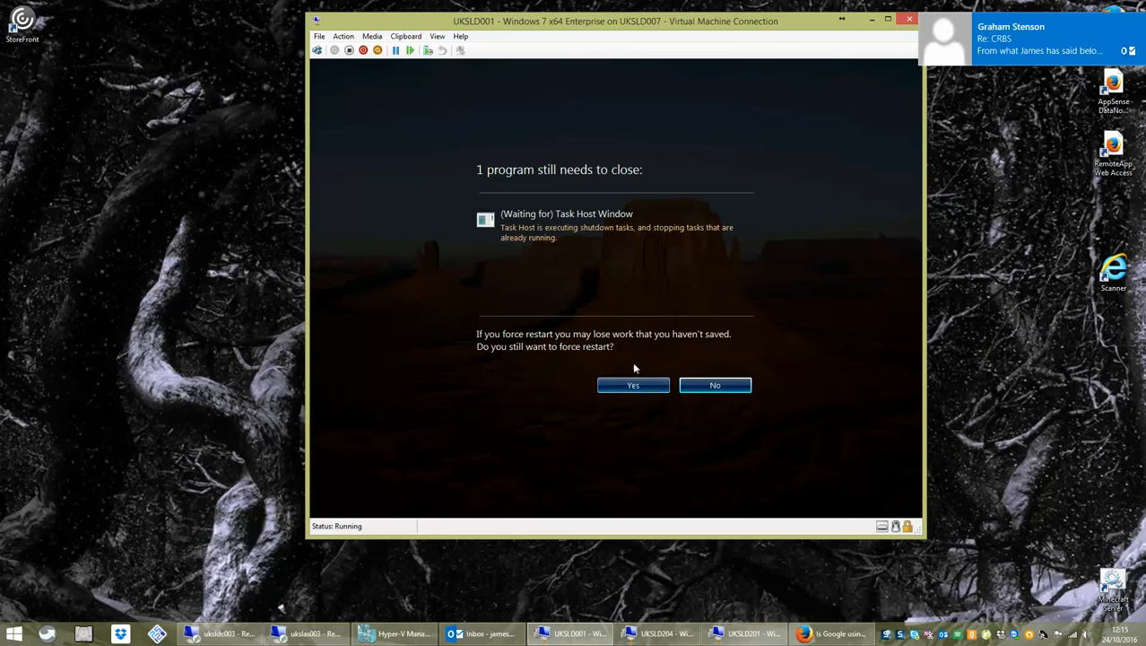
left_click(633, 385)
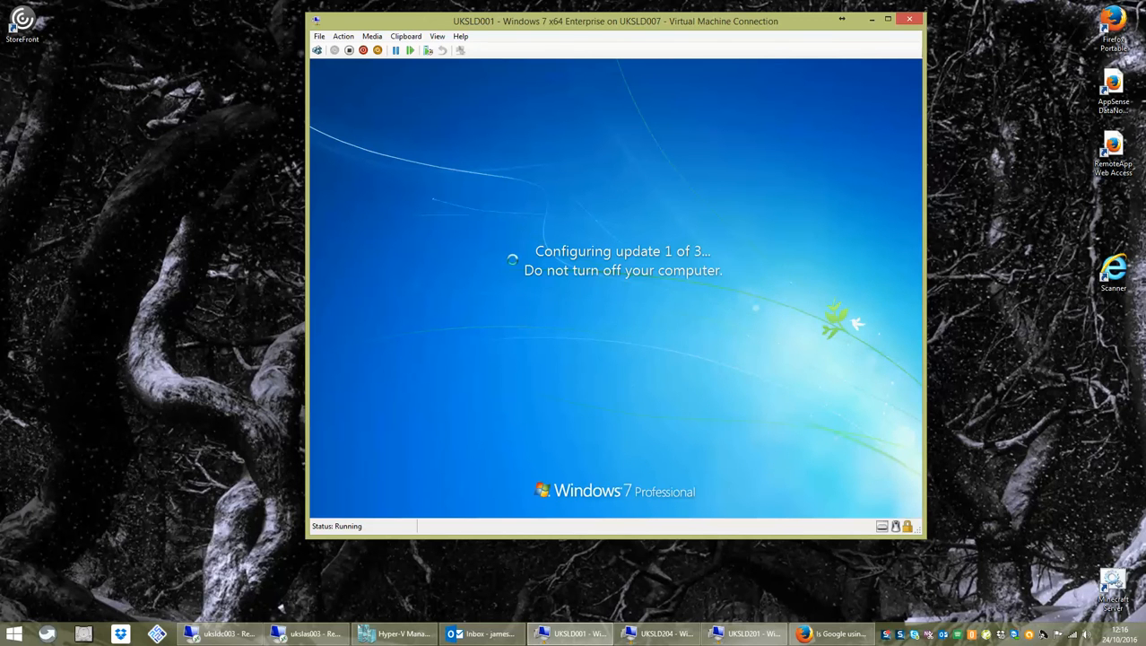
mouse_move(943, 104)
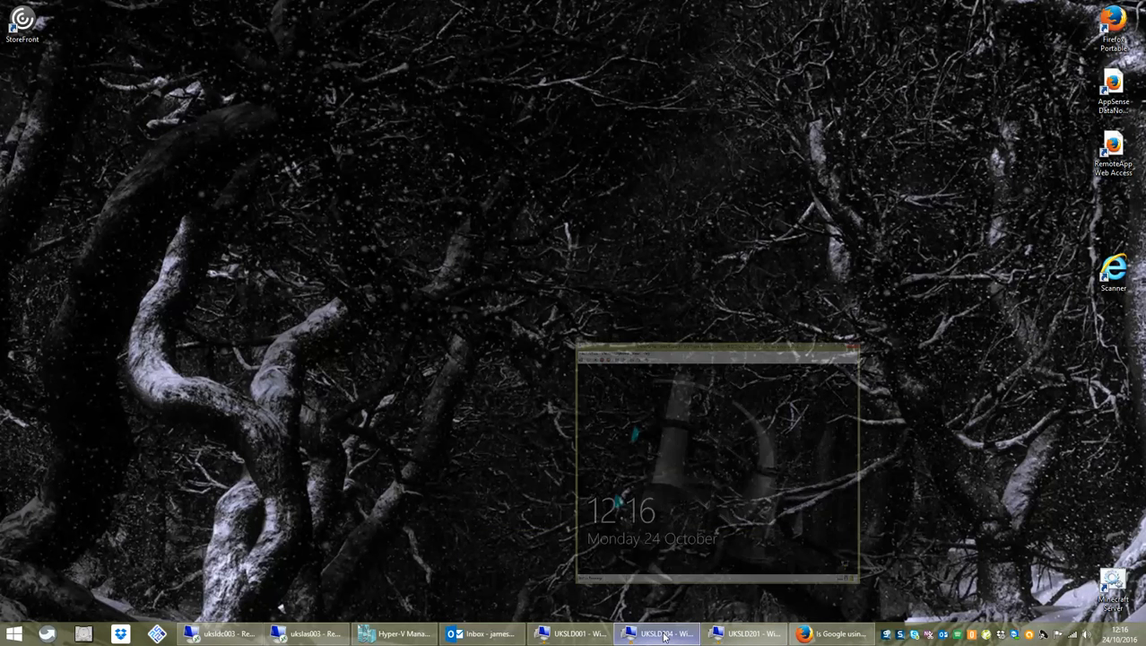
left_click(666, 633)
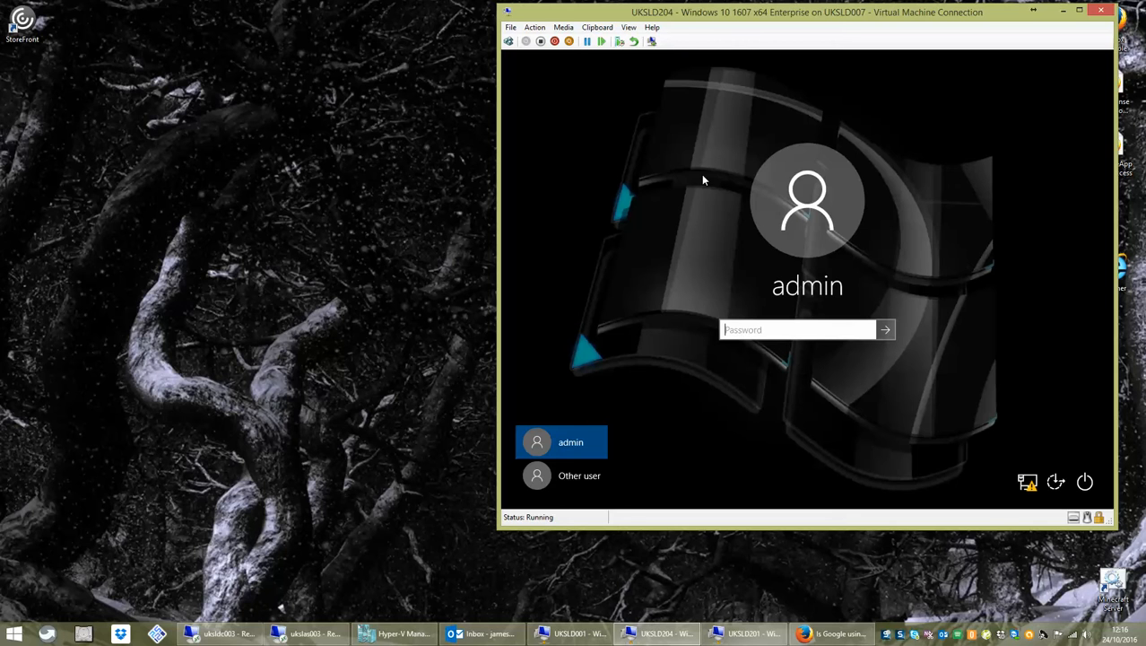
mouse_move(570, 488)
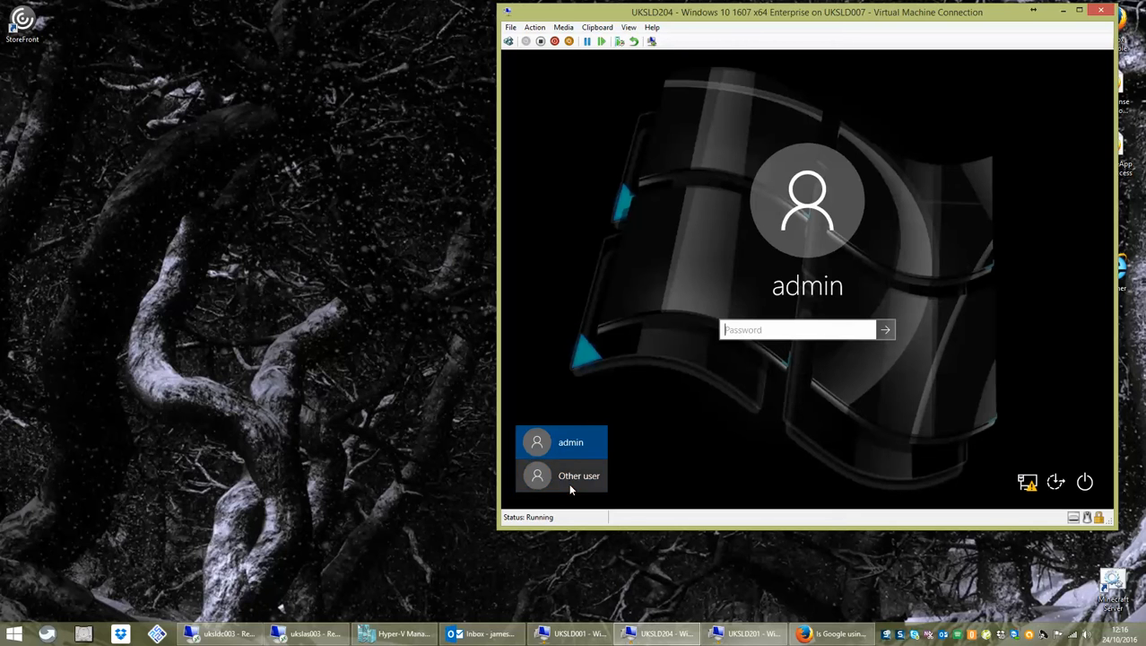
left_click(579, 475)
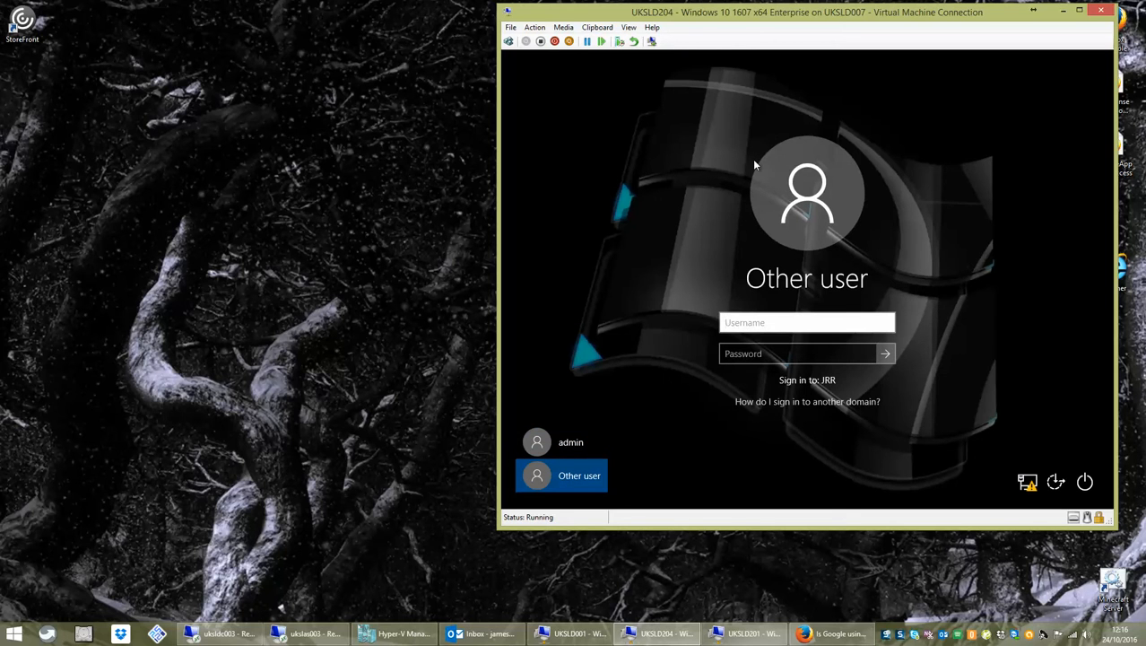
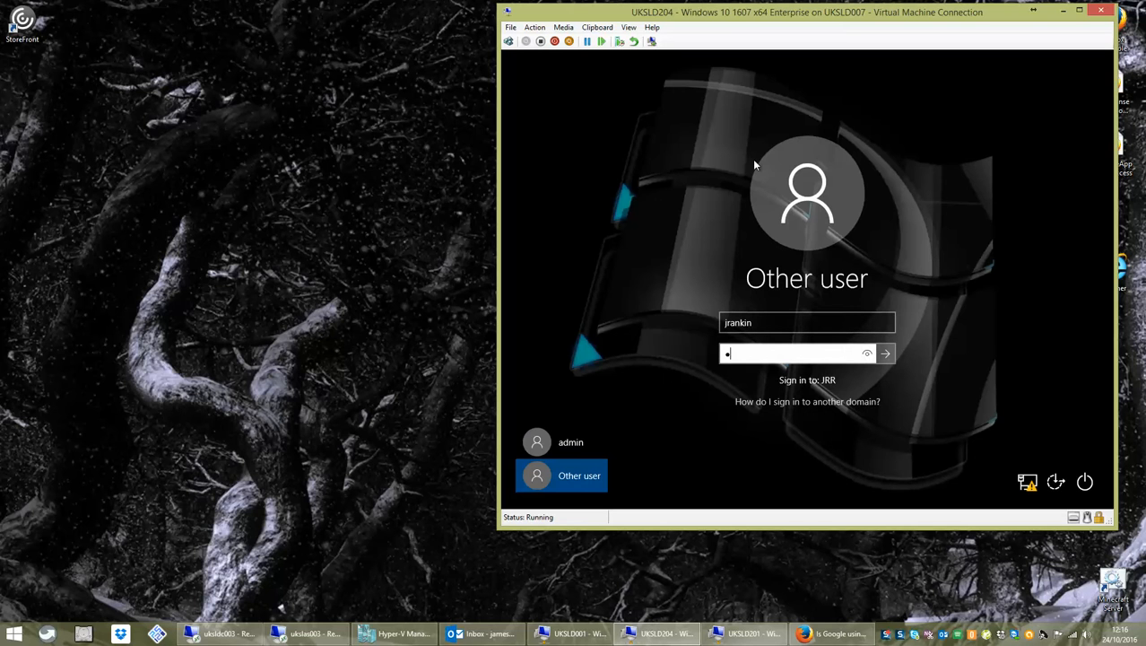
type("password")
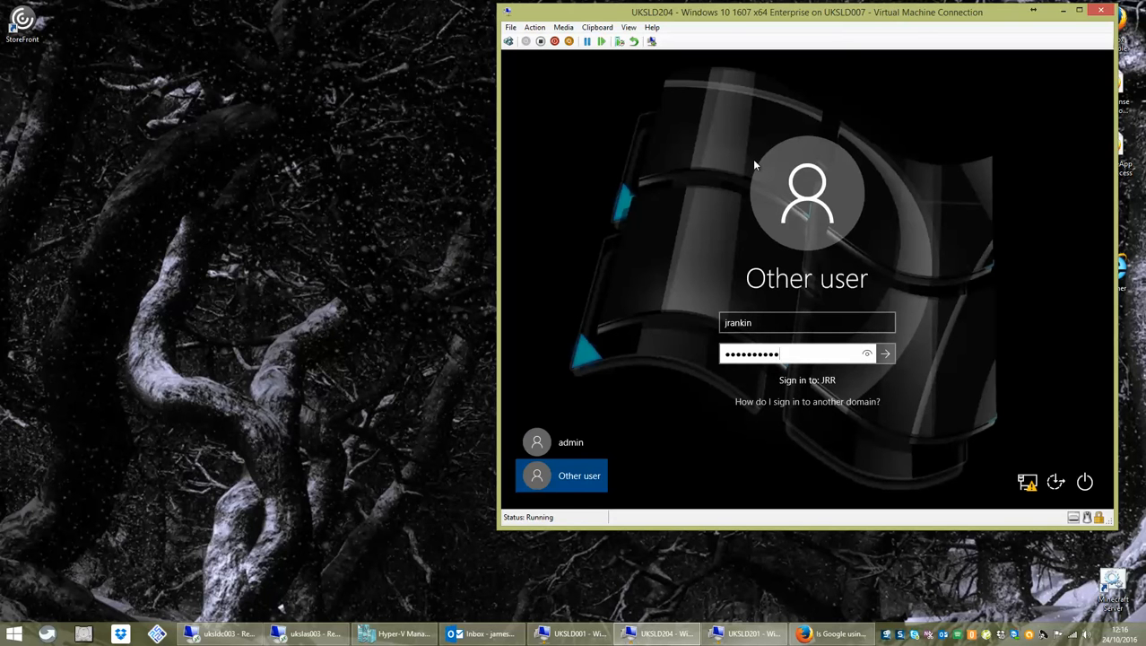
left_click(884, 353)
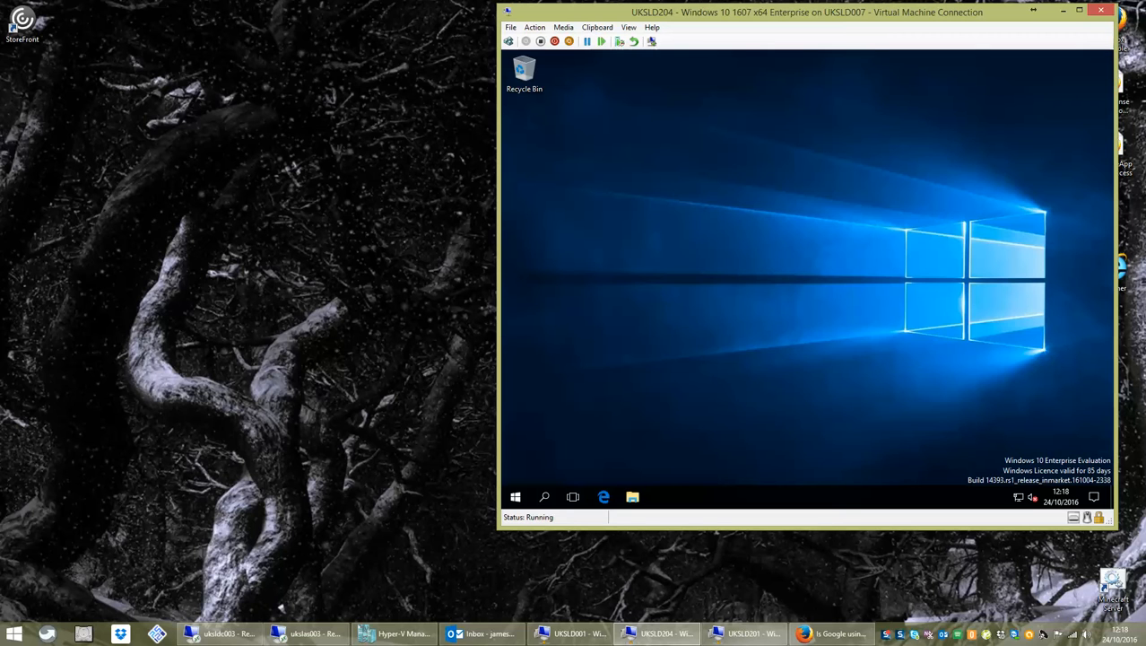
mouse_move(758, 153)
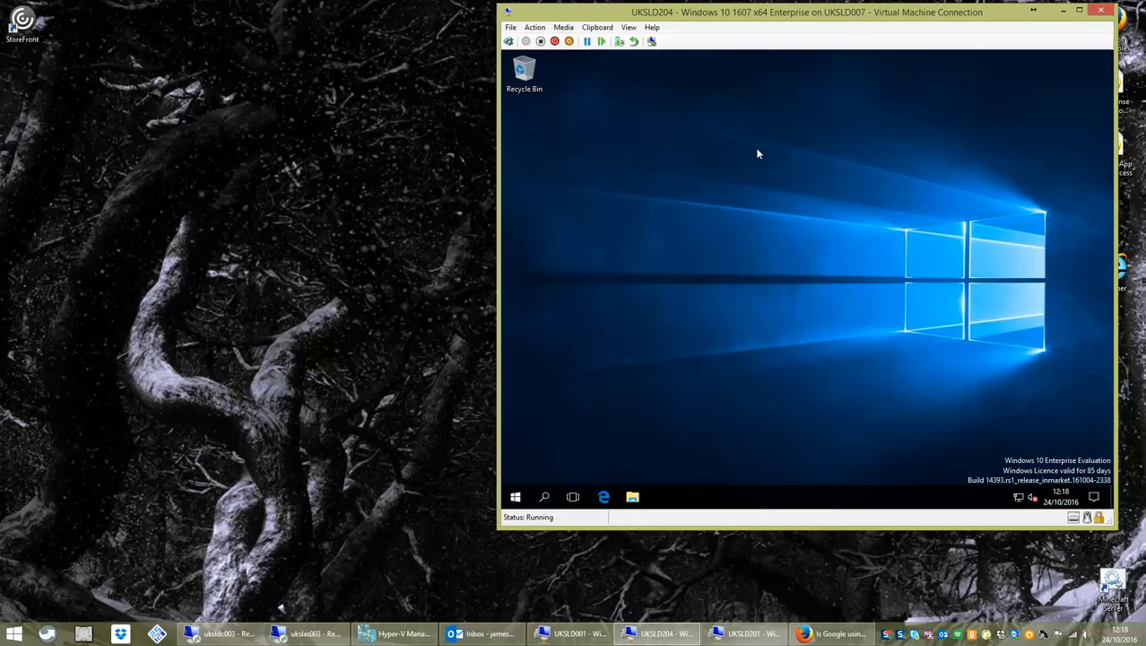
mouse_move(523, 208)
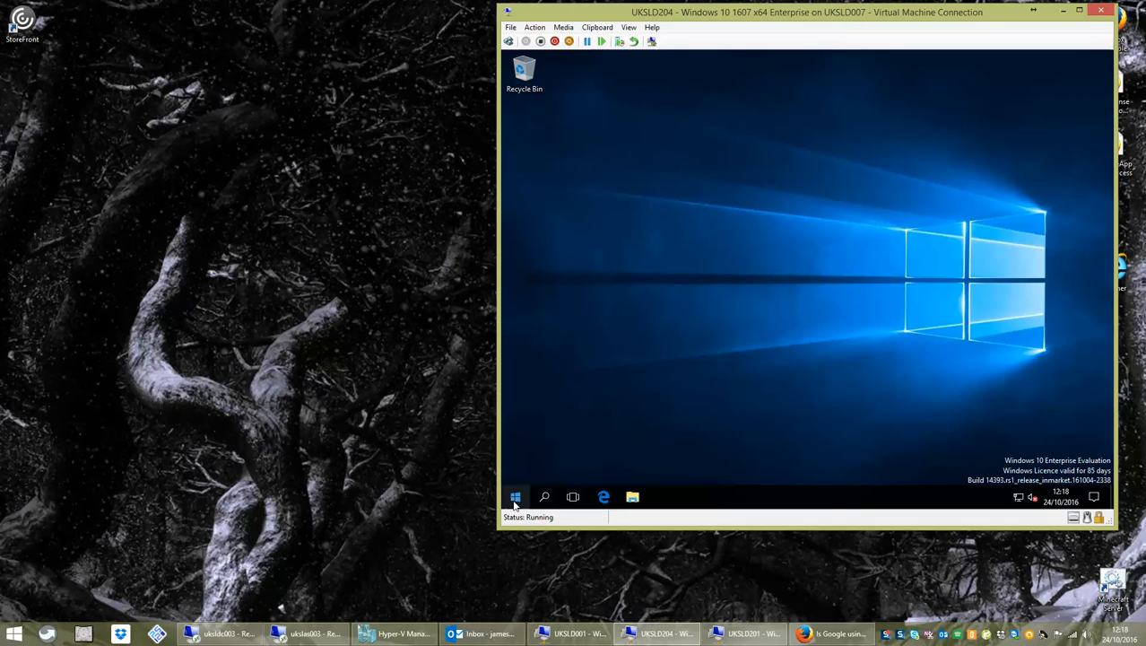
left_click(514, 496)
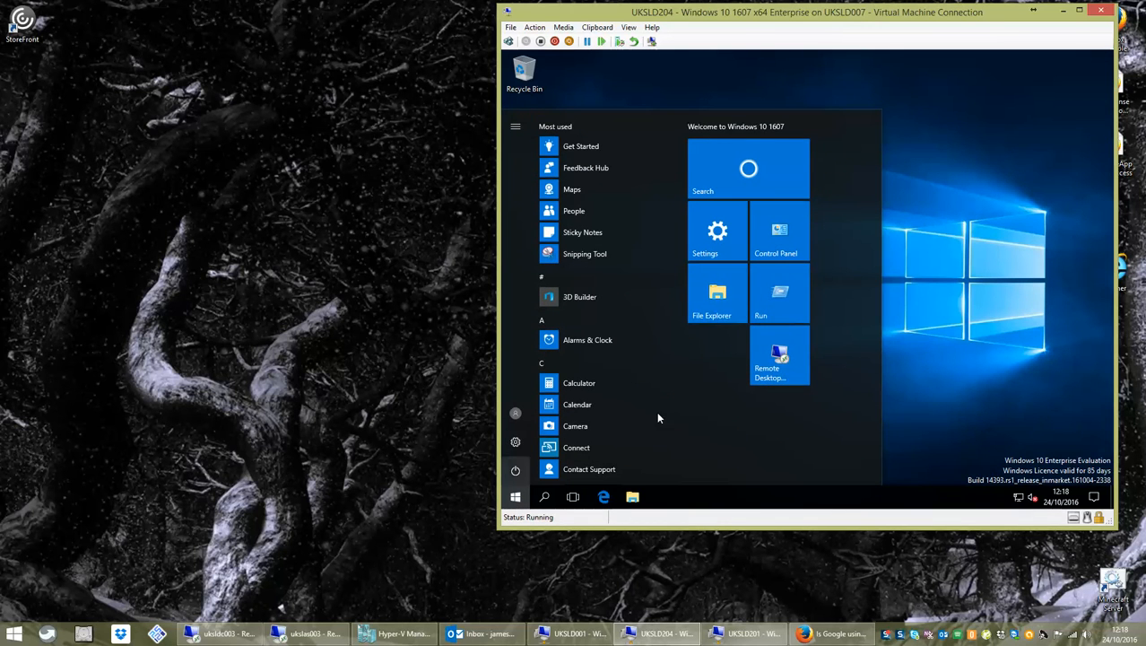
mouse_move(720, 305)
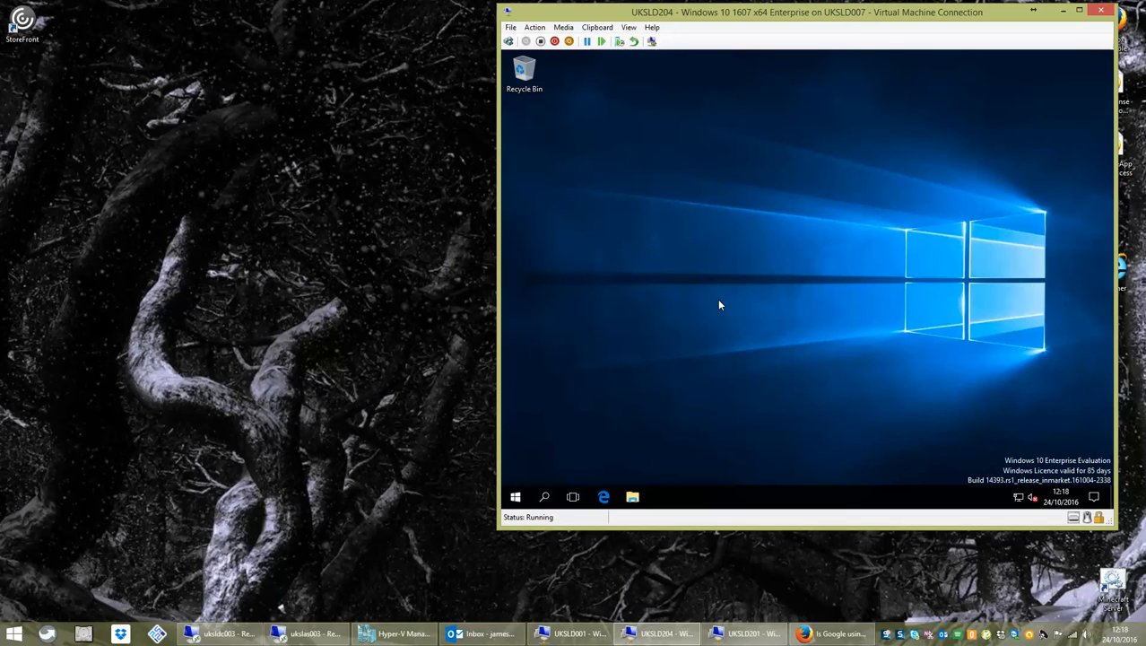
mouse_move(937, 118)
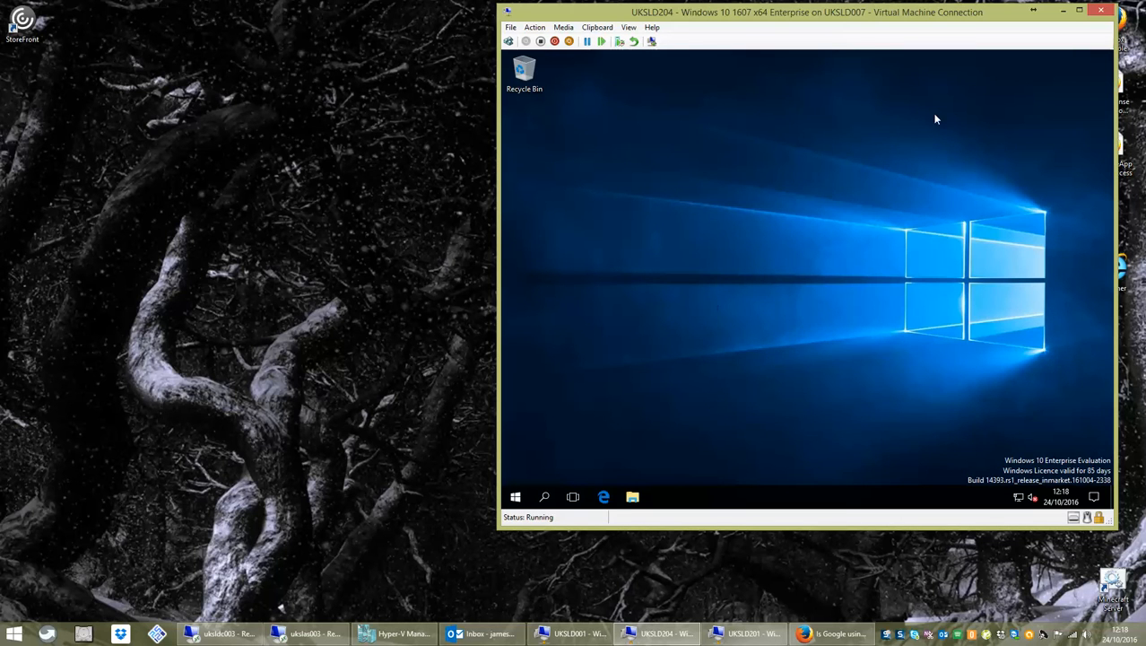
left_click(632, 497)
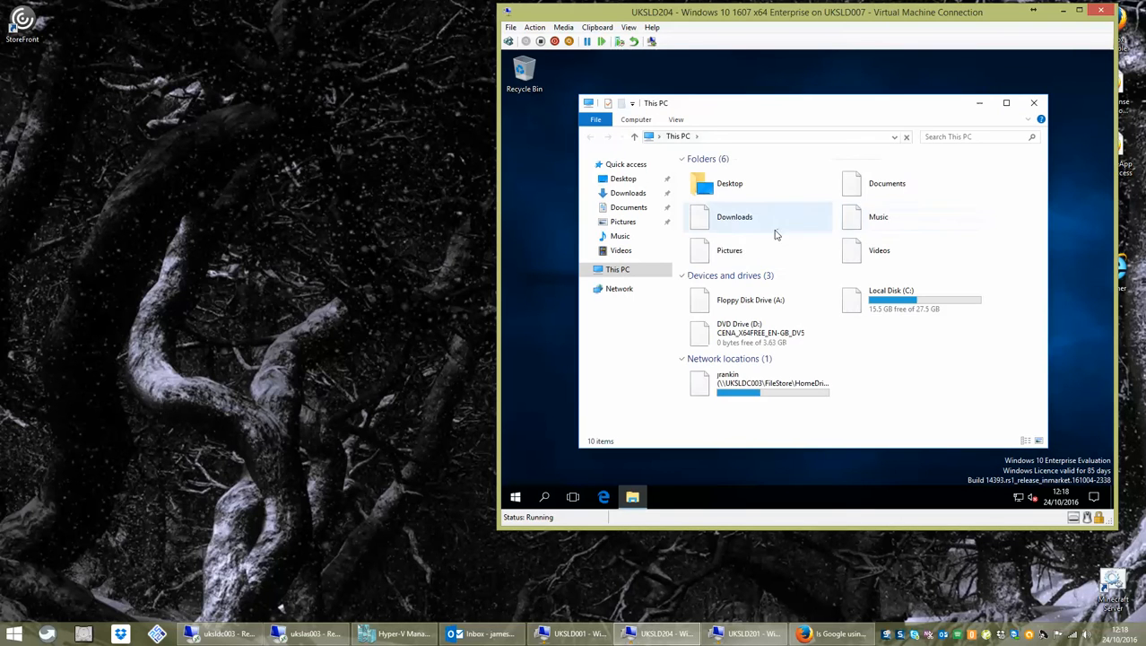
double_click(886, 182)
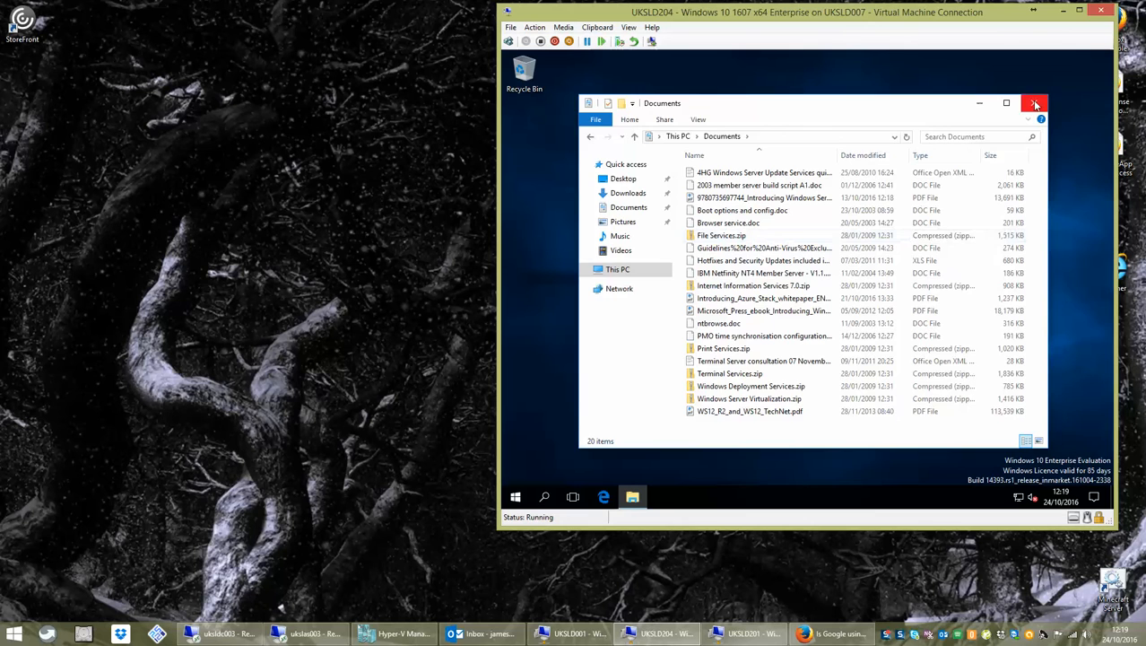
left_click(515, 496)
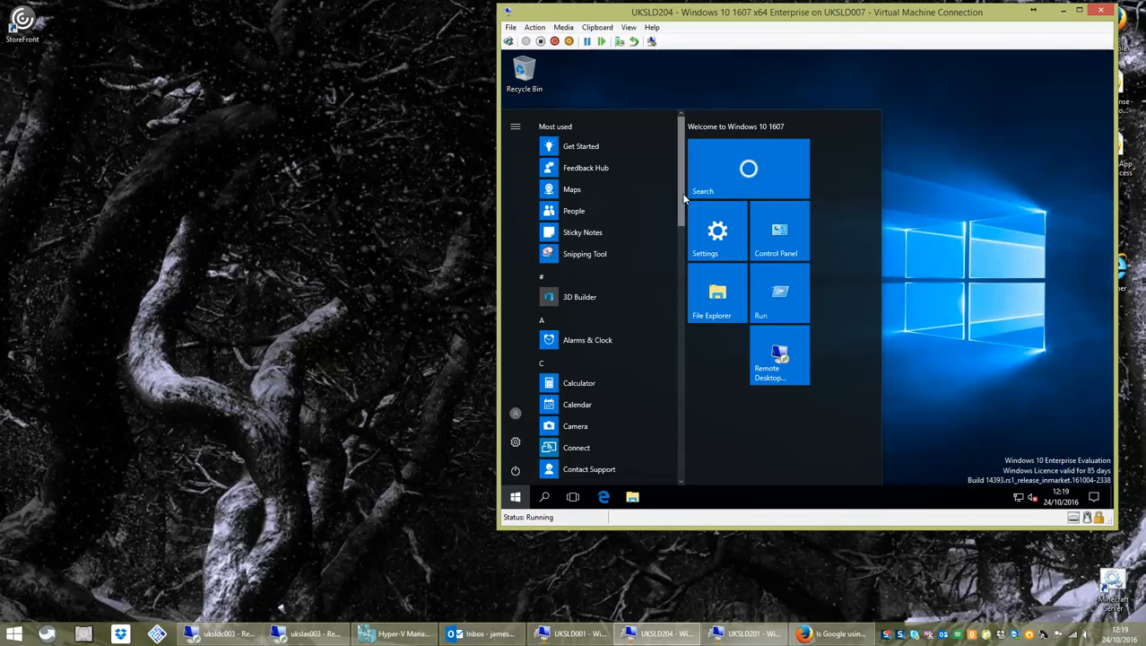
scroll("down", 3)
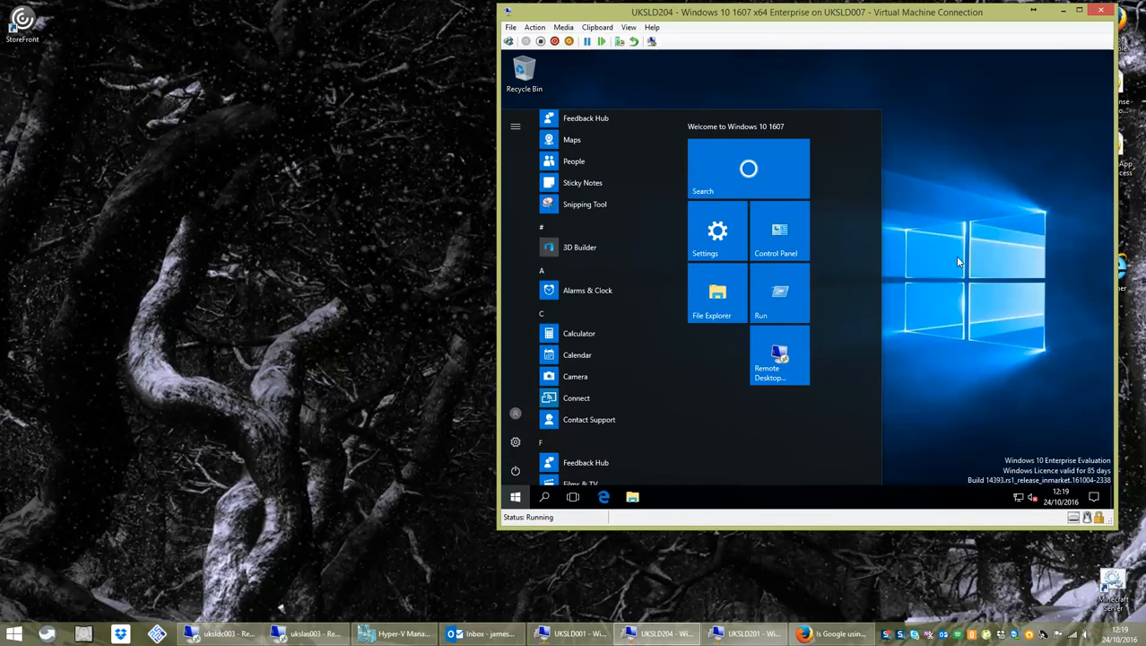
left_click(514, 496)
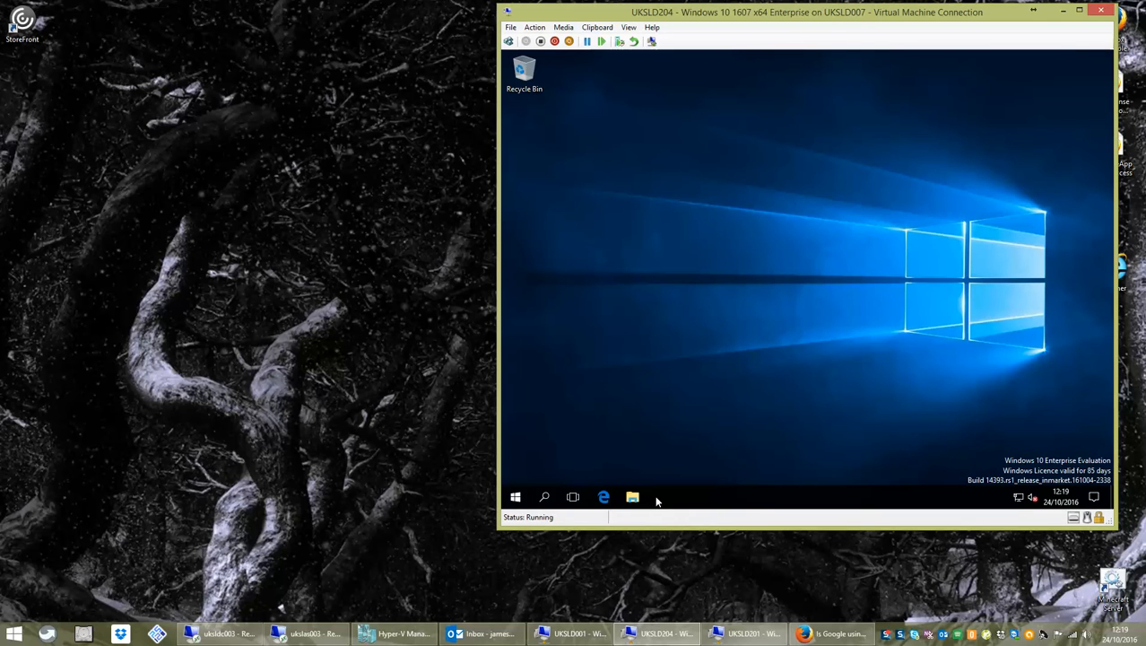
mouse_move(616, 499)
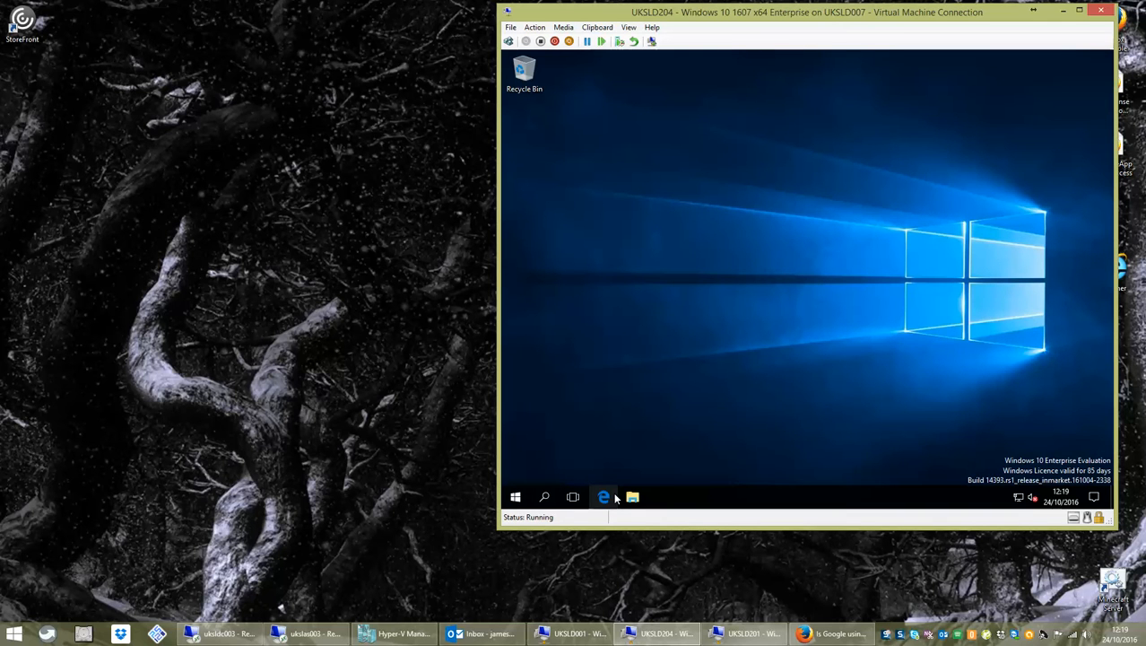
mouse_move(614, 498)
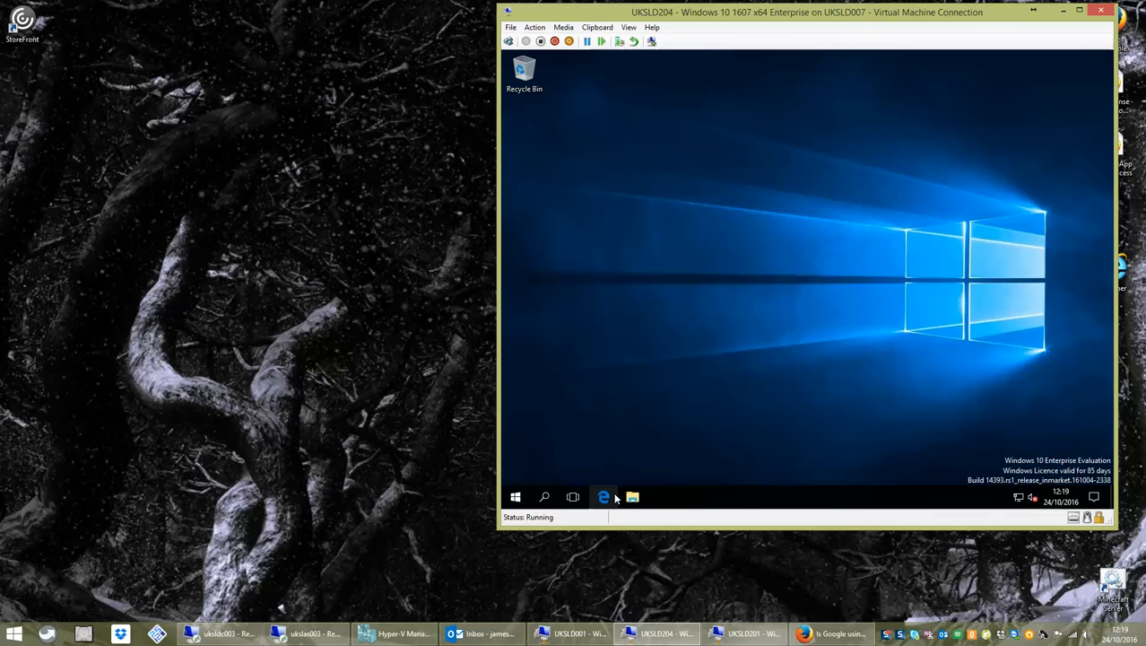
mouse_move(515, 497)
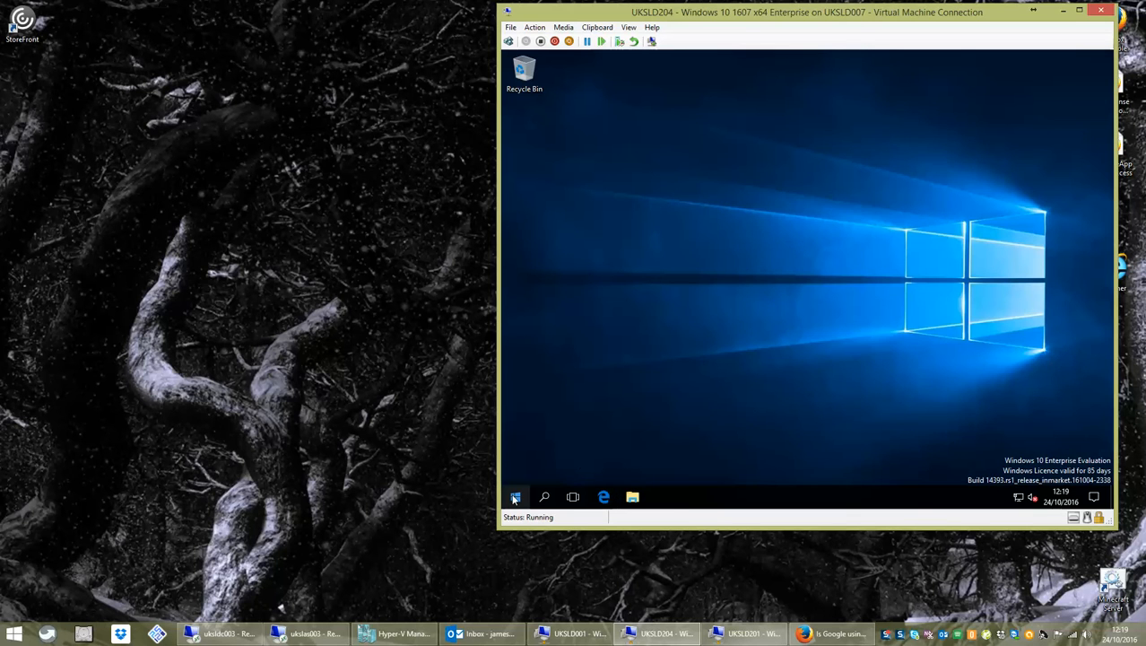
left_click(513, 497)
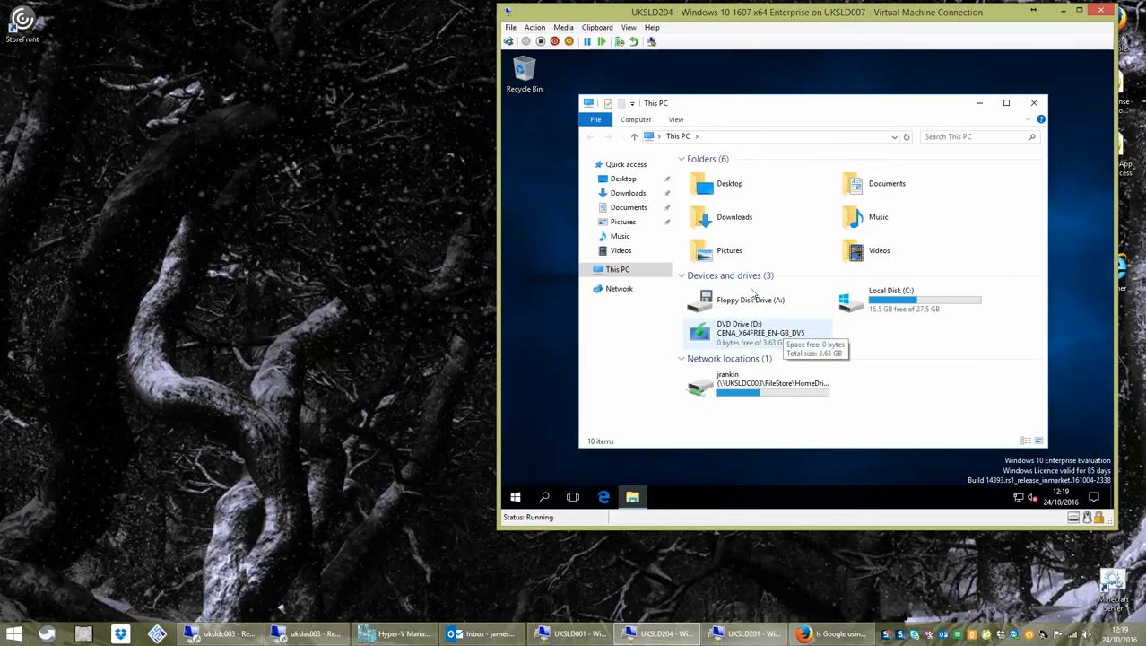
Open the Windows Server ebook PDF from Documents, then close the blank viewer.
double_click(628, 207)
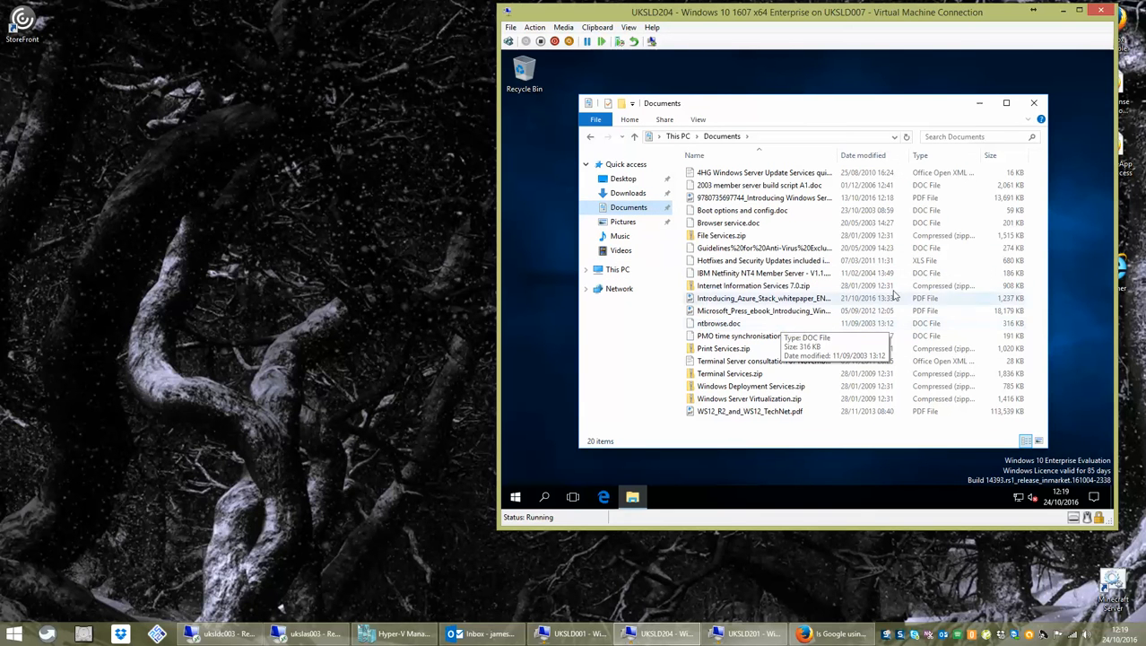
left_click(762, 198)
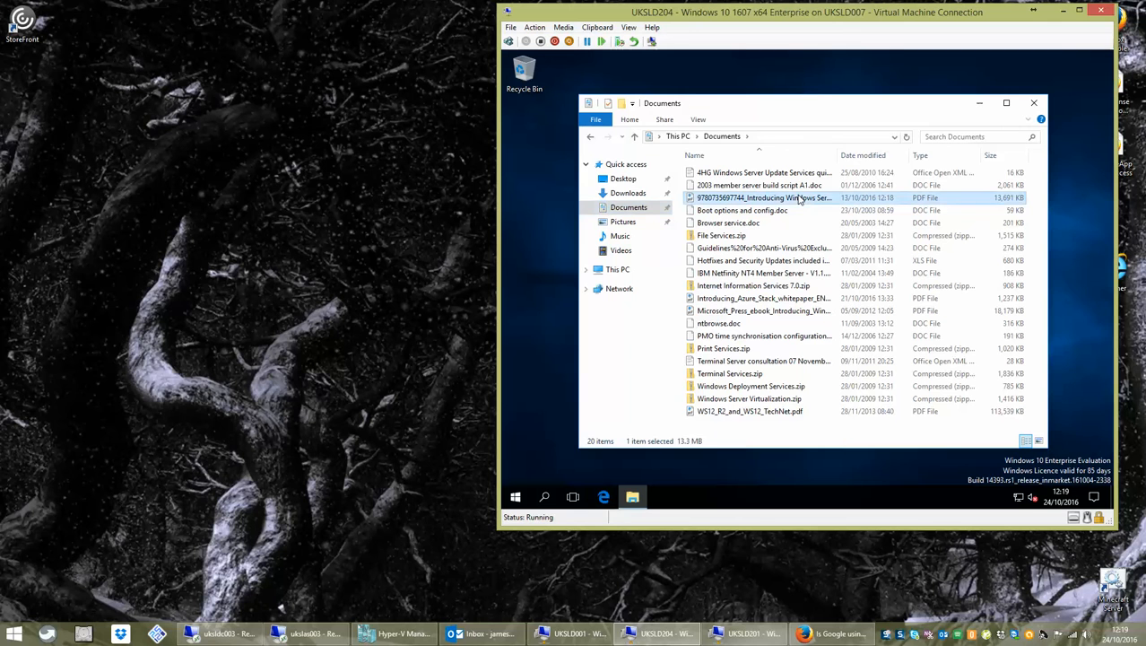
left_click(603, 496)
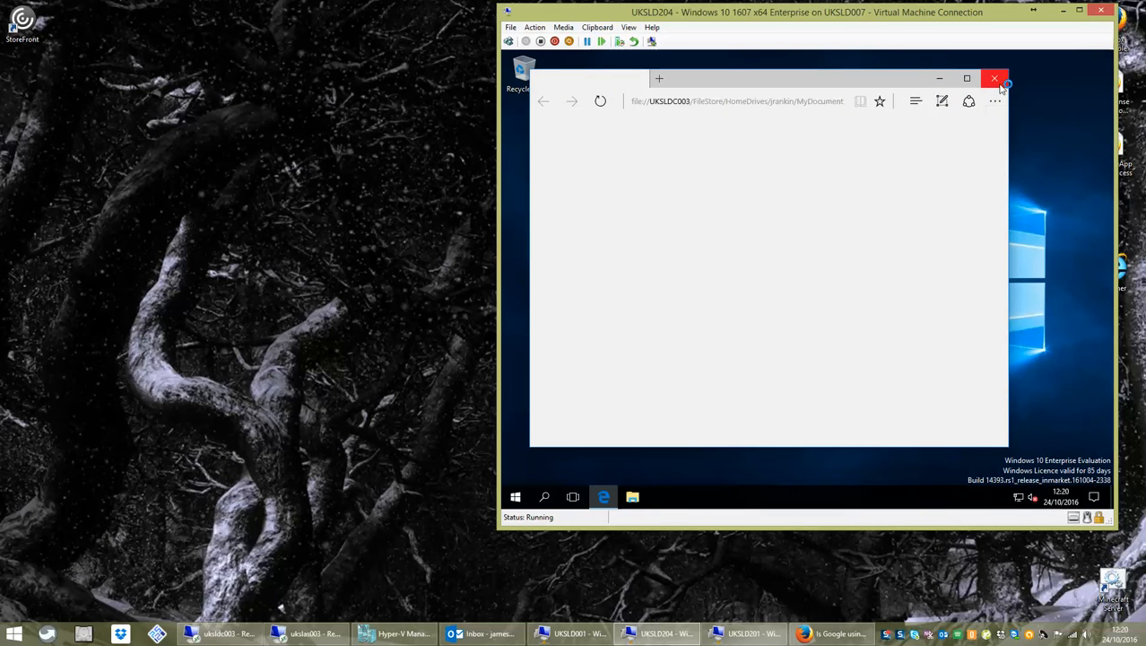
mouse_move(994, 79)
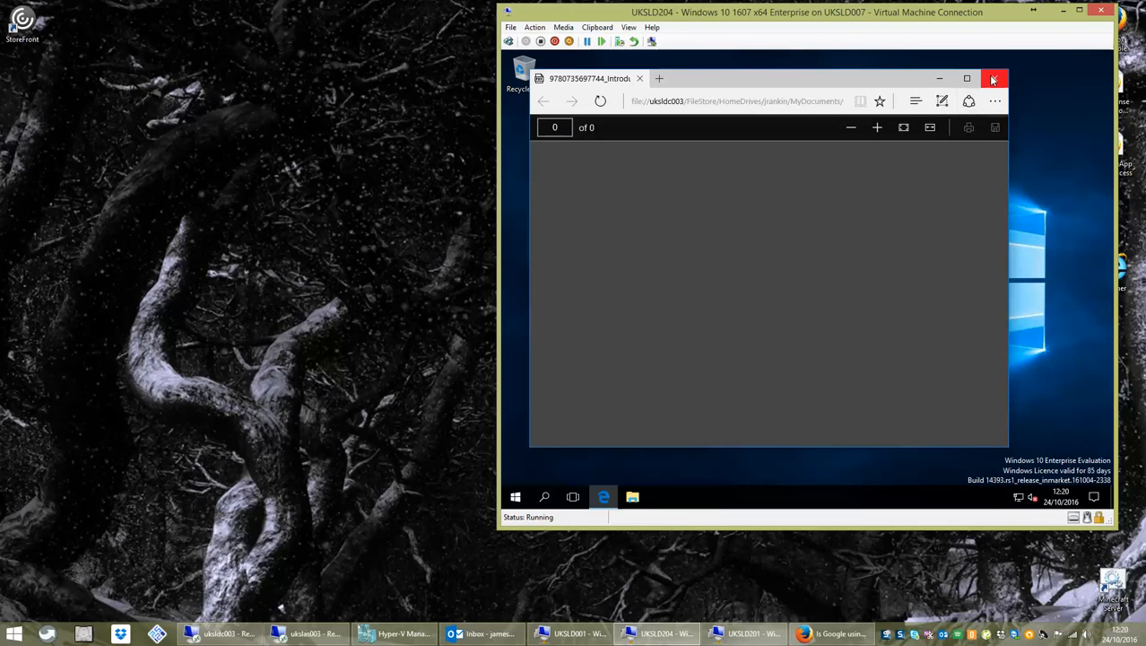
mouse_move(995, 79)
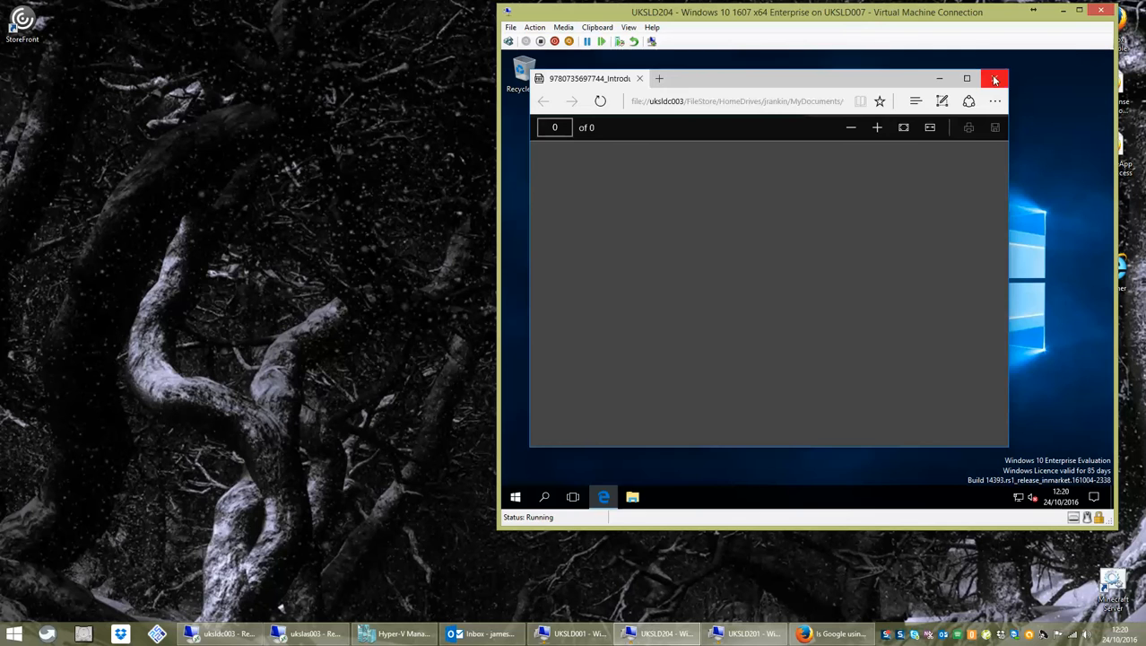
left_click(999, 80)
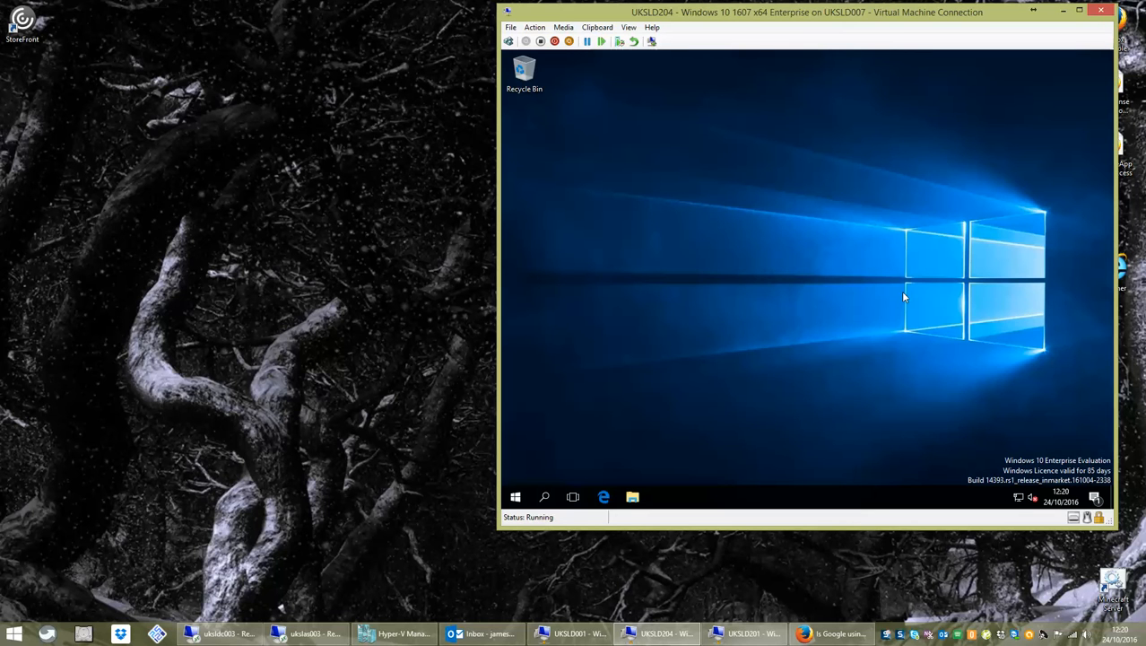
mouse_move(515, 497)
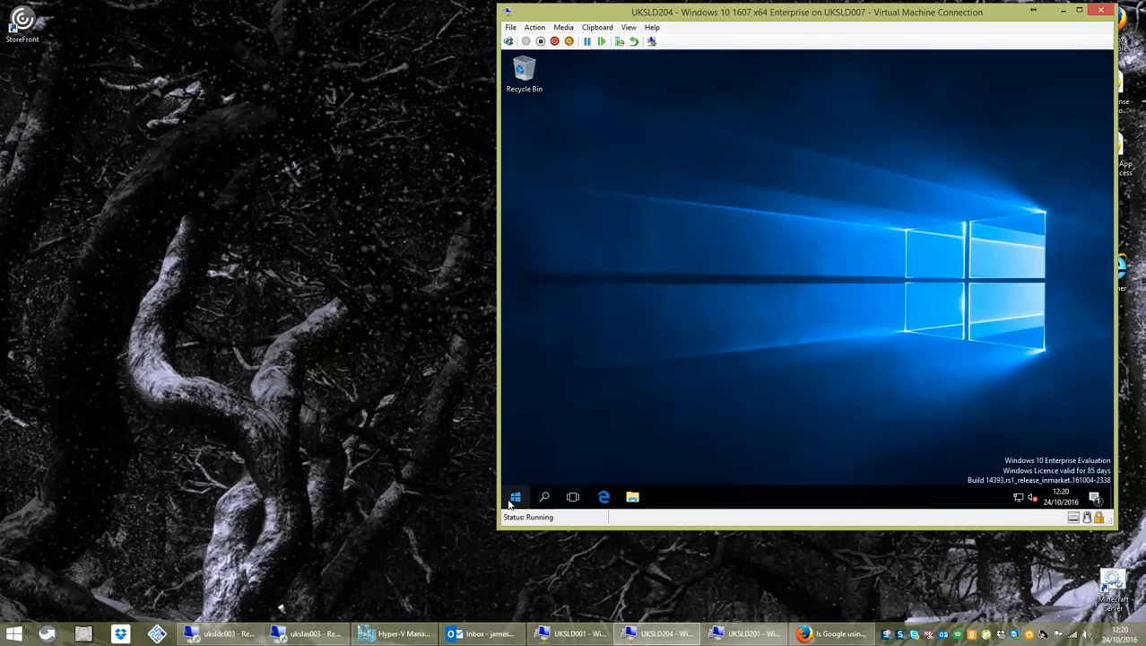
Sign out of UKSLD204 via the Start button's right-click menu.
right_click(515, 496)
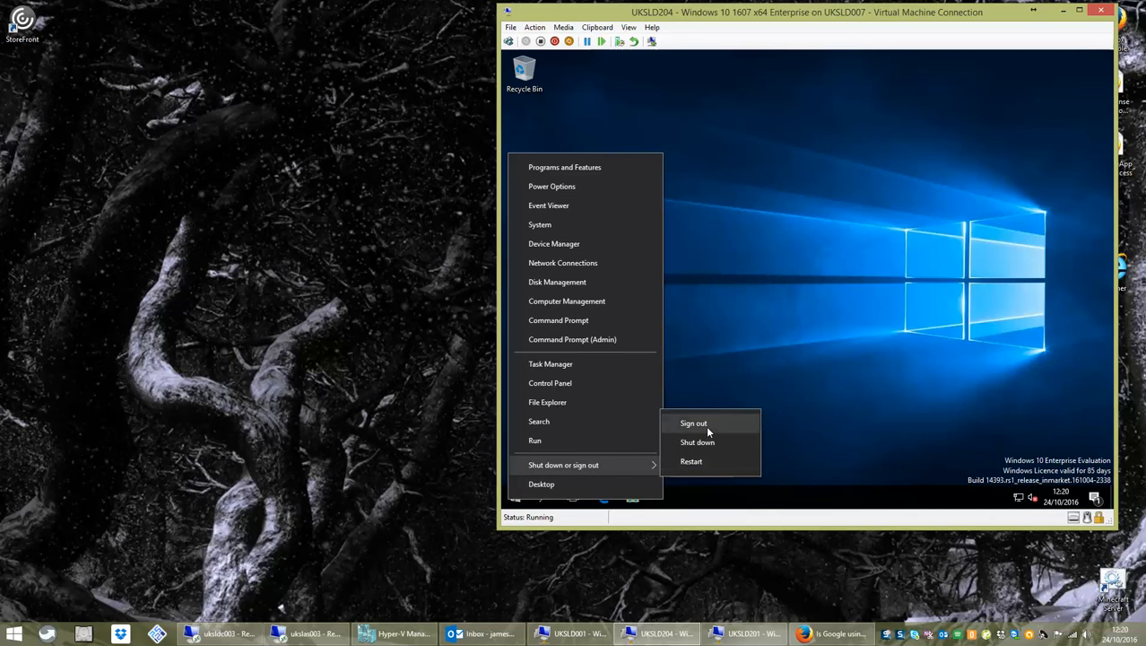
left_click(693, 423)
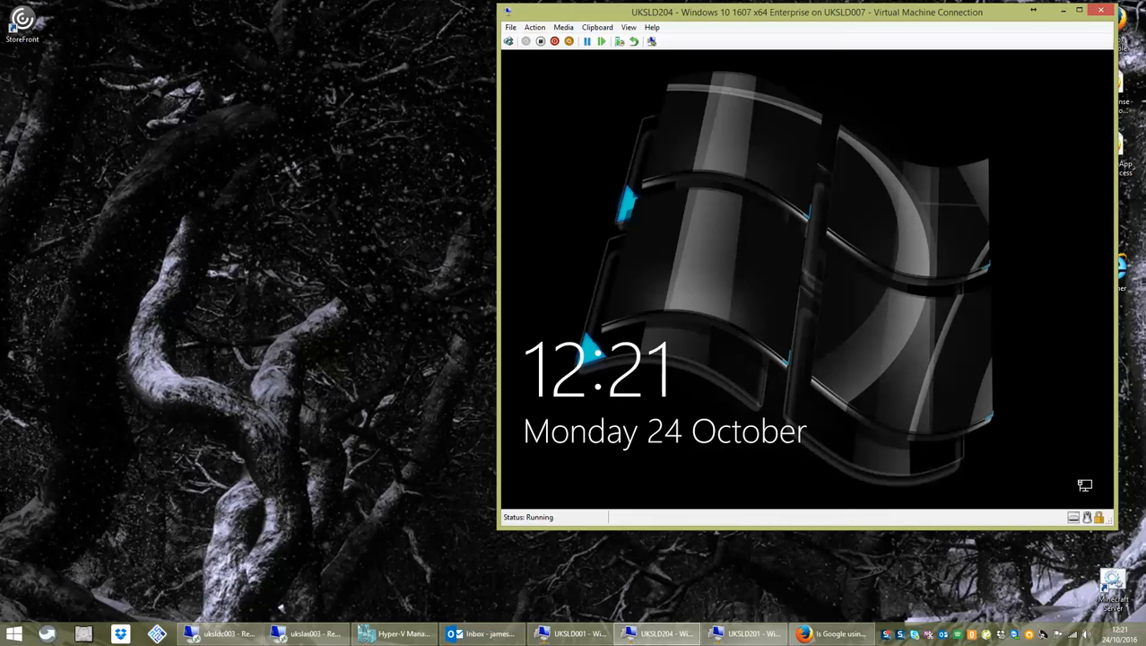
mouse_move(469, 6)
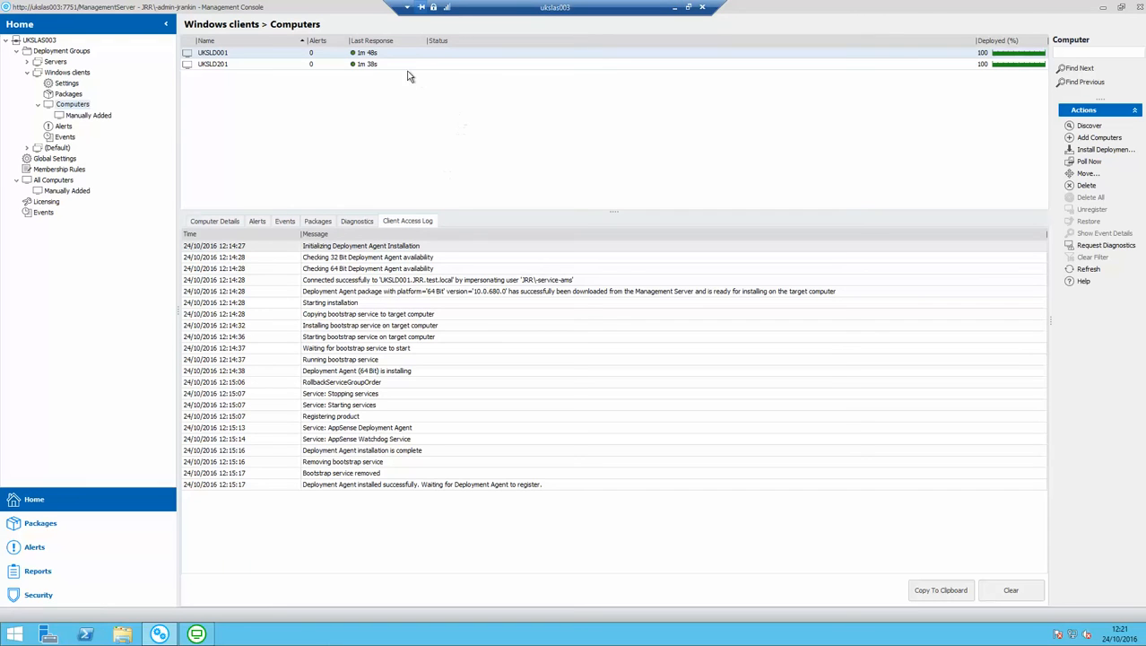
mouse_move(330, 224)
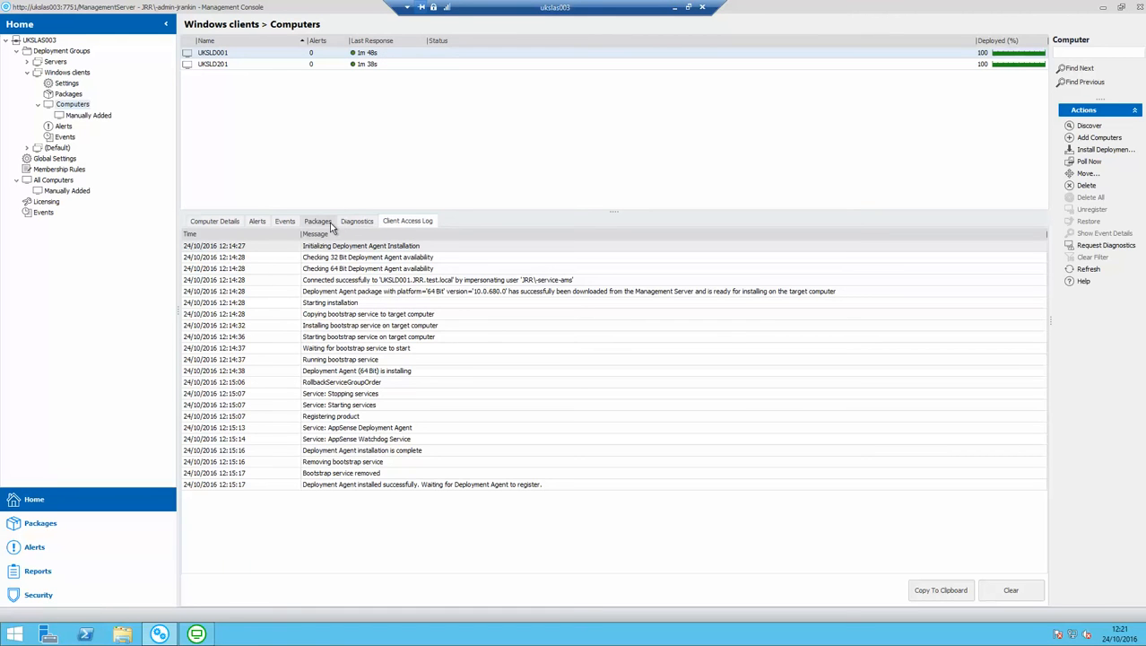
left_click(317, 221)
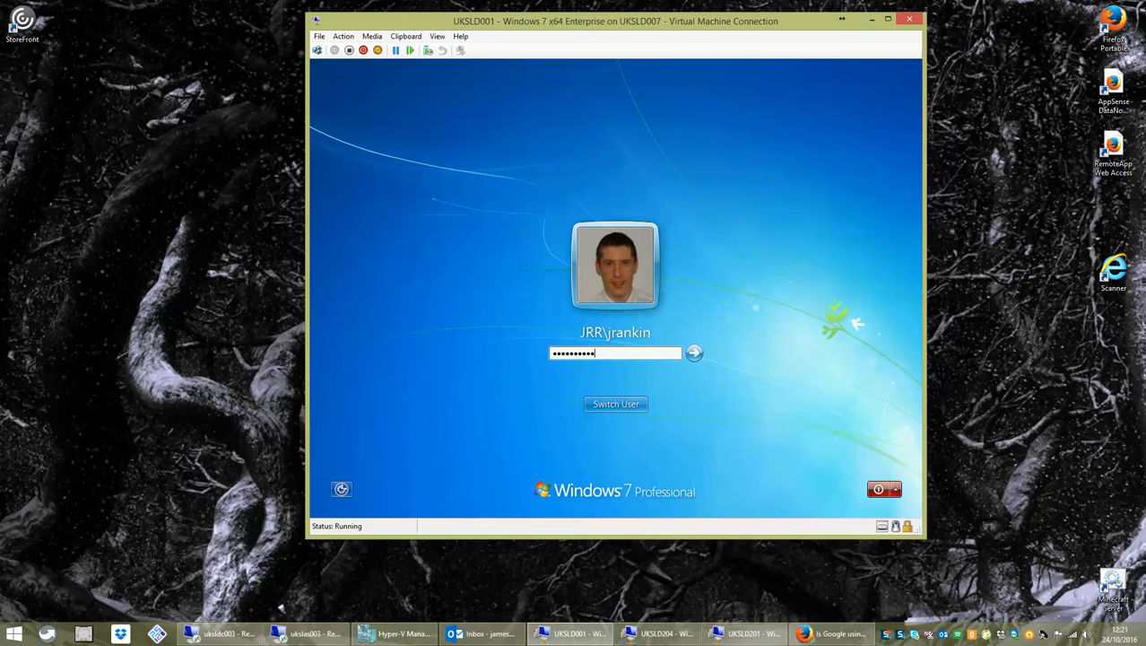
Submit the password on the UKSLD001 Windows 7 logon screen.
left_click(694, 353)
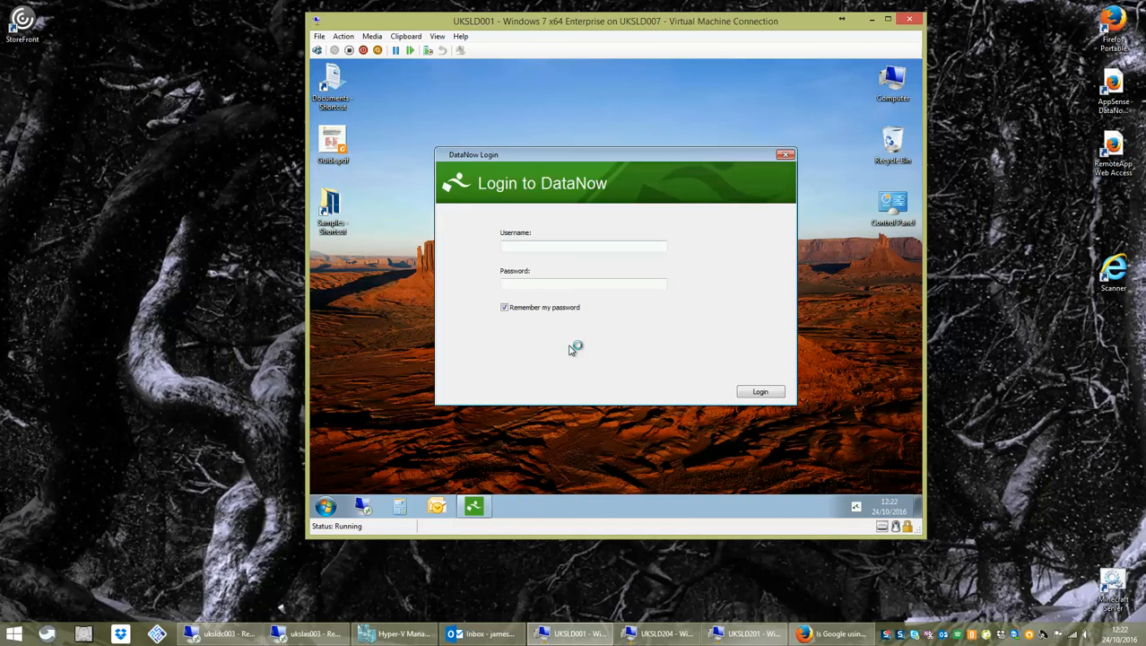
Log in to DataNow as JR, retrying after the error, then select the Samples shortcut.
left_click(583, 247)
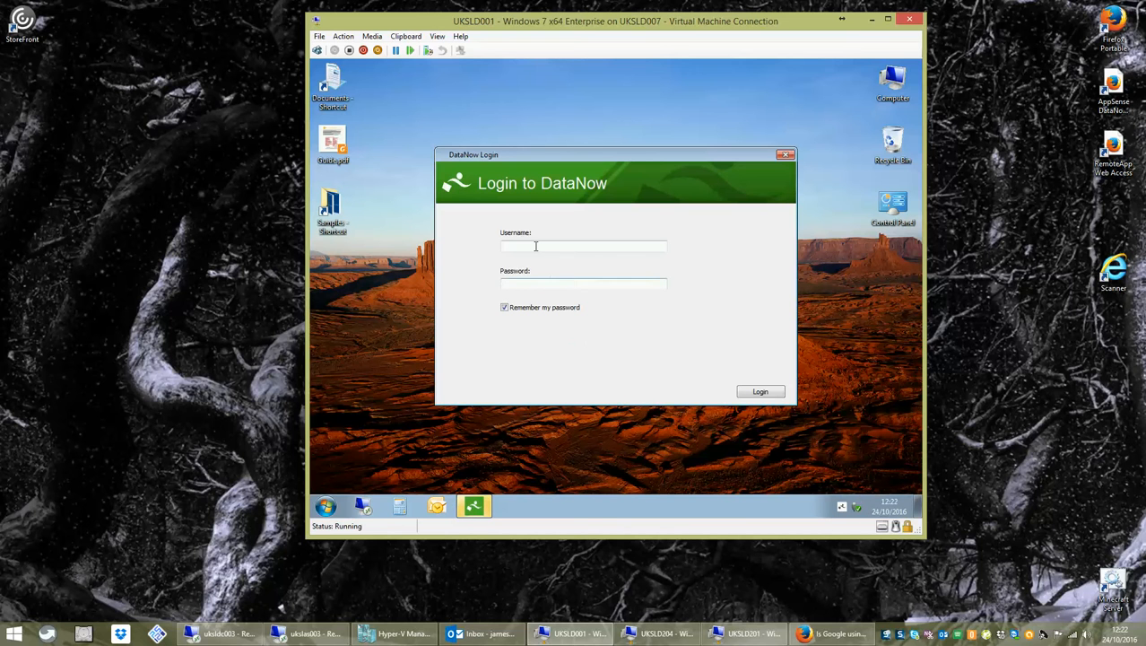
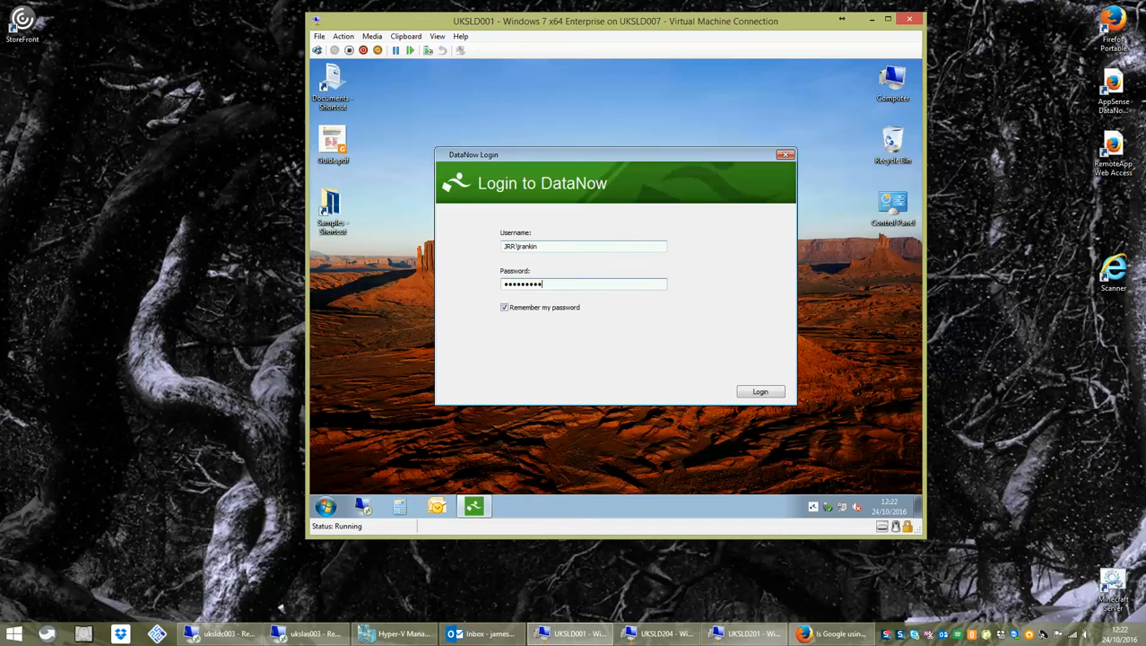
left_click(760, 391)
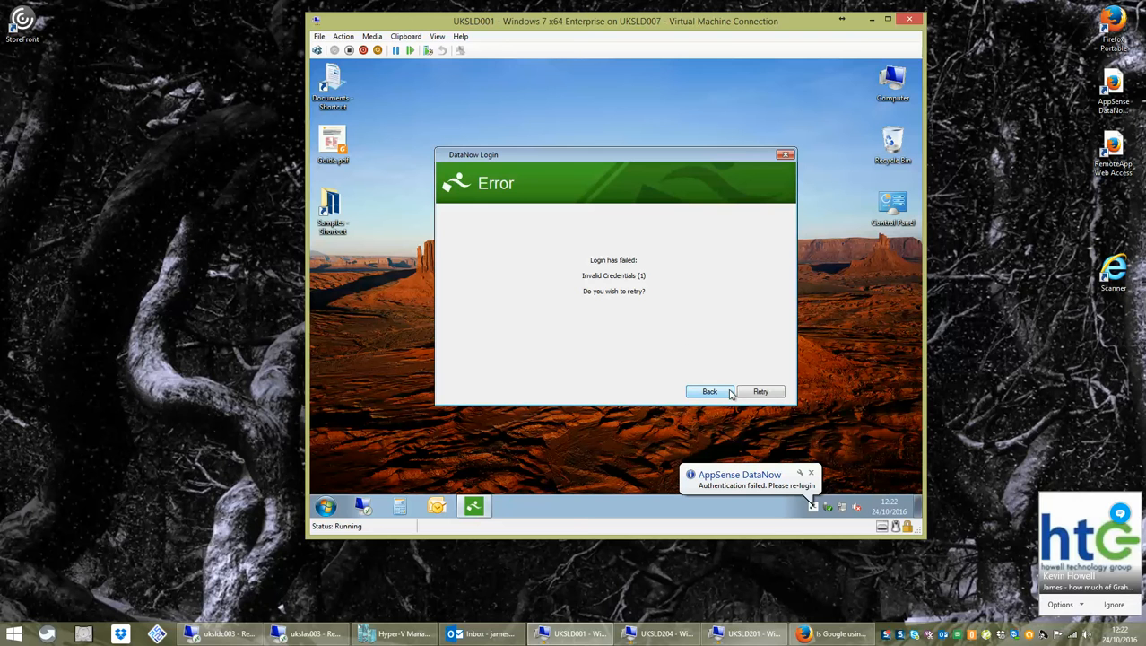
left_click(709, 391)
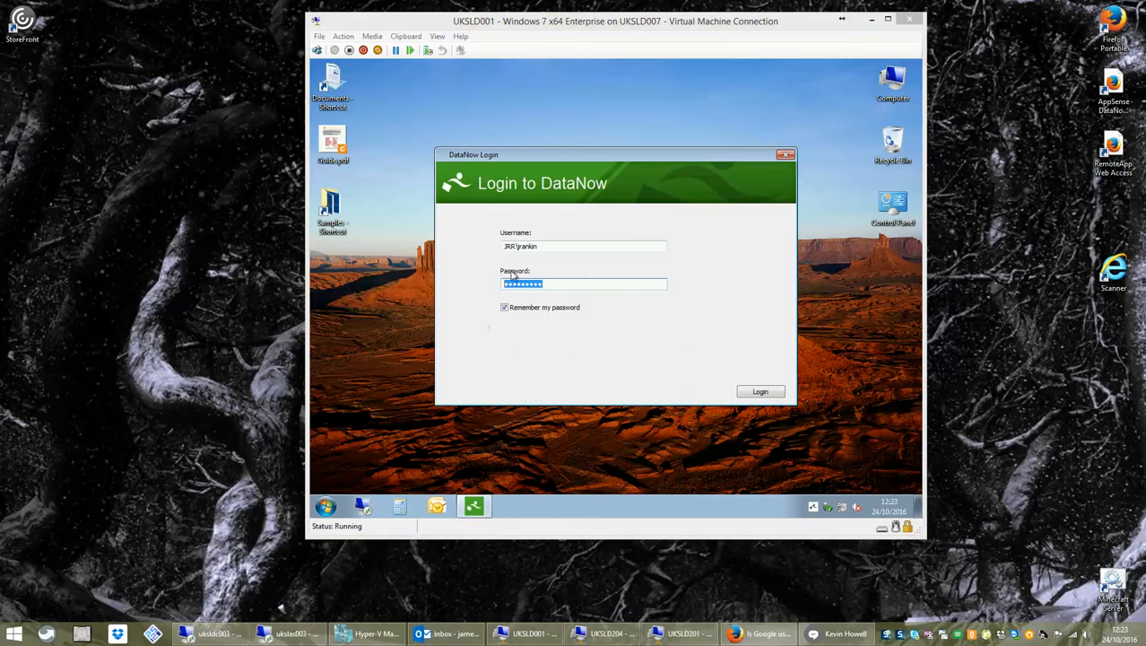
mouse_move(566, 274)
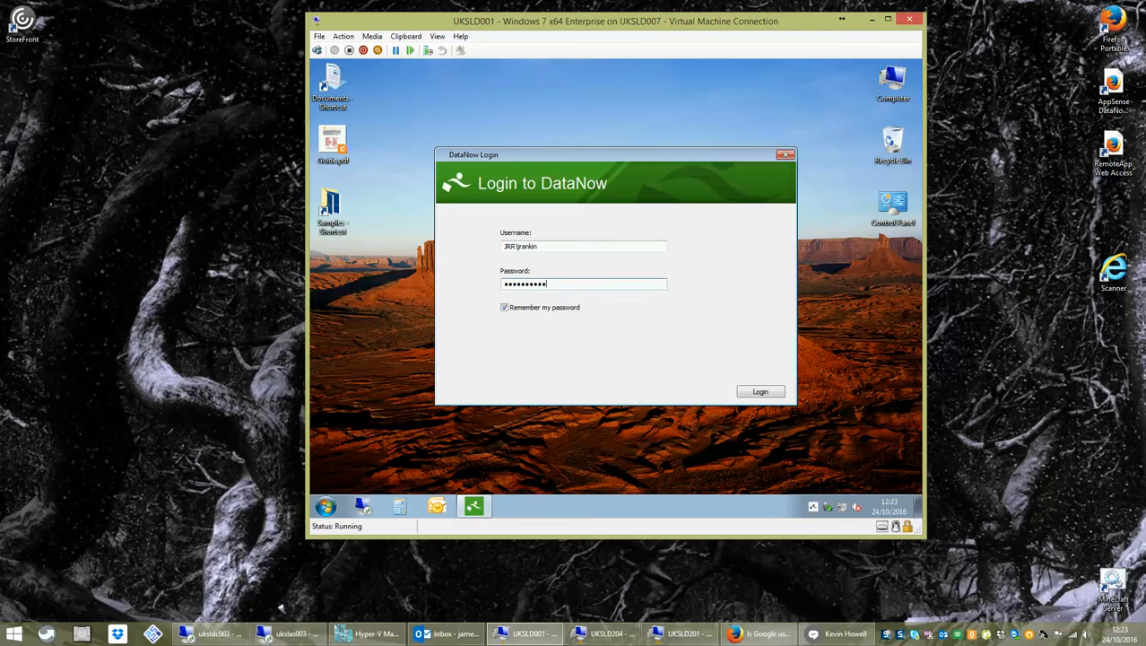
left_click(761, 391)
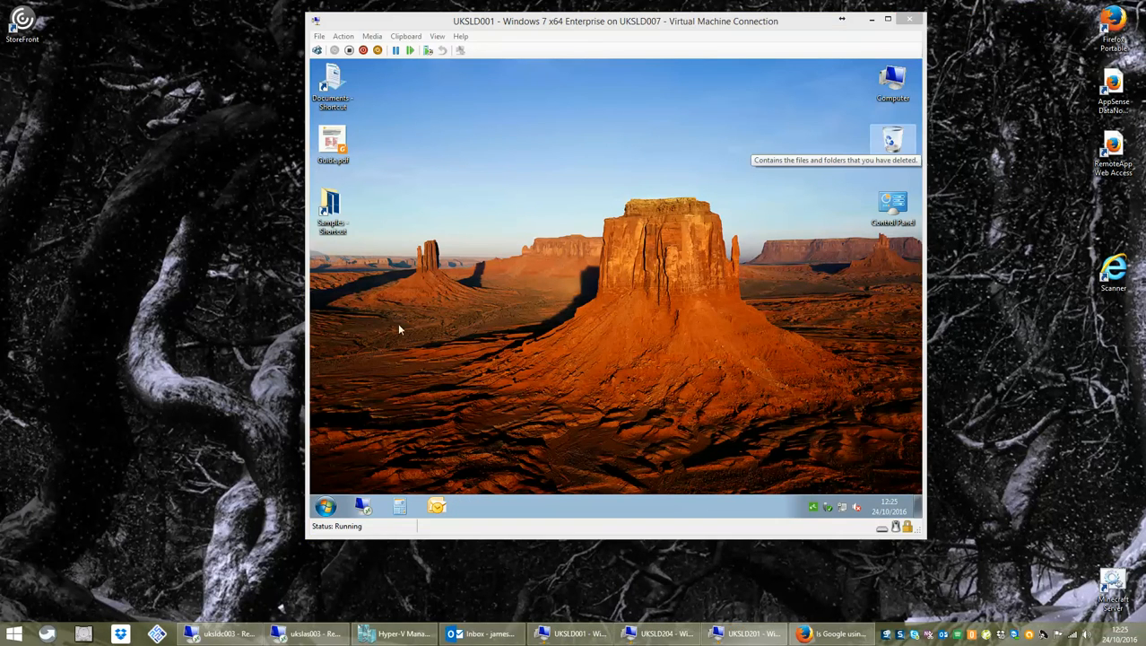
mouse_move(574, 192)
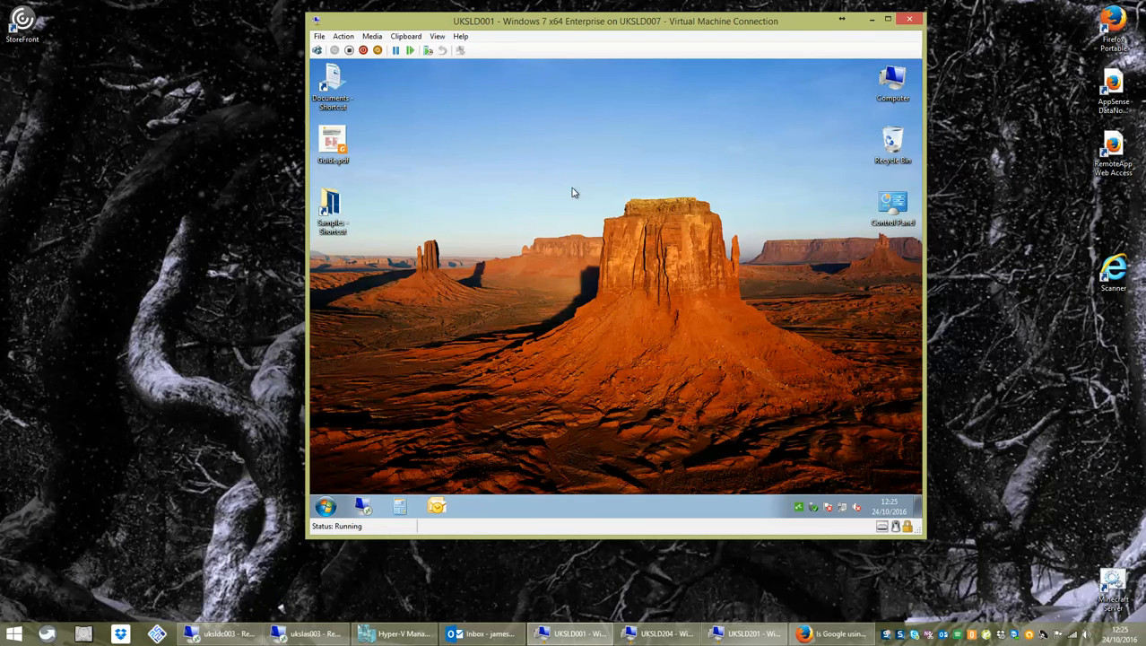
mouse_move(516, 303)
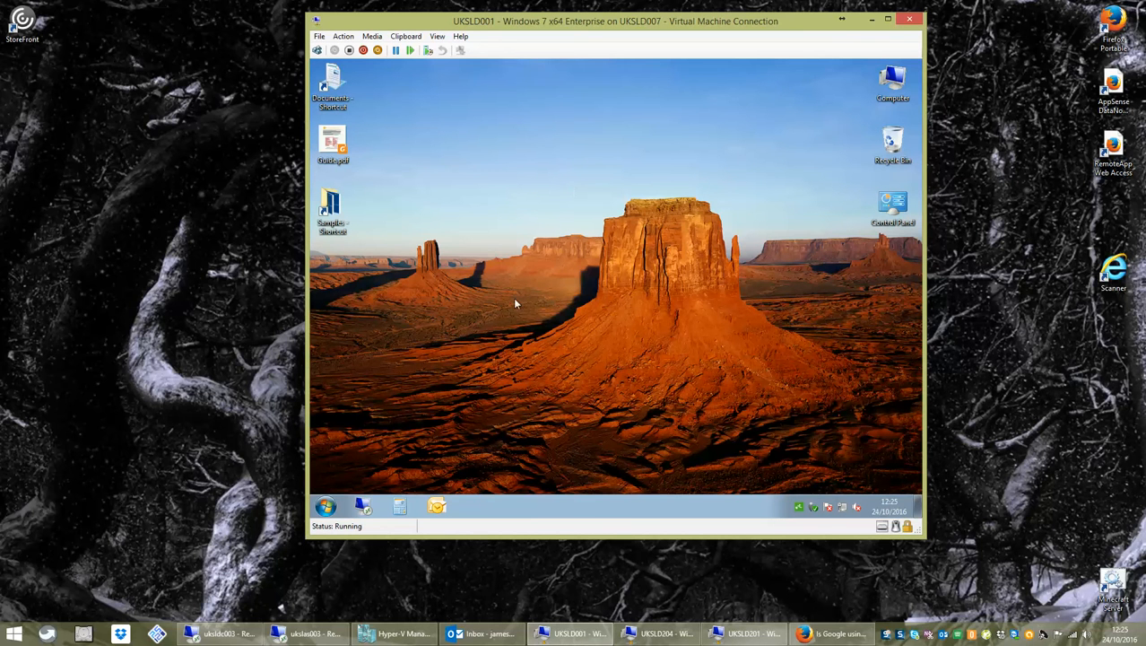
left_click(332, 204)
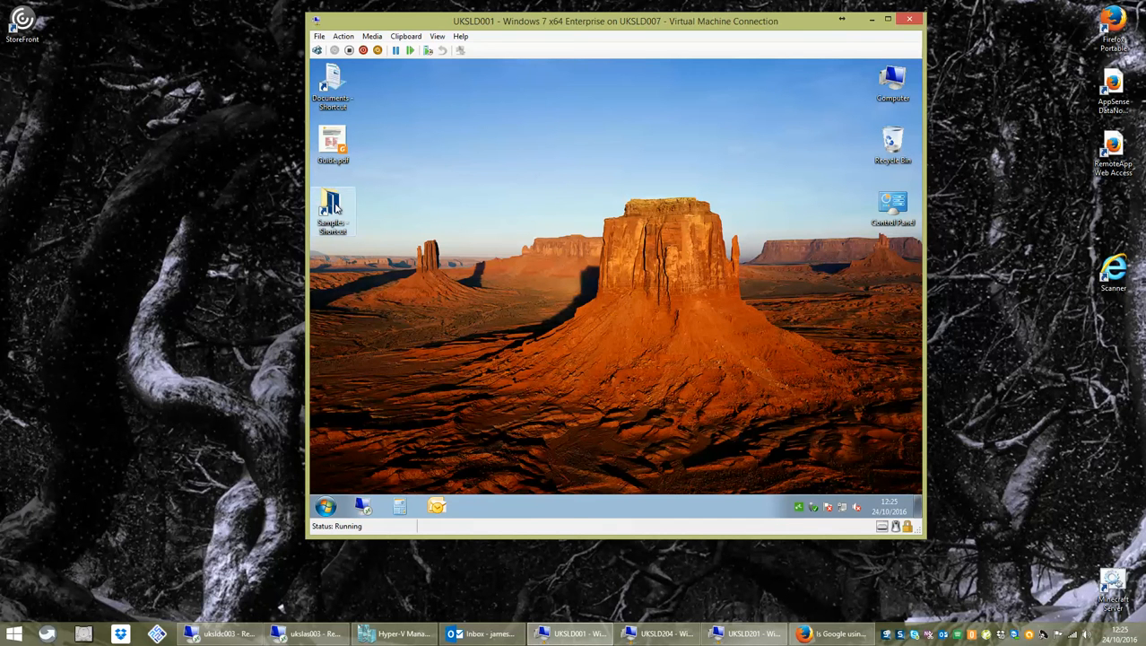
mouse_move(333, 206)
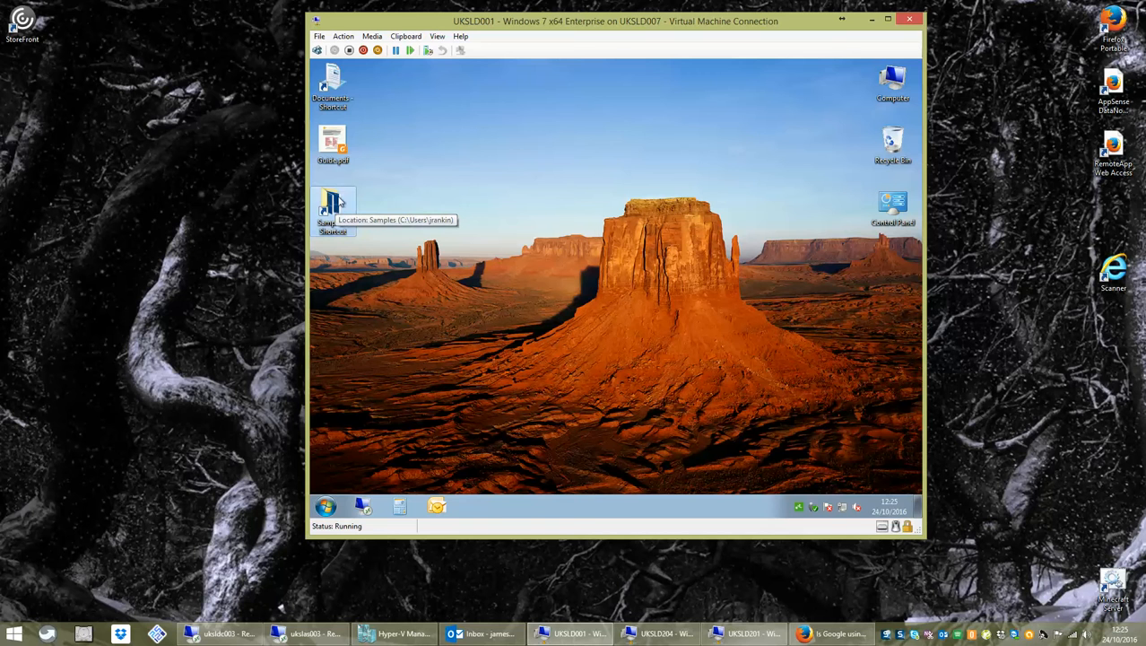
mouse_move(354, 159)
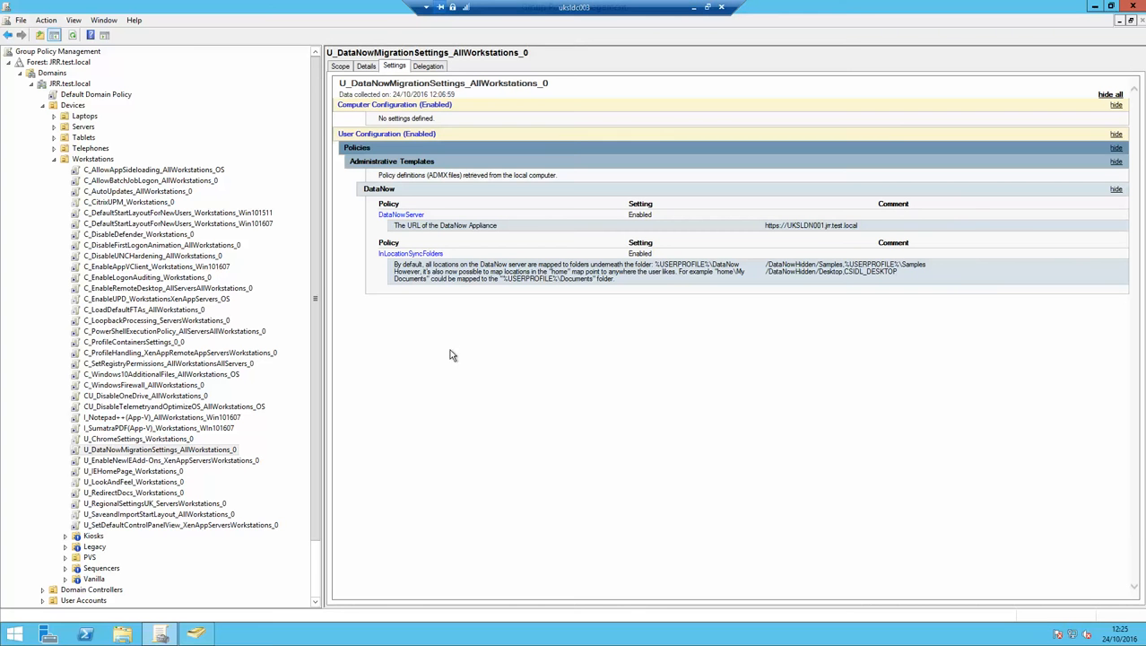
mouse_move(690, 297)
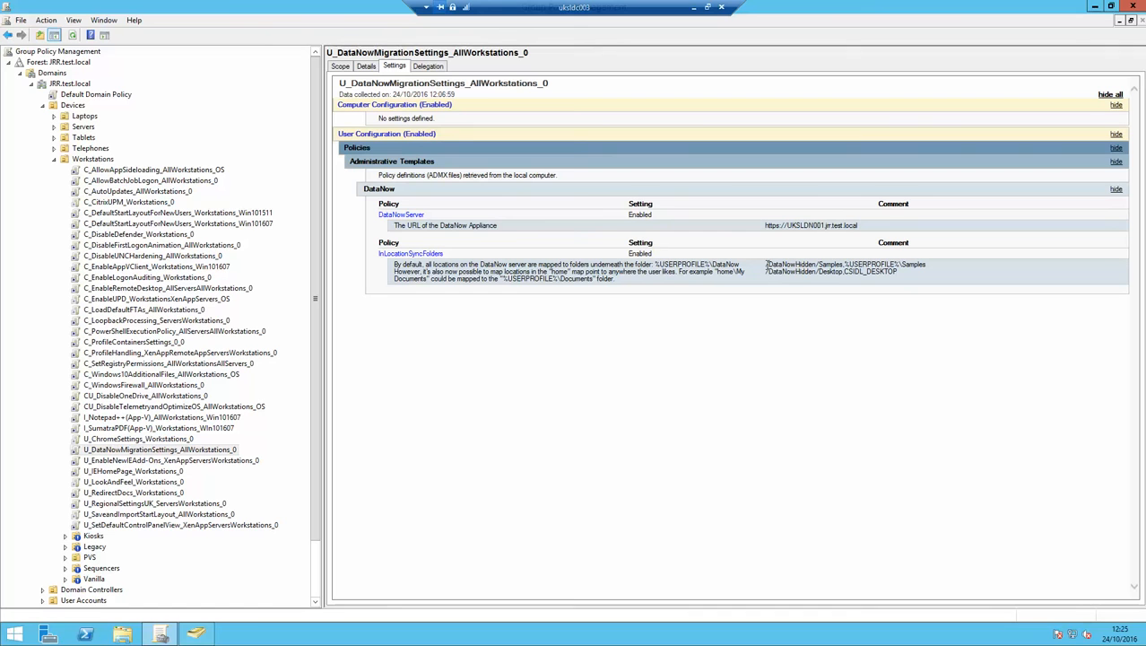
mouse_move(490, 462)
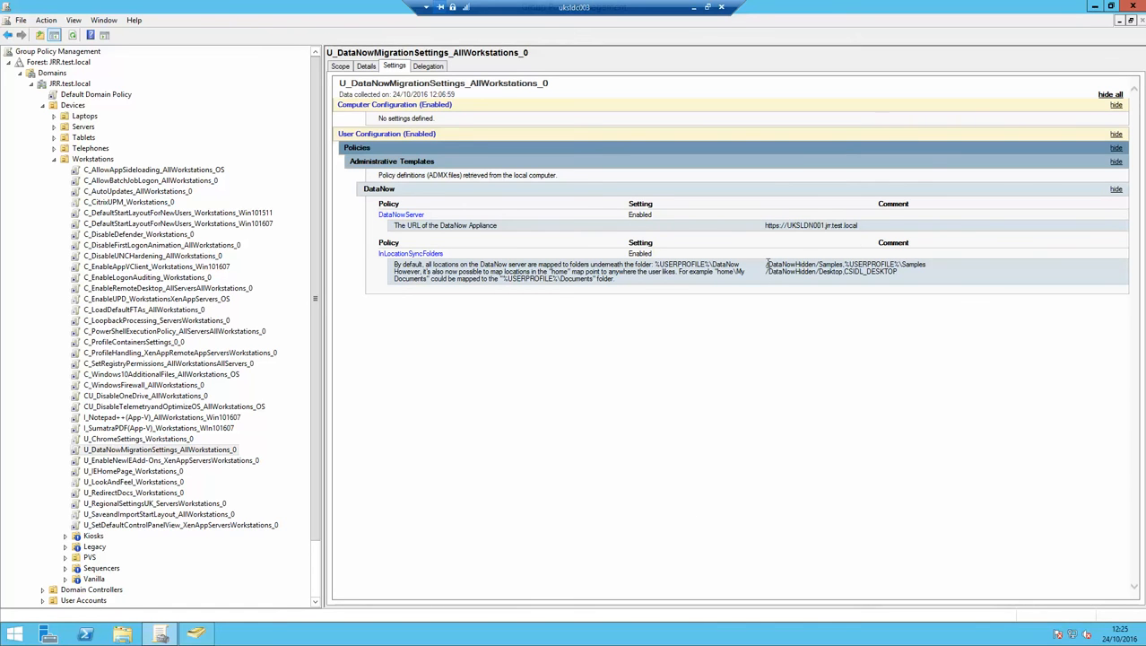
Review the DataNow migration GPO settings, highlighting the DataNowHidden folder path.
double_click(789, 264)
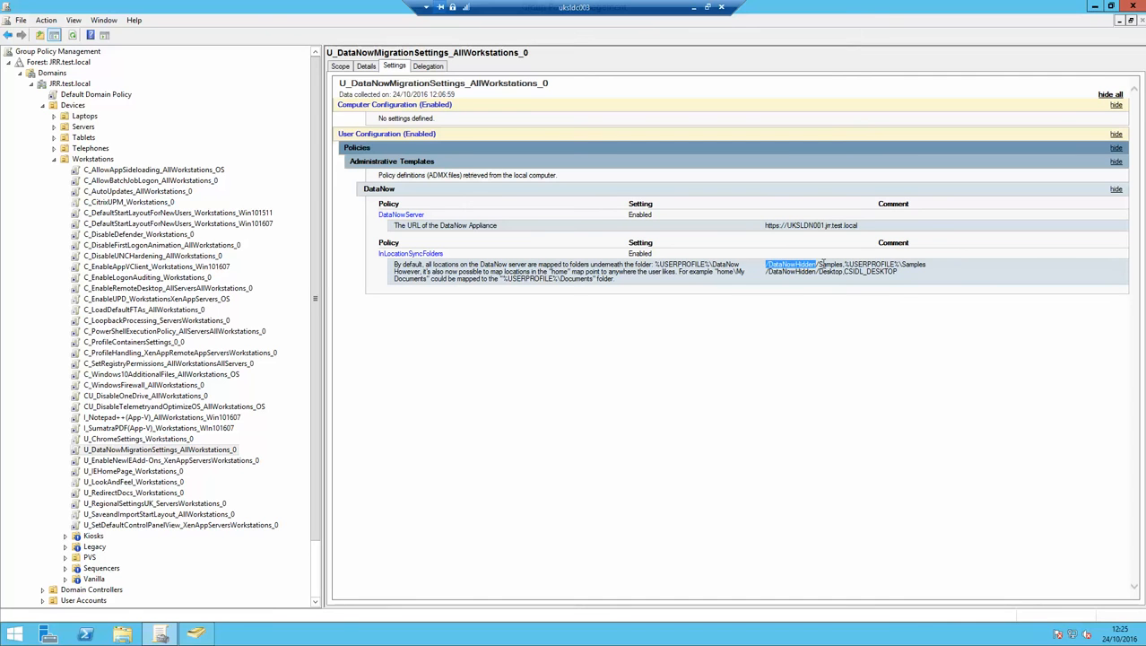
left_click(823, 321)
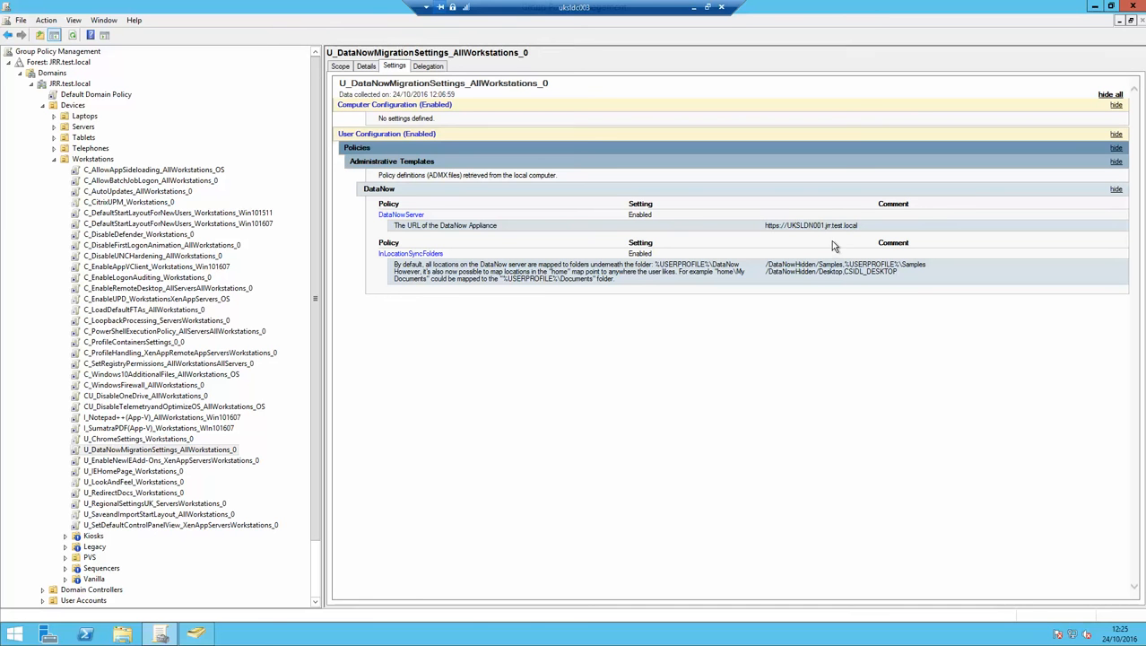
mouse_move(726, 37)
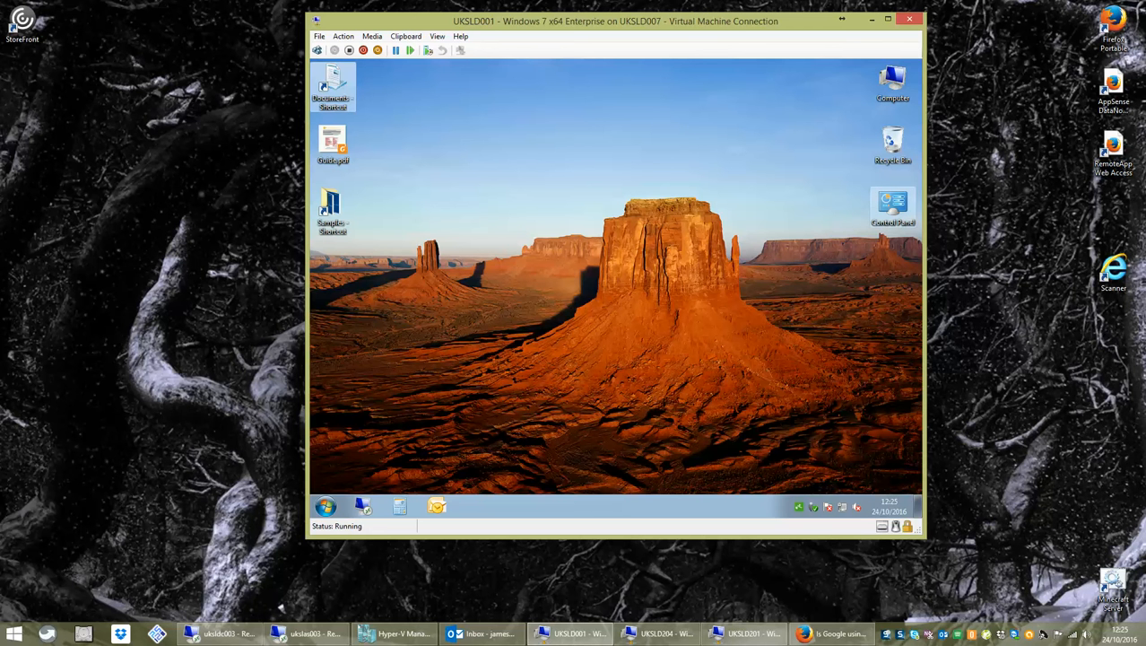
mouse_move(893, 204)
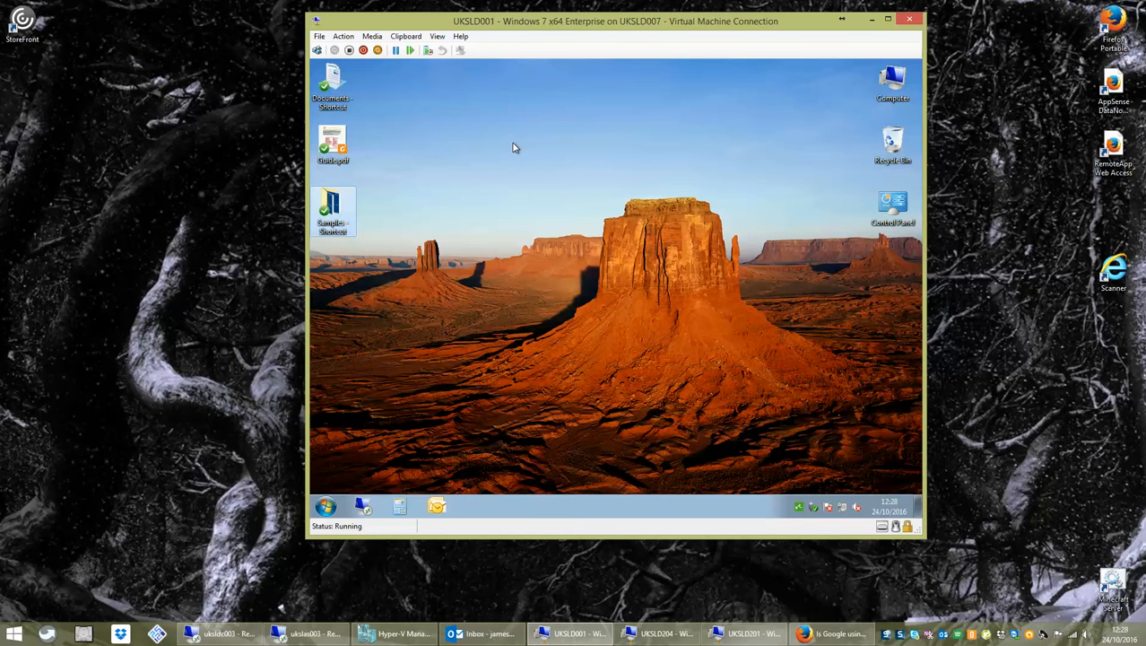
mouse_move(552, 106)
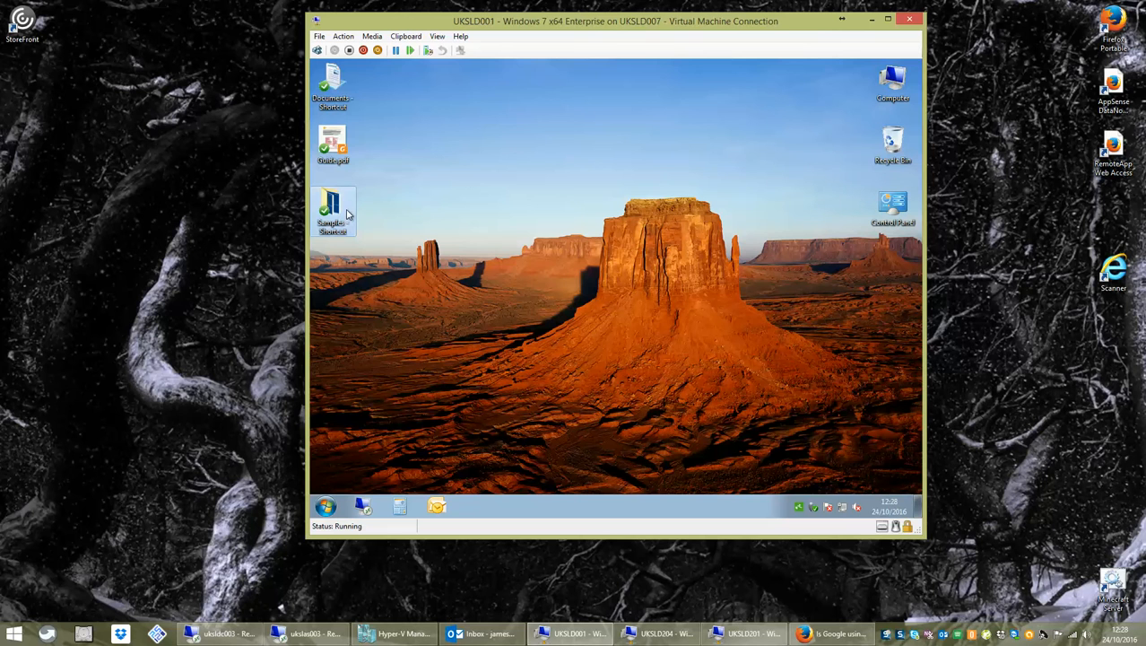
Open the desktop Samples shortcut to list its 15 sample PDFs.
double_click(333, 211)
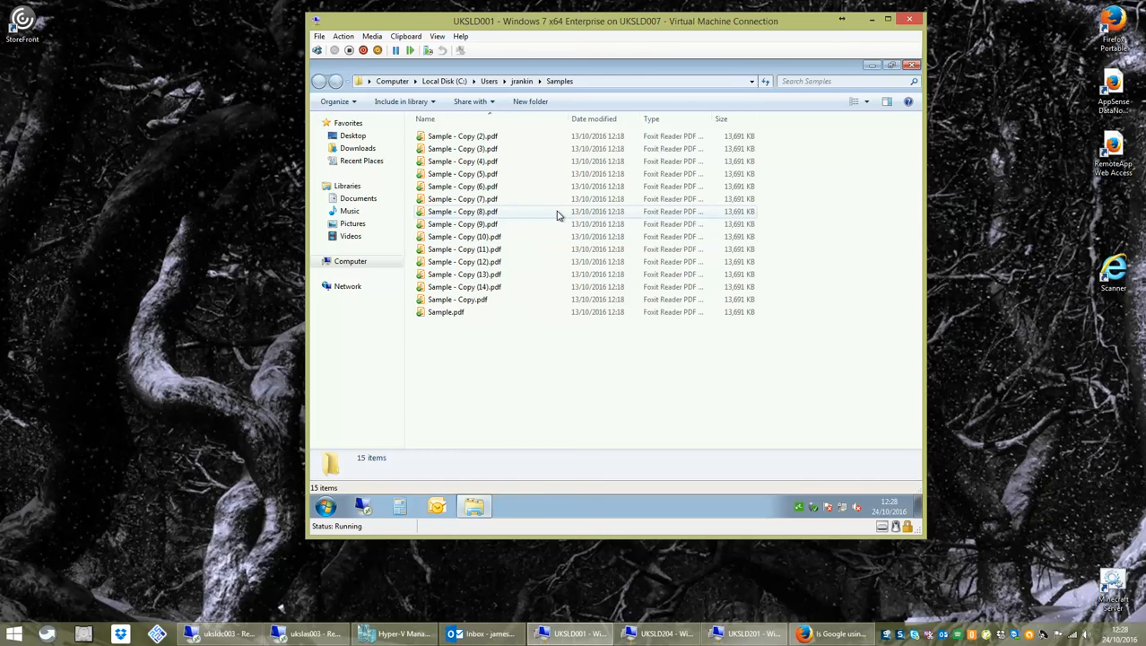
mouse_move(567, 191)
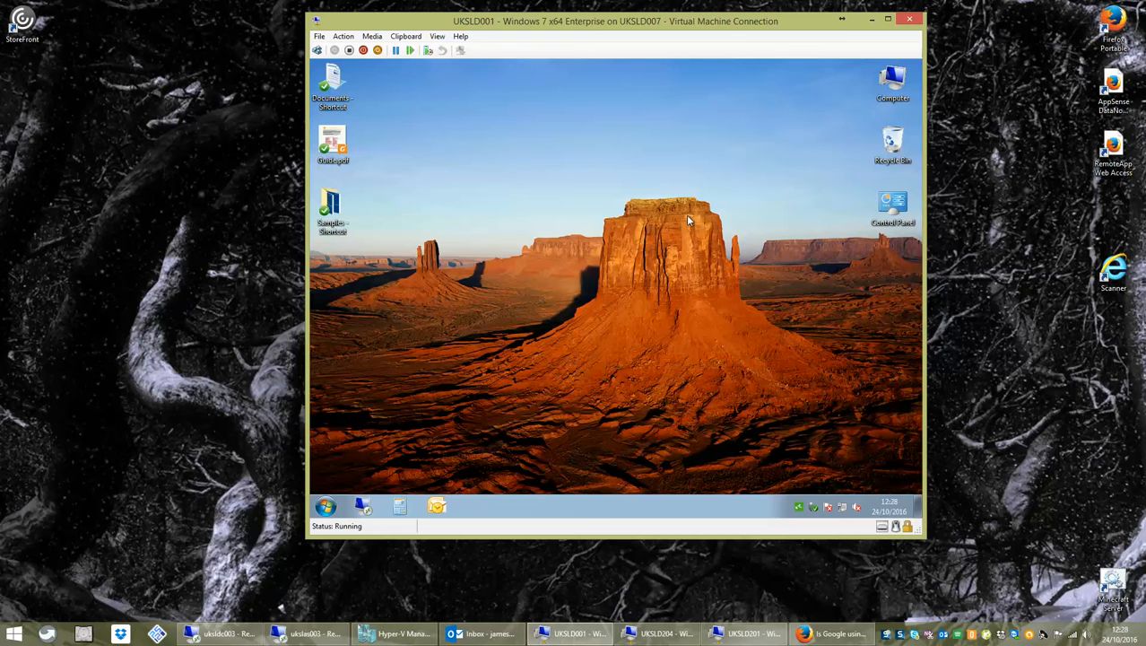
mouse_move(466, 94)
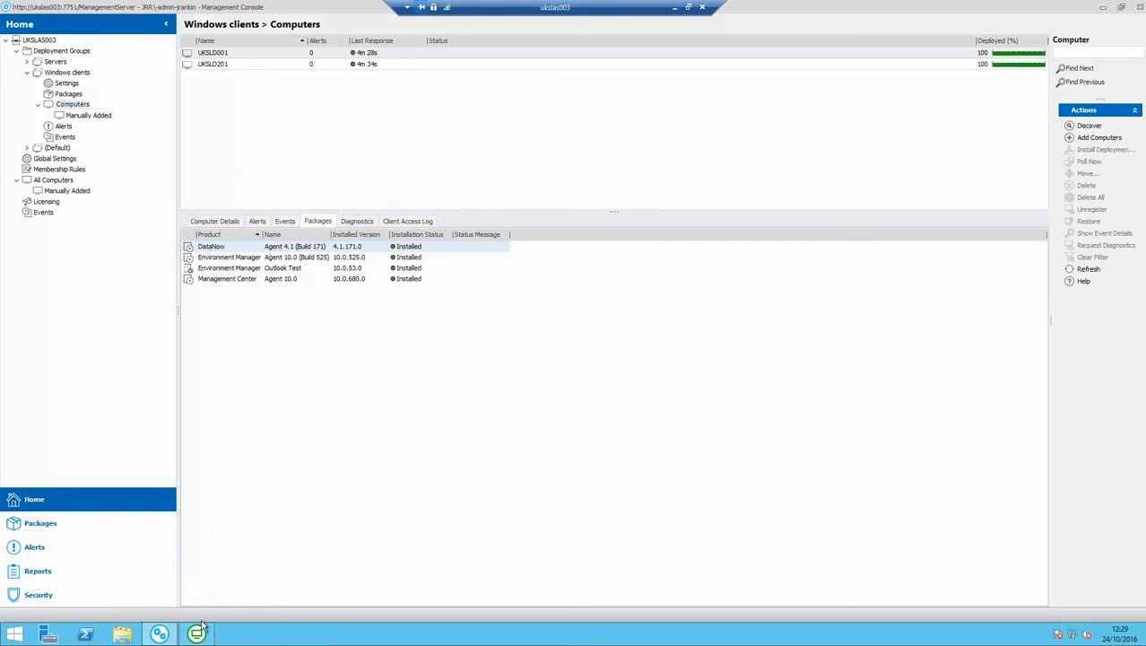
Launch the AppSense Environment Manager console from the taskbar.
left_click(193, 629)
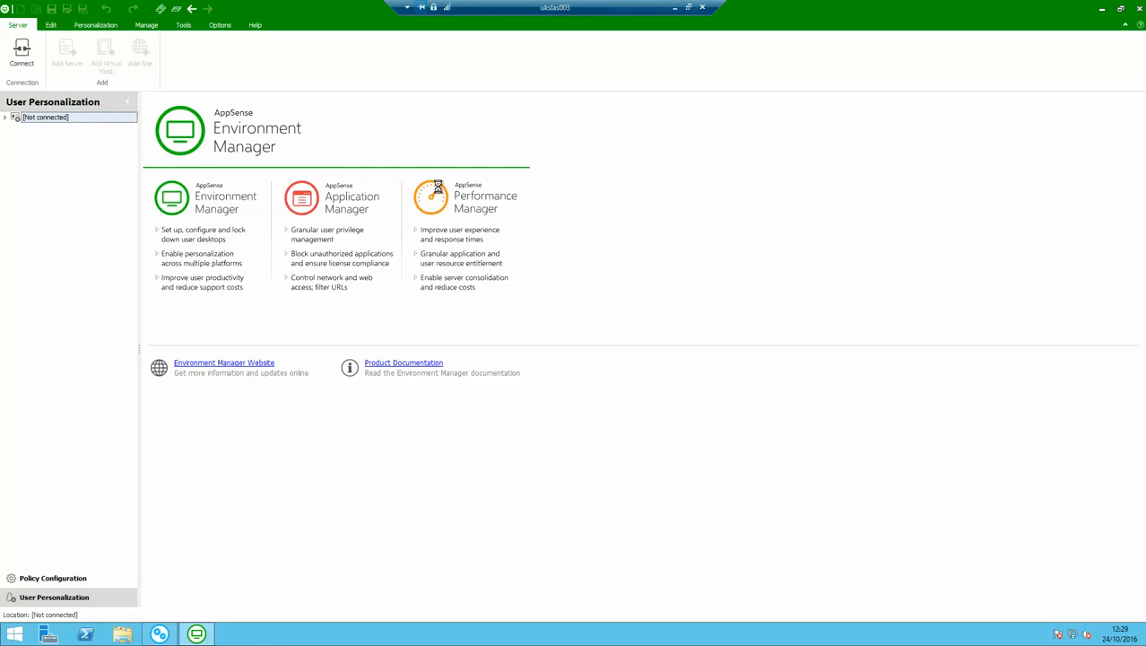
Connect to localhost and review the Migration Group's Office 2007 and 2016/365 application groups.
left_click(19, 65)
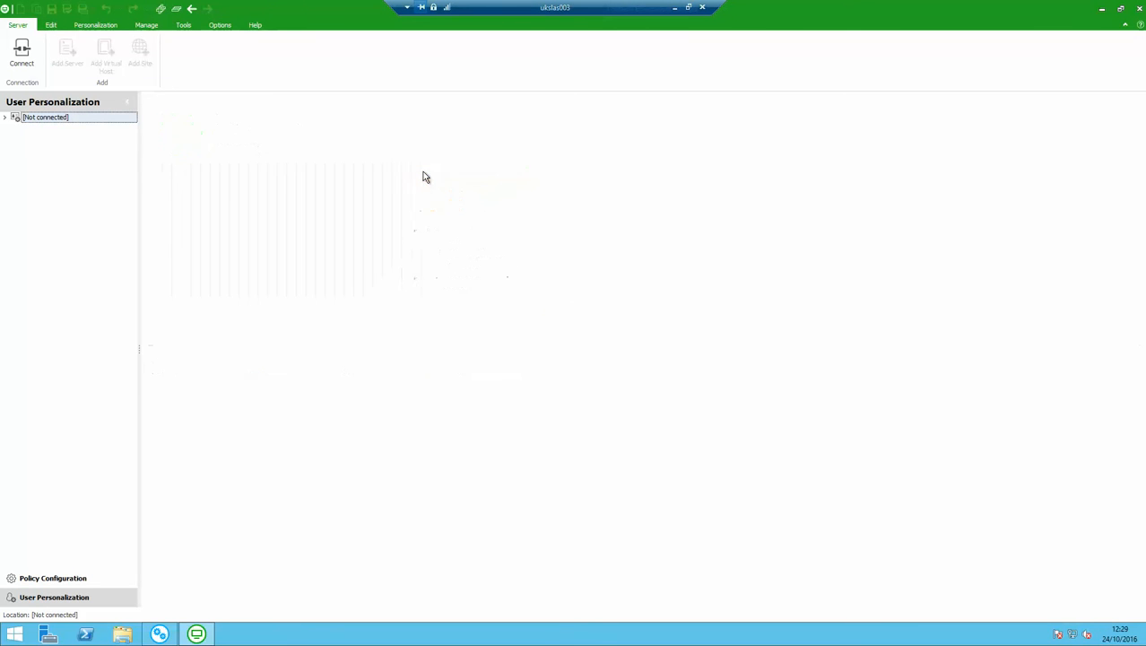
left_click(25, 52)
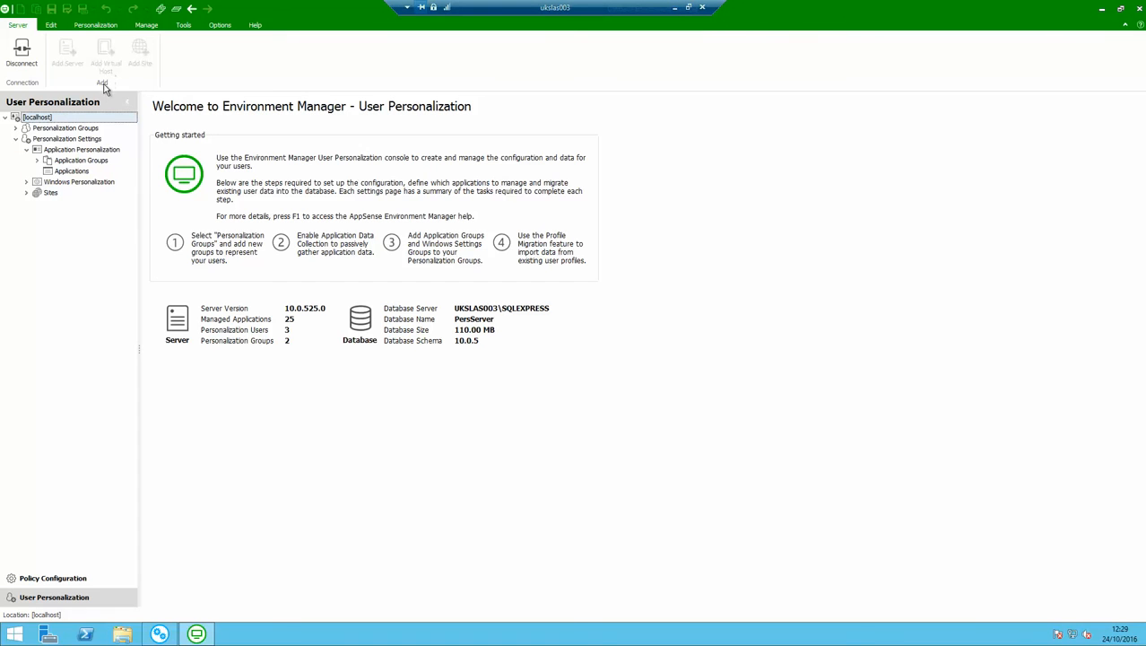
mouse_move(31, 162)
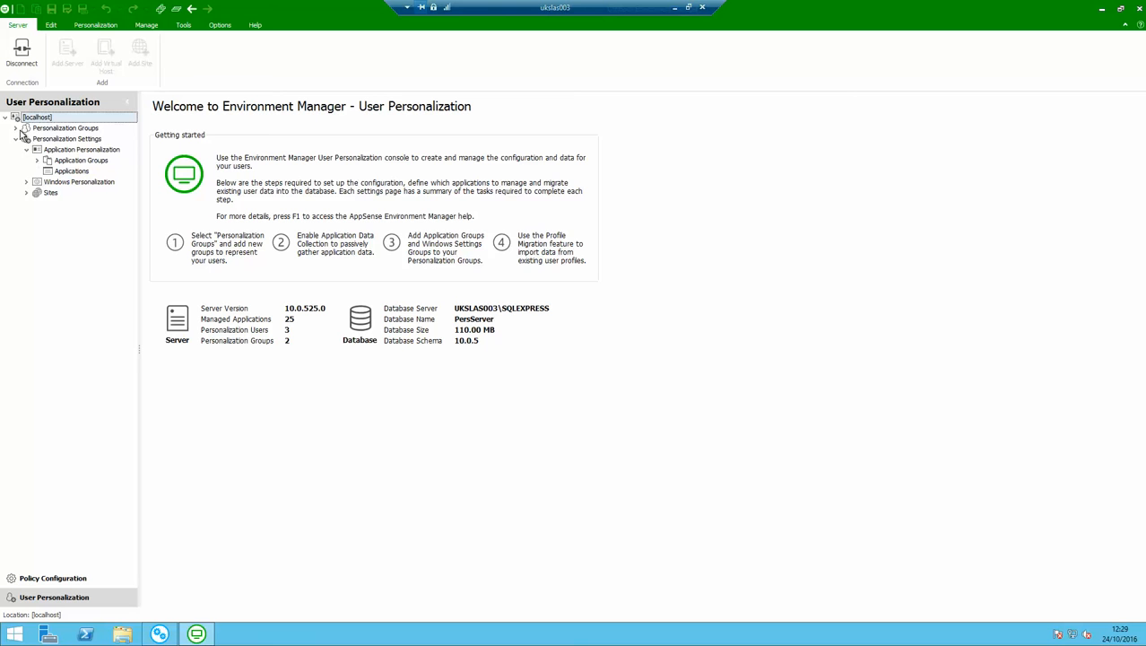
left_click(19, 142)
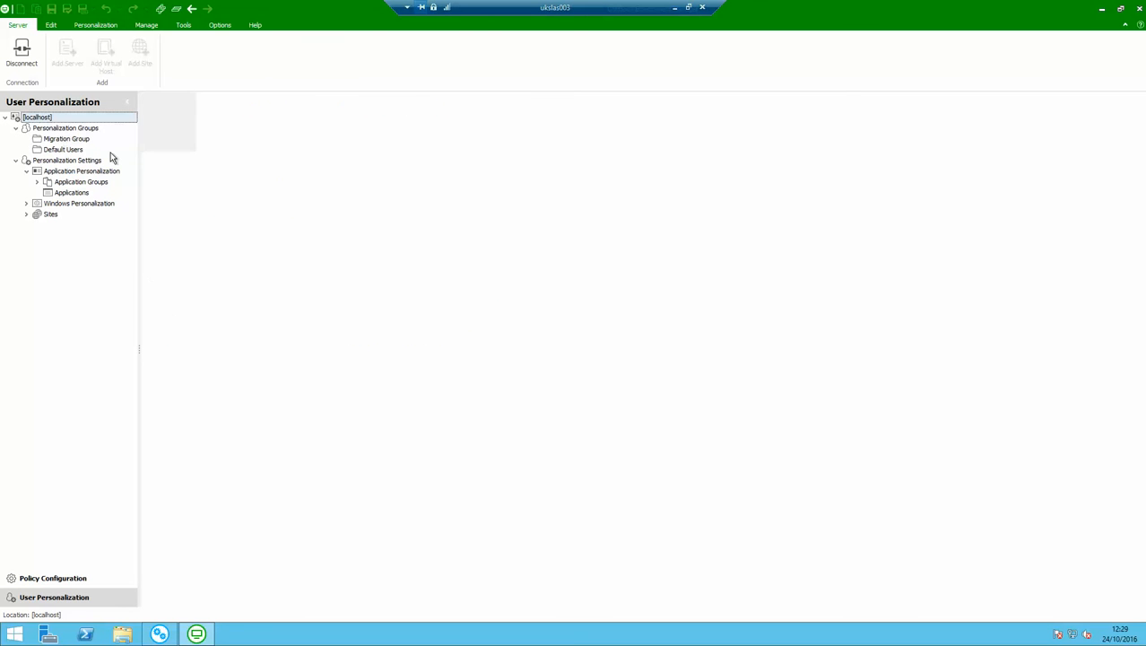
left_click(66, 139)
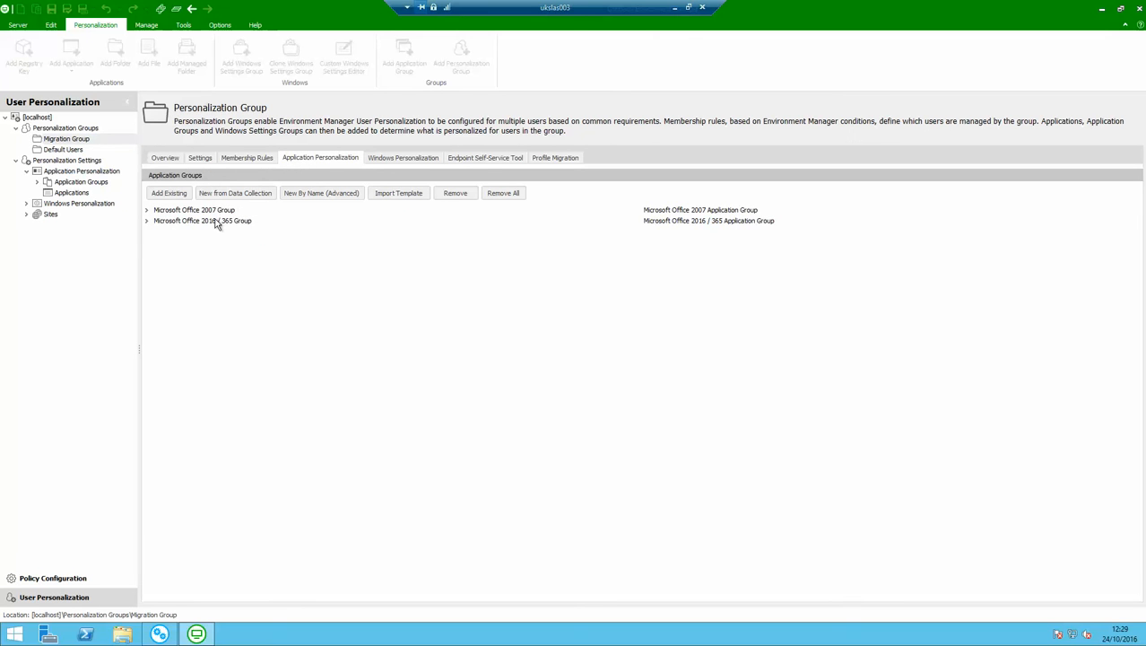
mouse_move(265, 214)
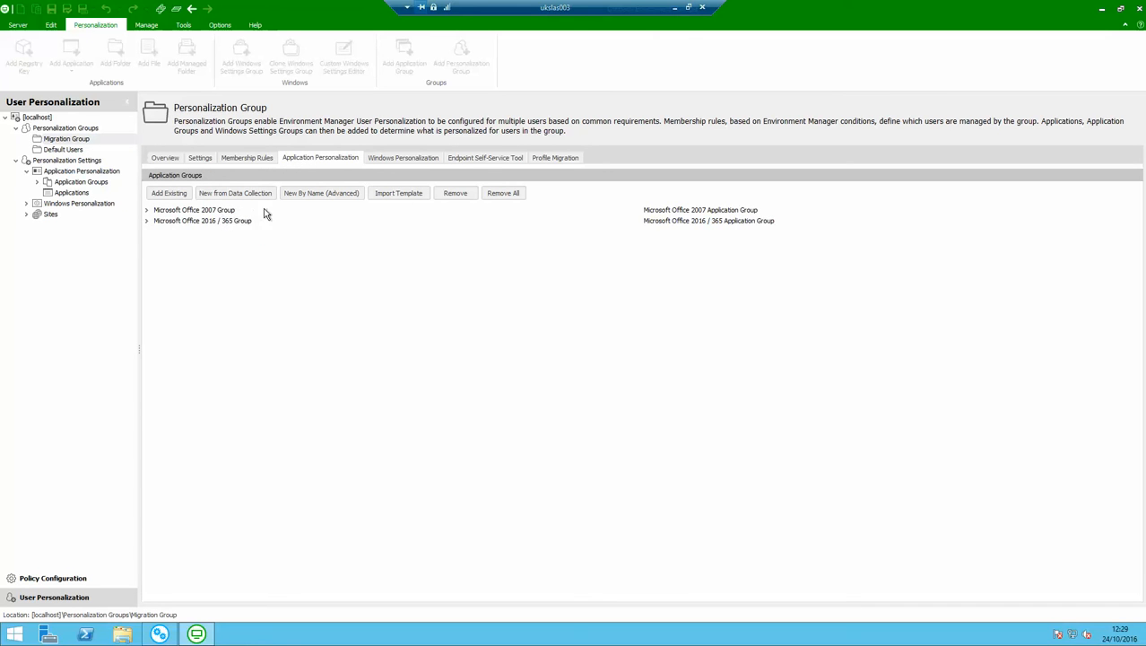
mouse_move(331, 167)
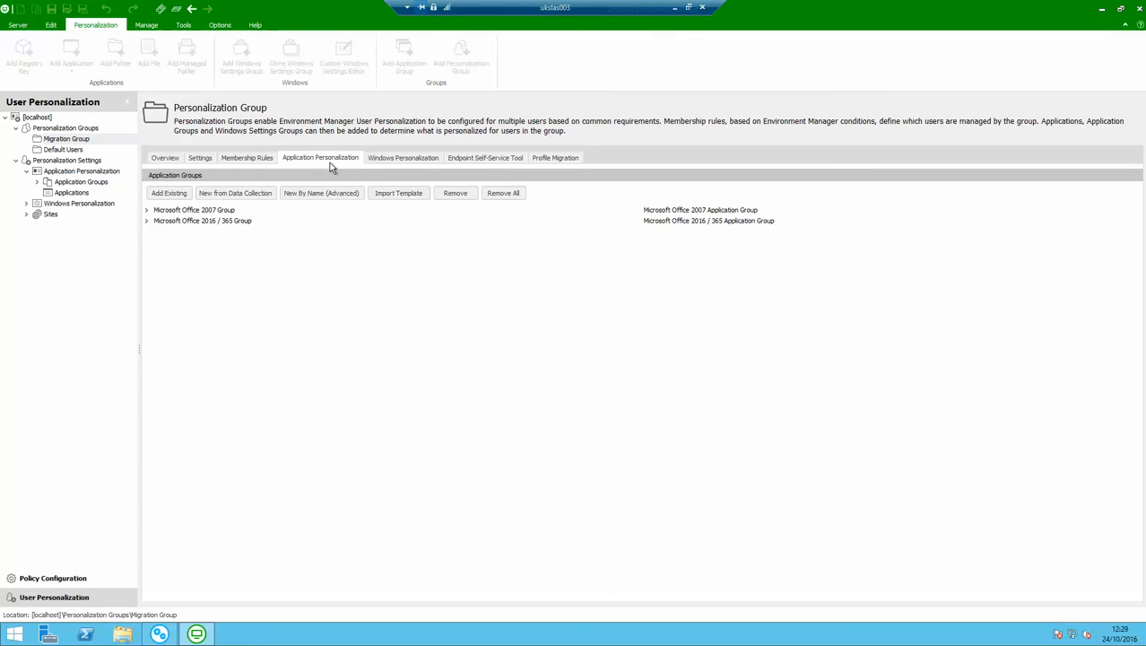
left_click(403, 157)
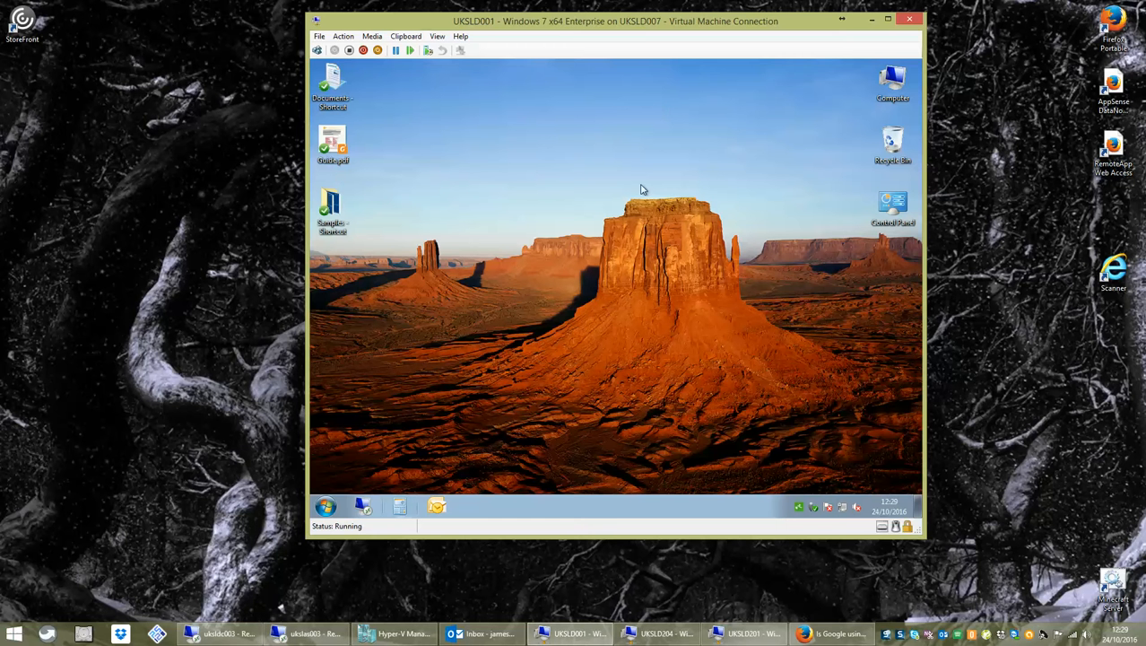
mouse_move(524, 340)
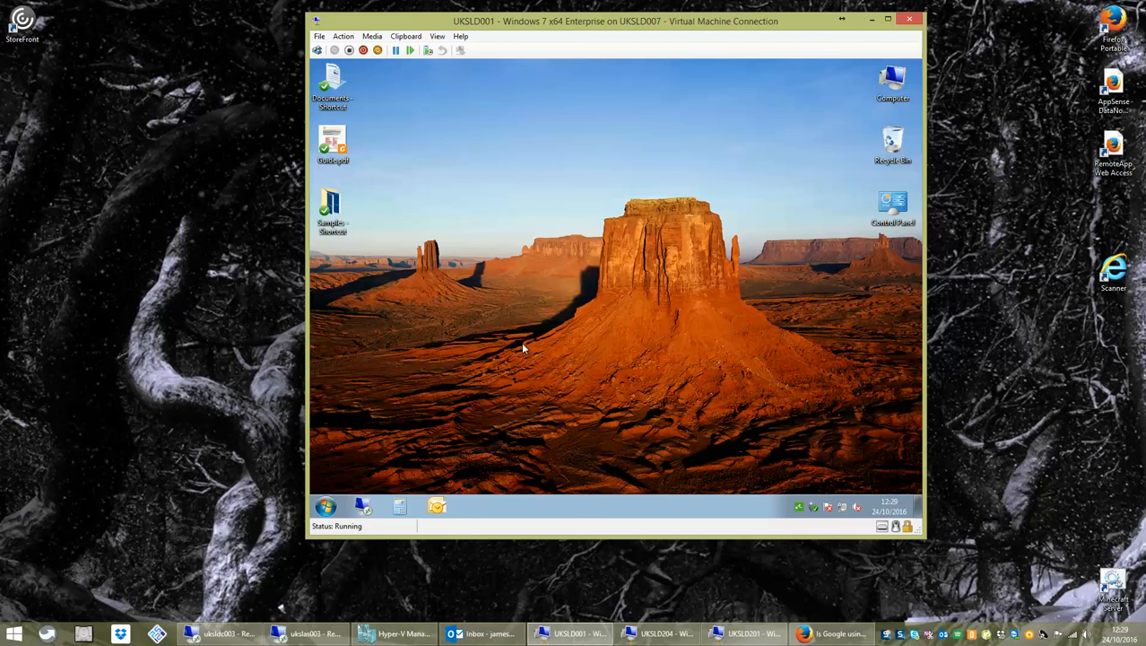
mouse_move(372, 493)
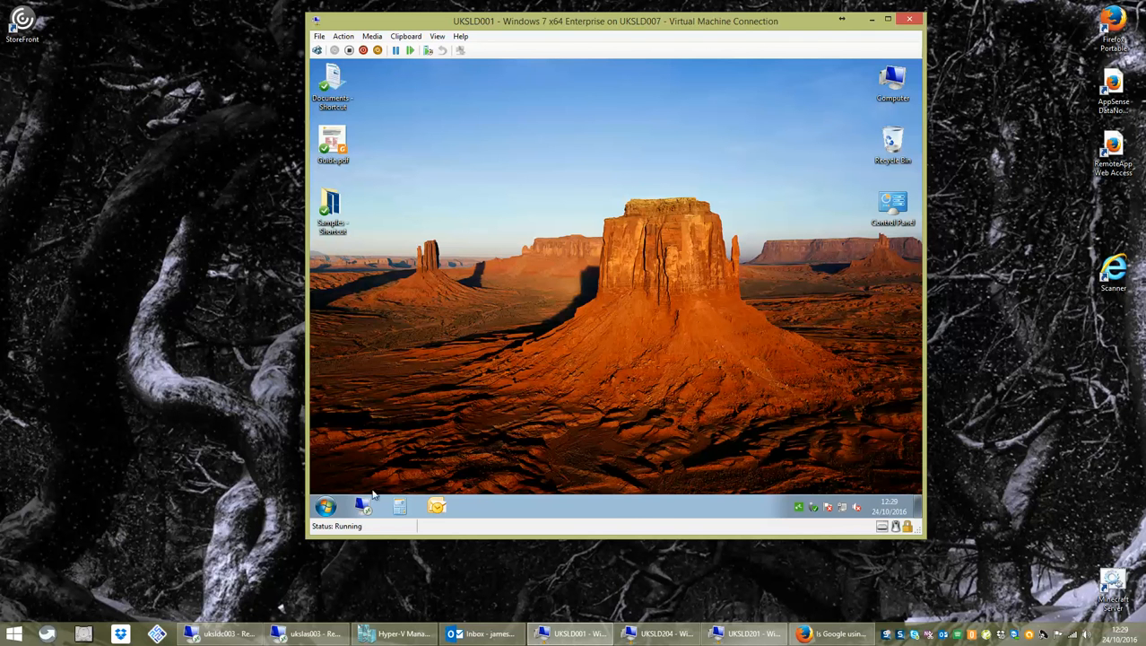
Log off UKSLD001 from the VM's Start menu.
left_click(327, 505)
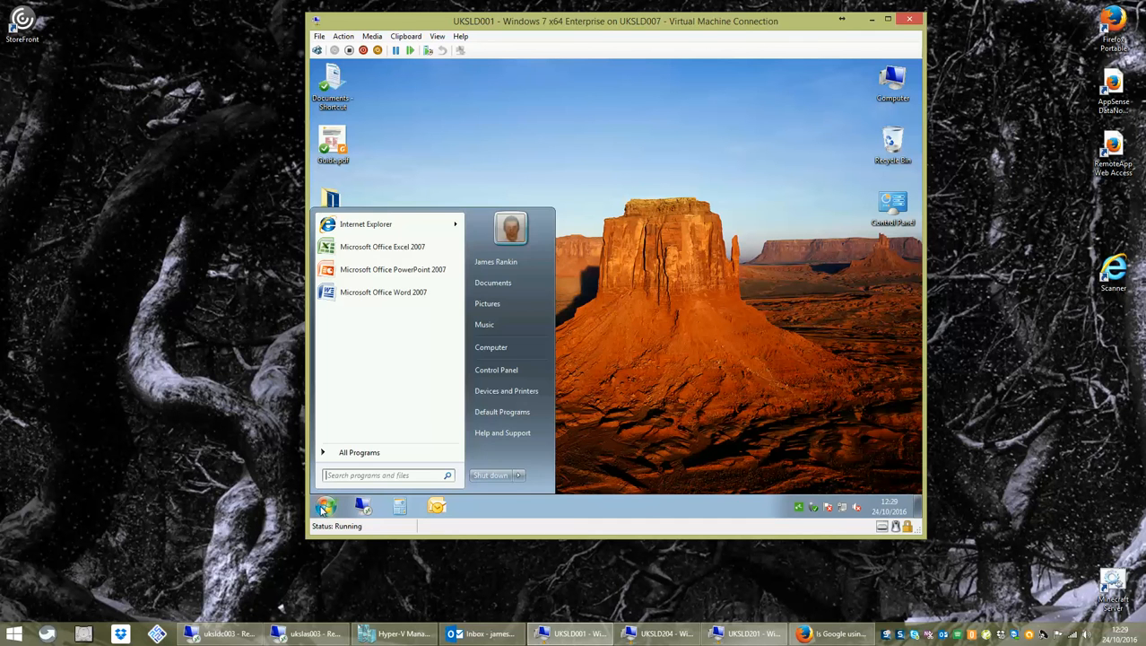
left_click(524, 474)
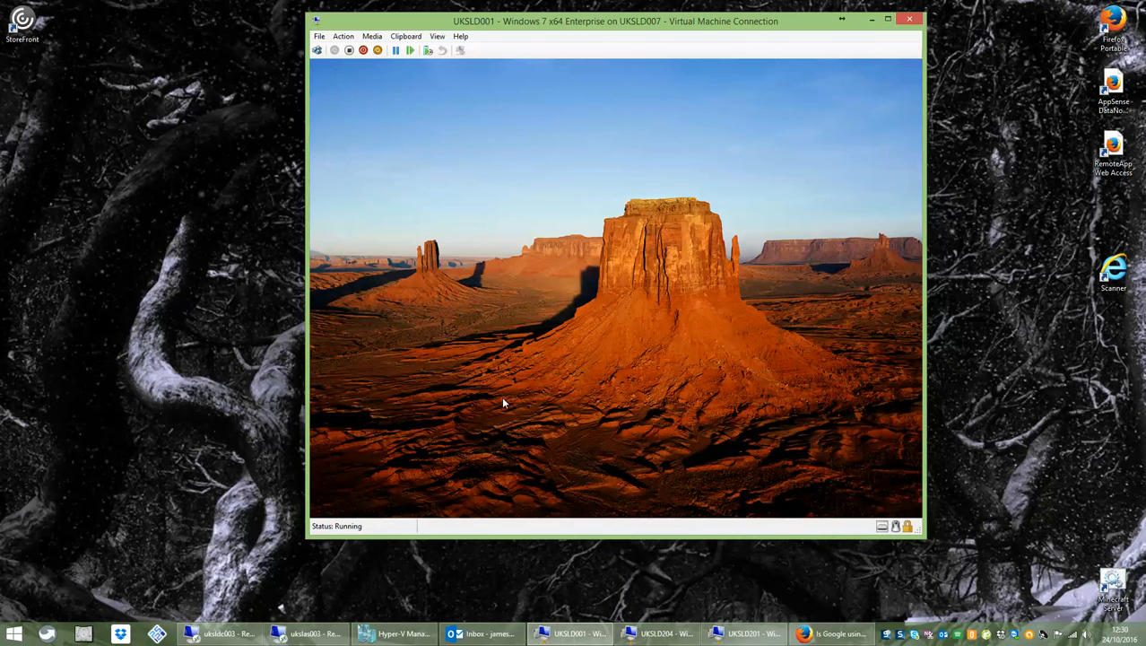
mouse_move(645, 322)
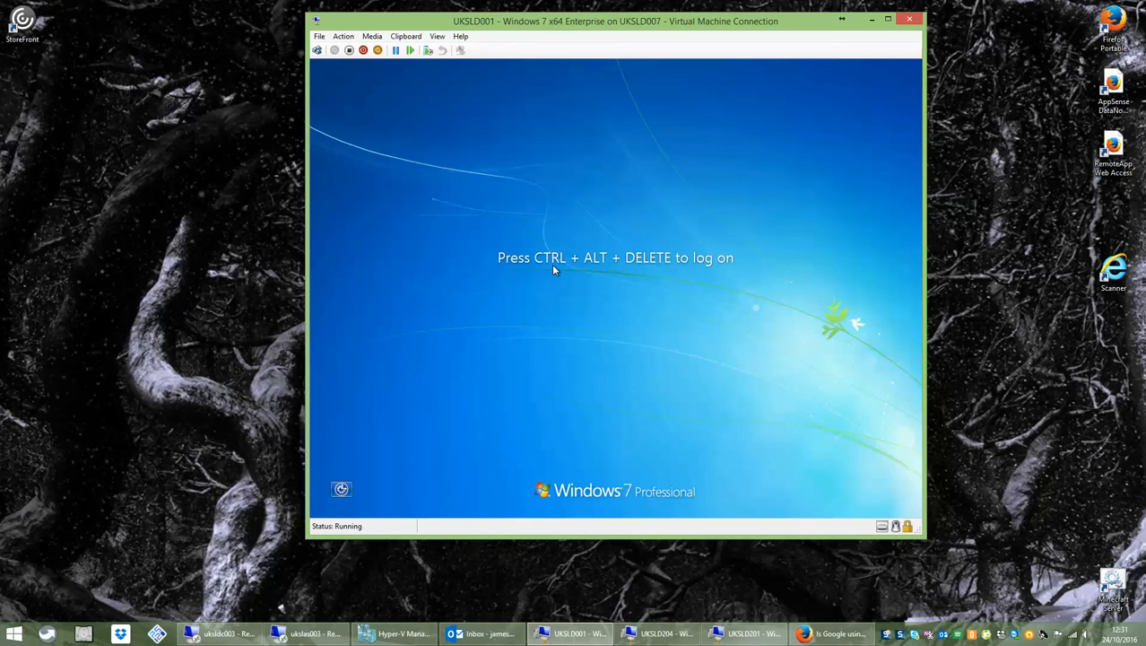
mouse_move(421, 531)
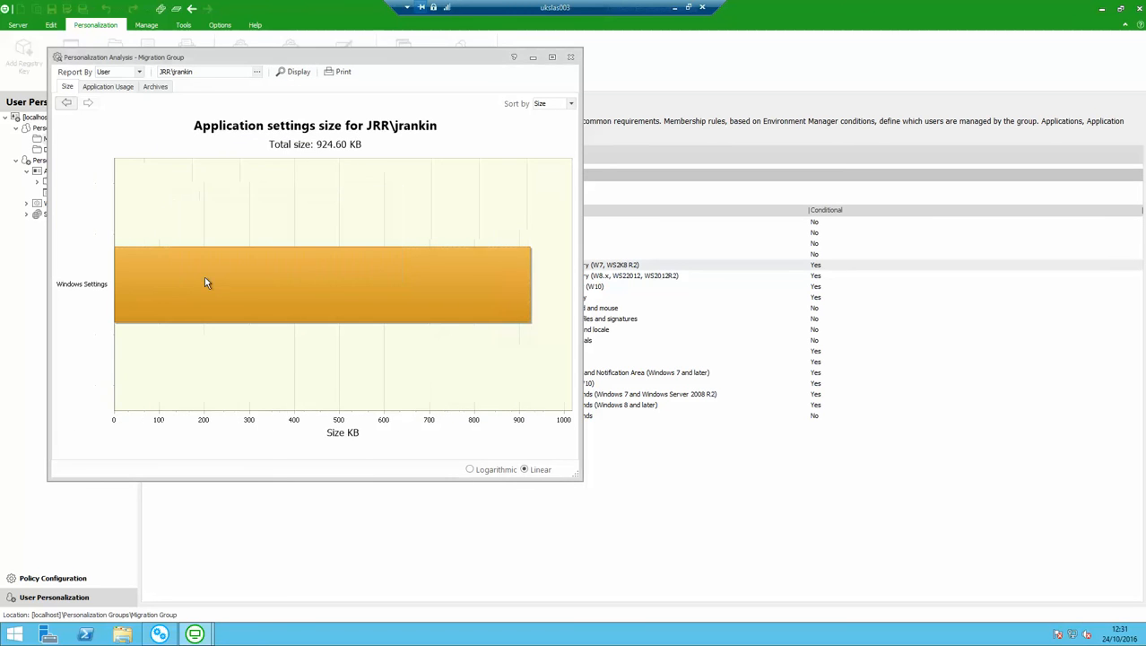
Split the 924.60 KB of Windows Settings by group, Windows Desktop largest.
left_click(206, 283)
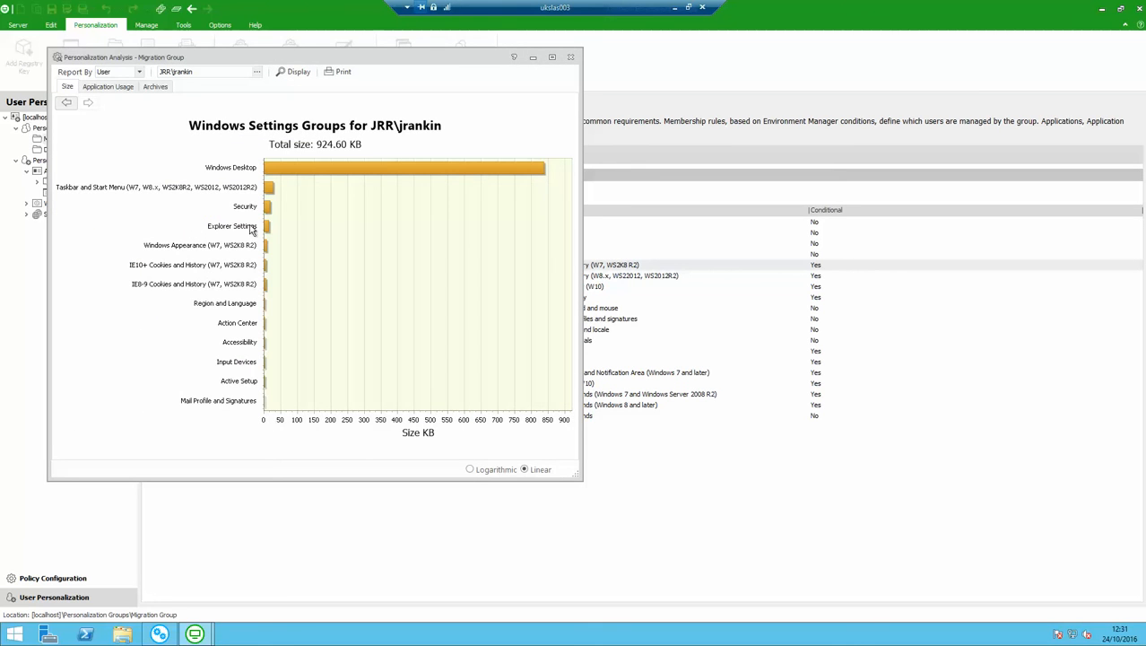
mouse_move(315, 295)
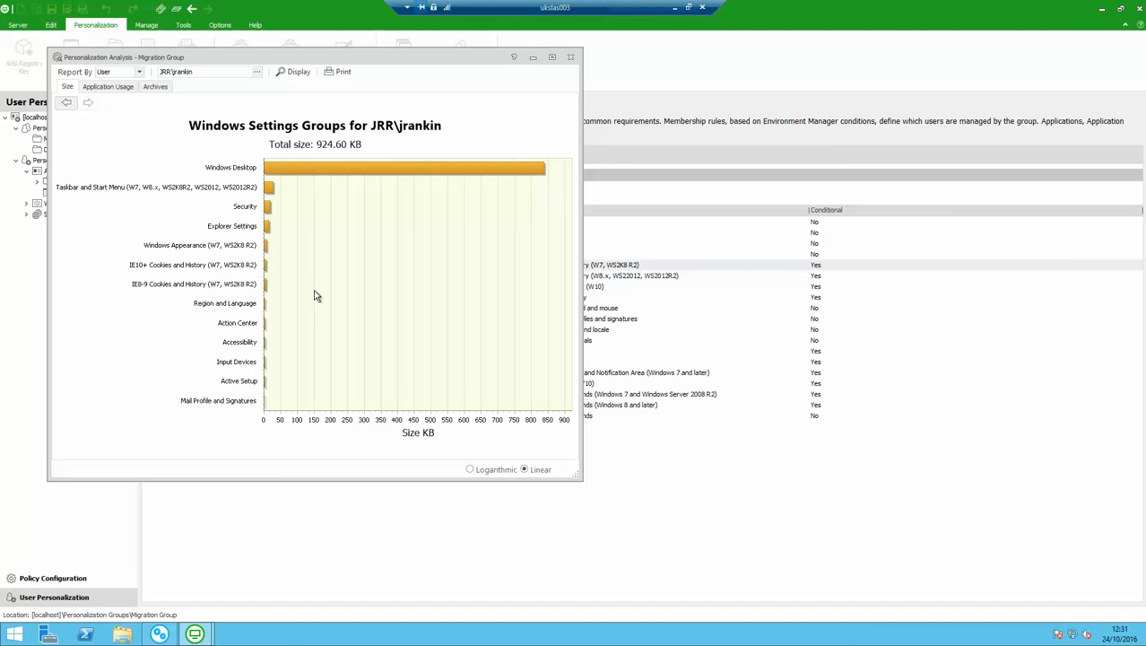
mouse_move(337, 244)
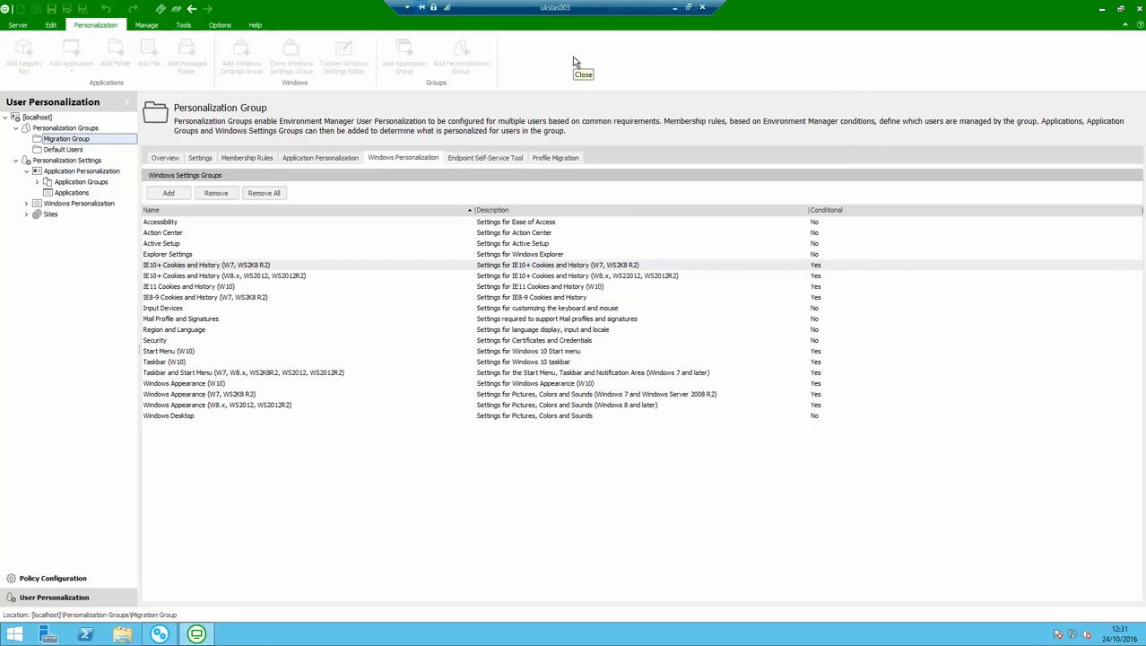
mouse_move(635, 32)
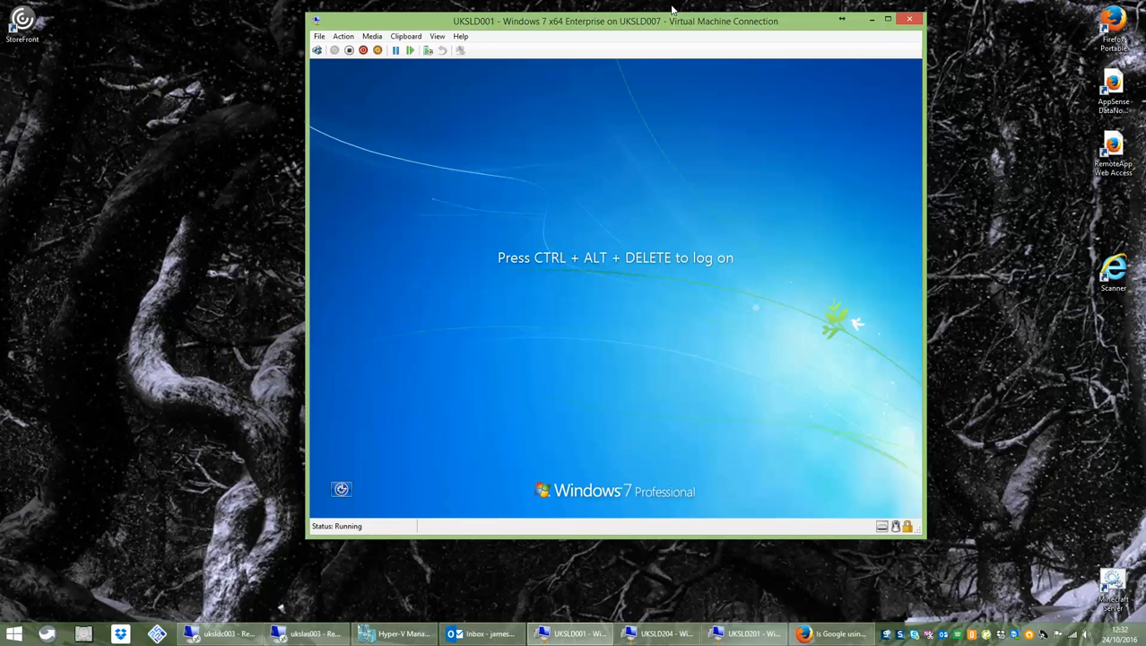
mouse_move(372, 51)
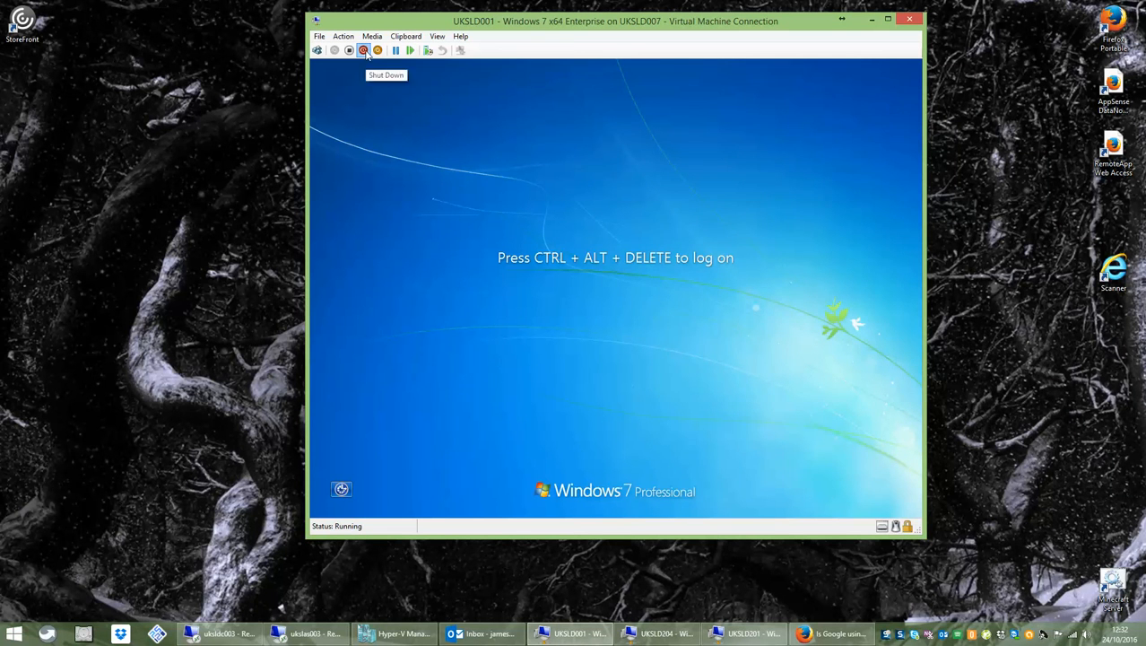
Shut down UKSLD001 with the VM Connection's Shut Down toolbar button.
left_click(363, 51)
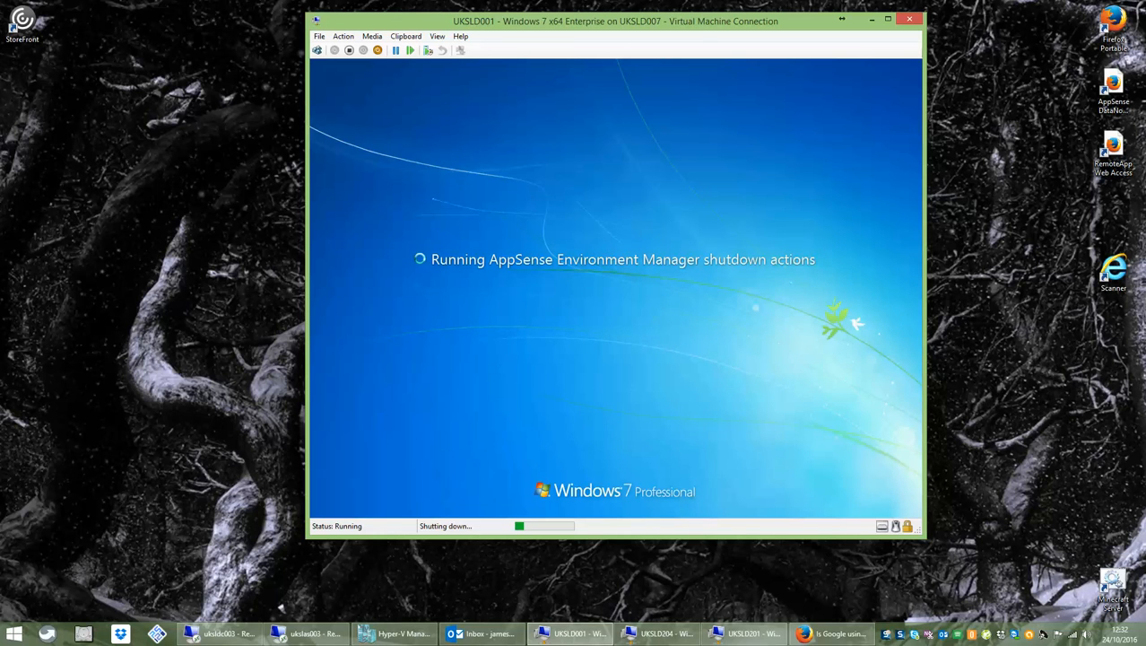
mouse_move(751, 631)
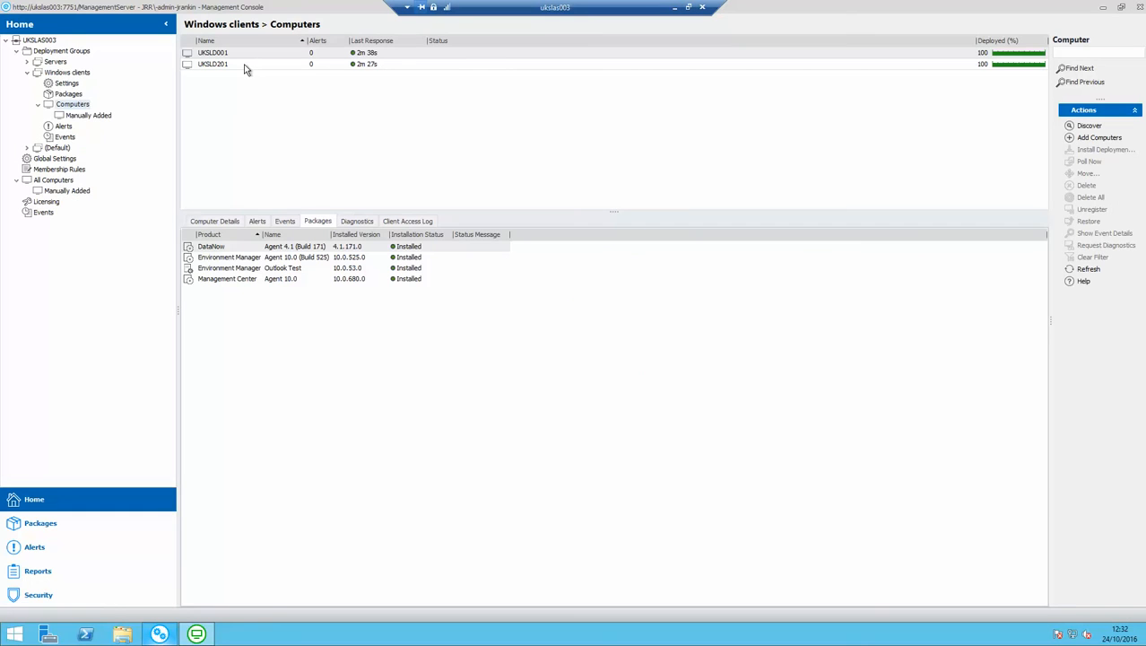
mouse_move(261, 67)
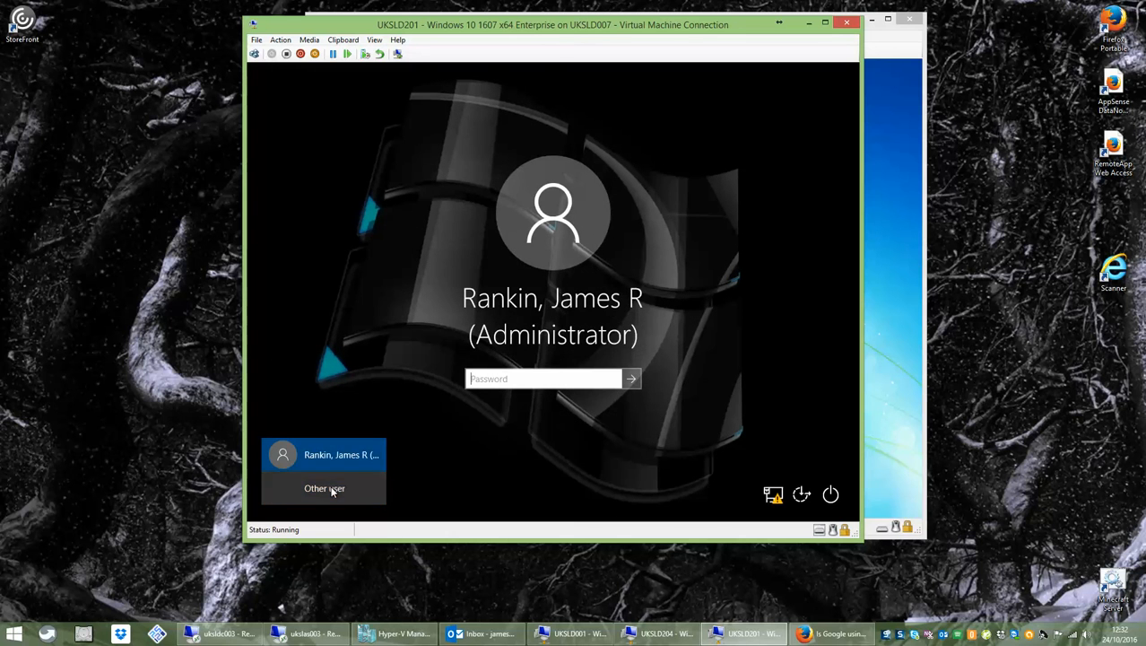
left_click(324, 487)
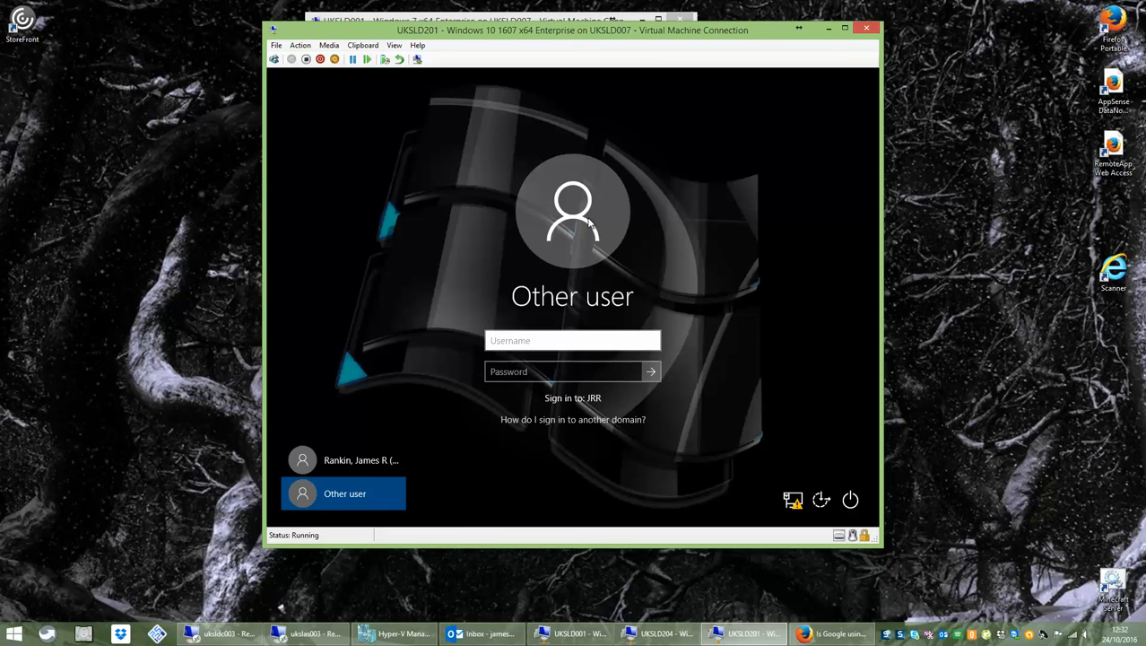
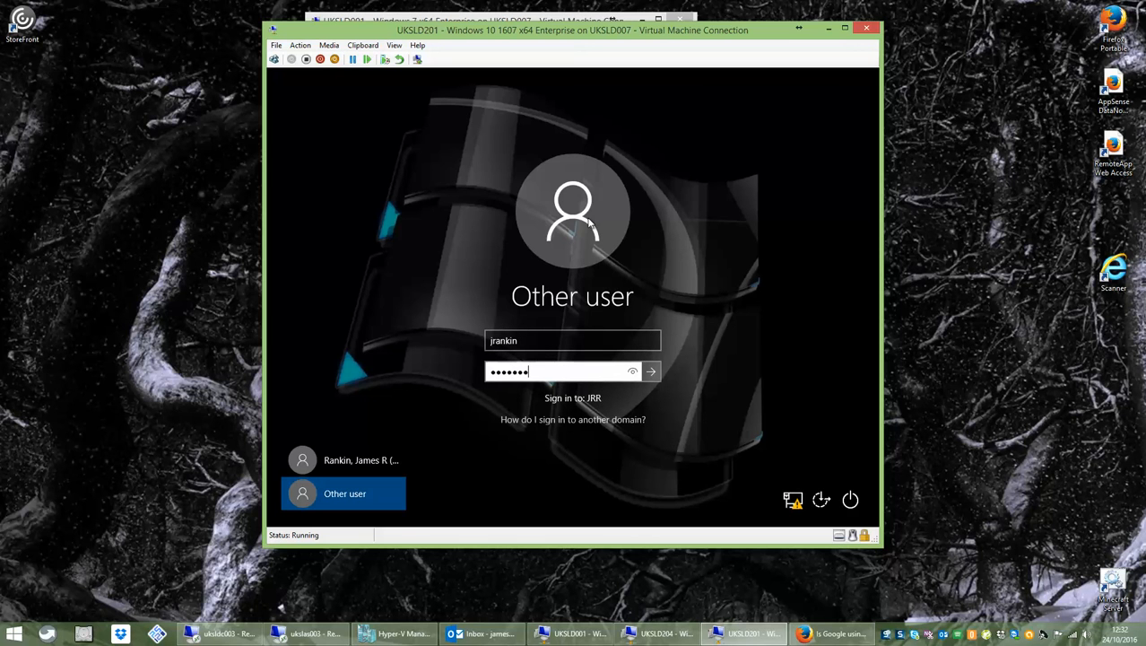
type("••••")
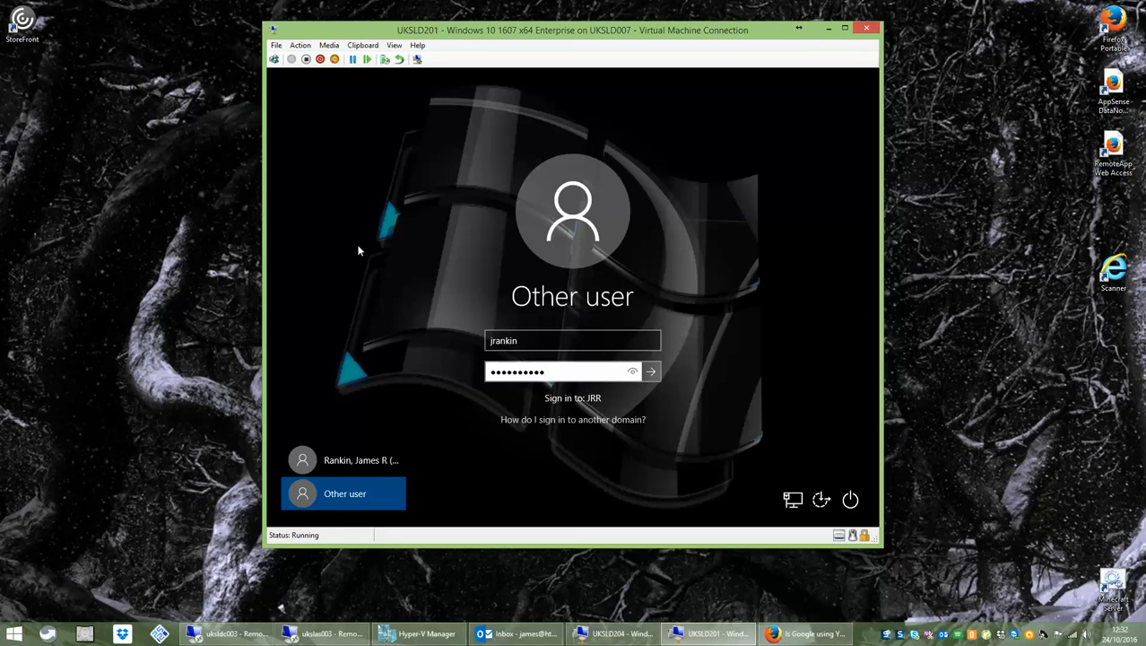
left_click(649, 371)
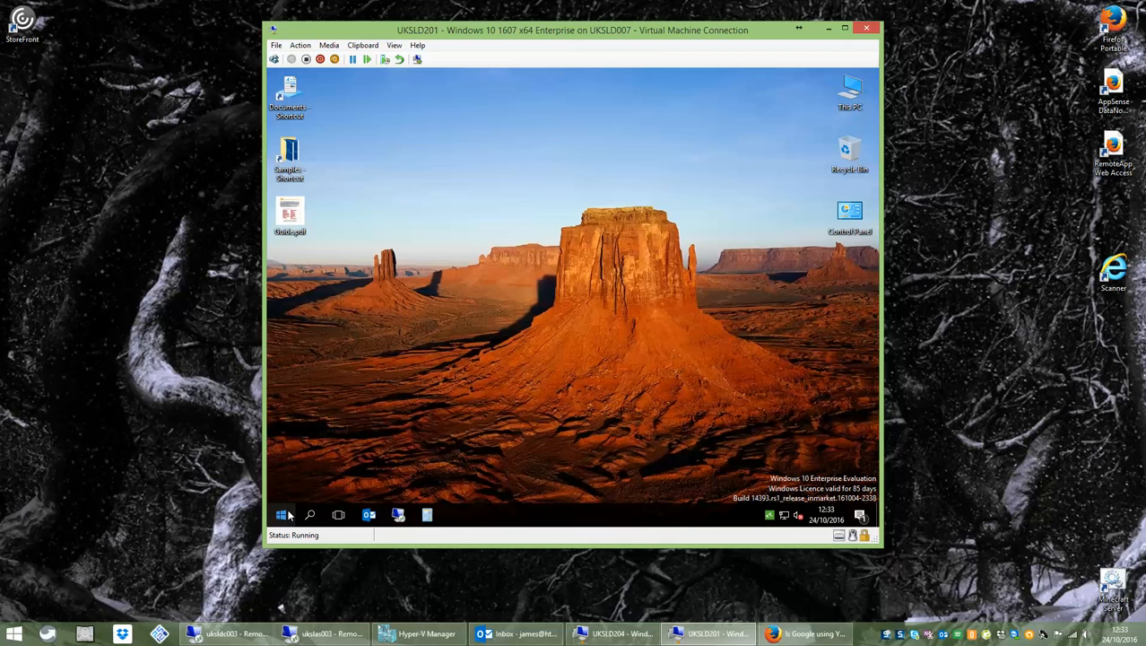
Open the Samples shortcut on UKSLD201's desktop, showing 15 sample PDFs.
left_click(282, 514)
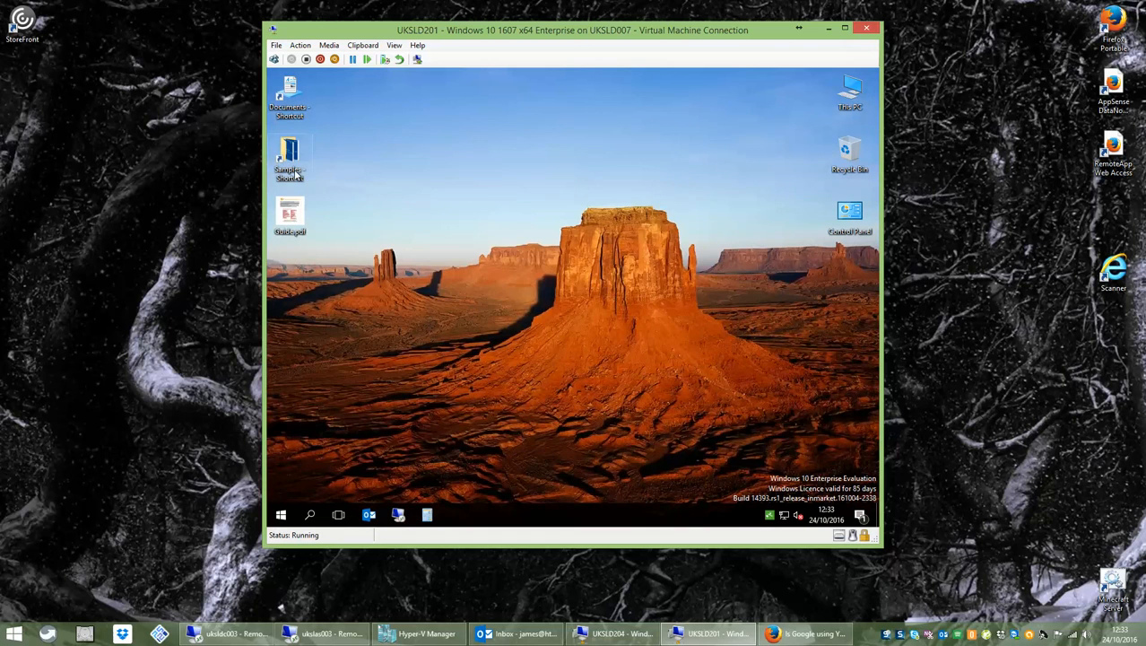
double_click(289, 152)
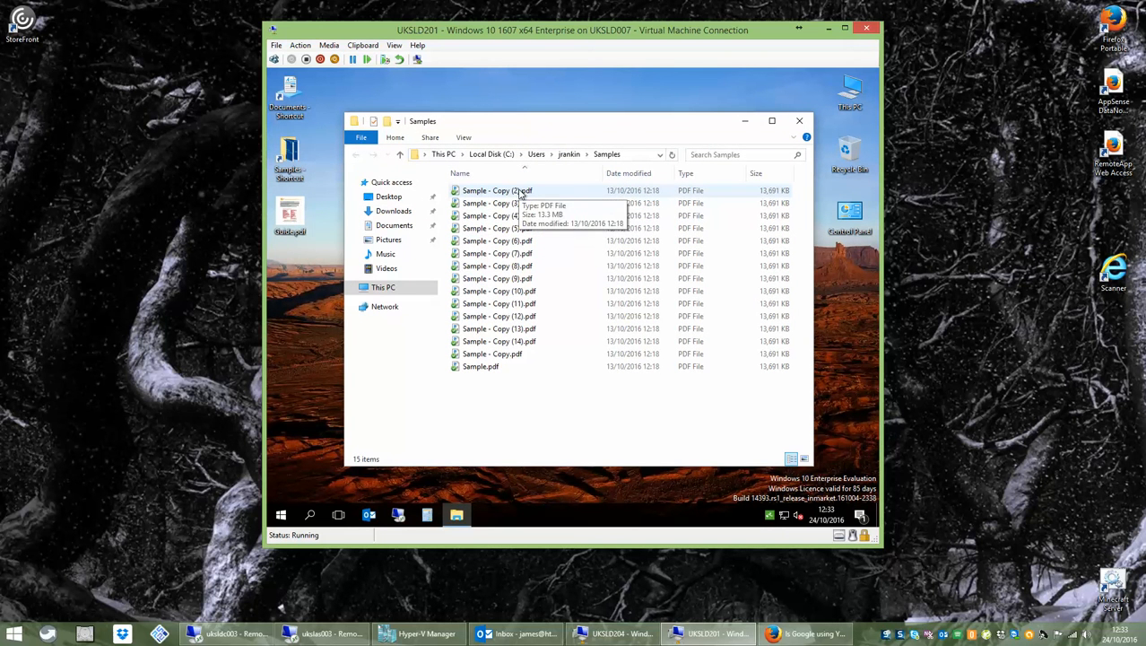
mouse_move(657, 113)
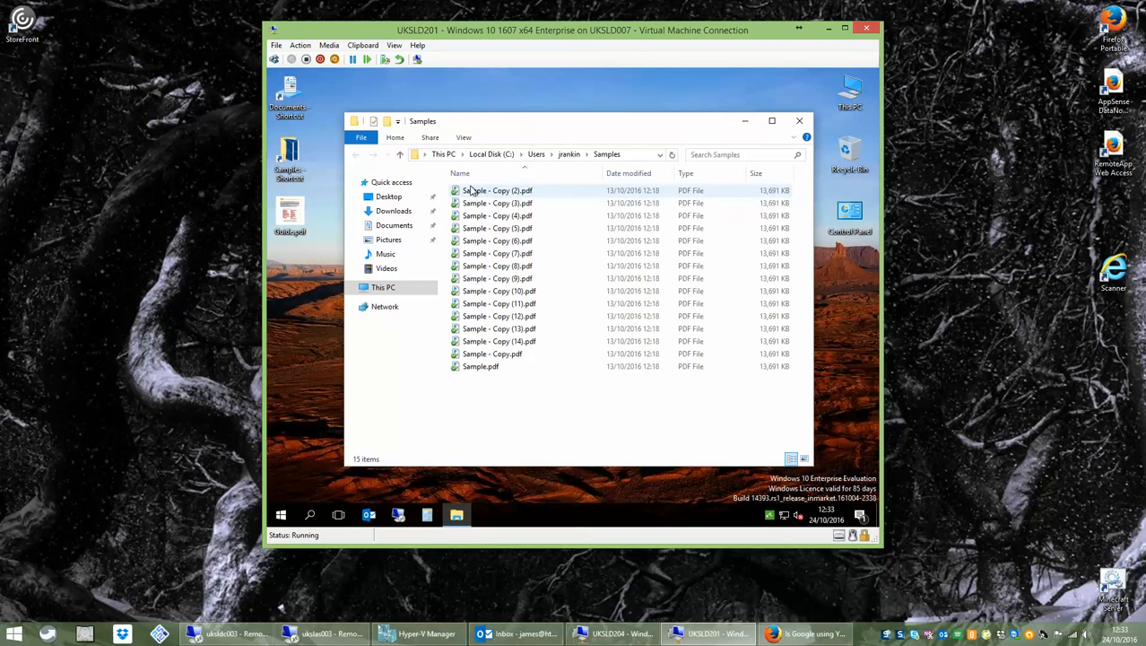
Set Foxit Reader as the always-used app for .pdf files on UKSLD201.
right_click(475, 190)
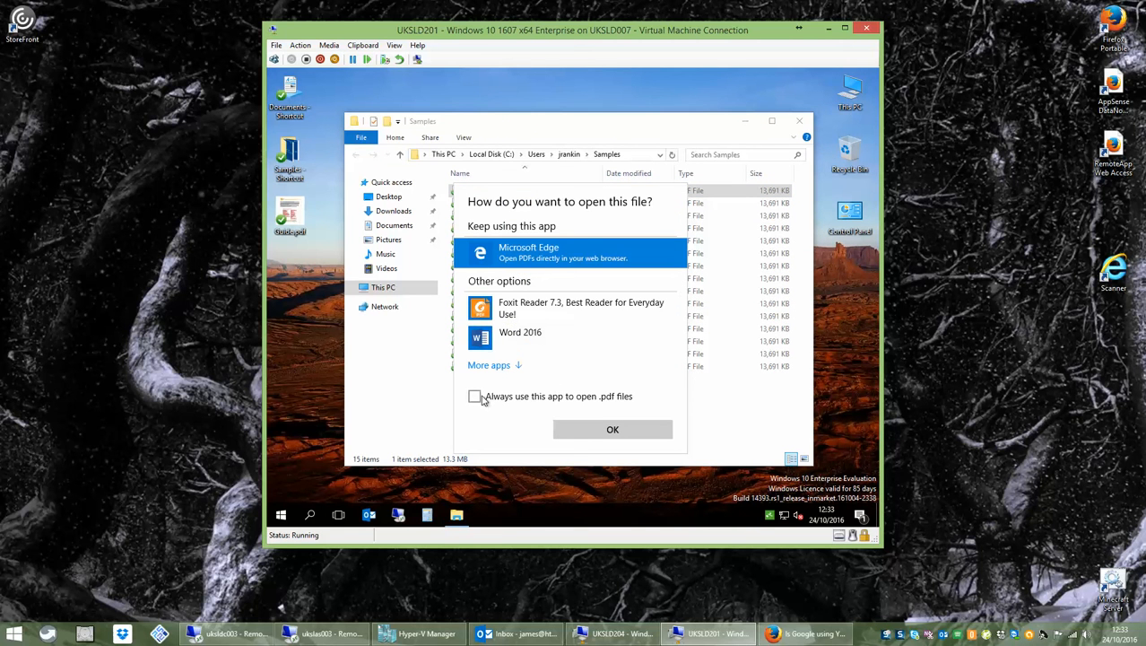
left_click(475, 396)
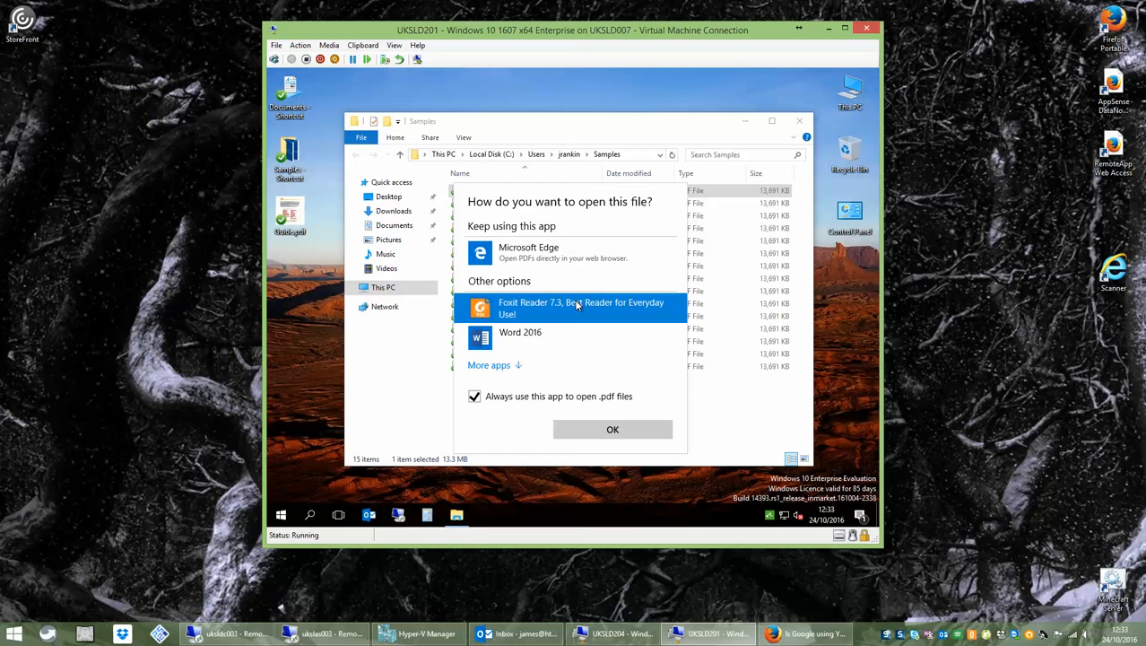
left_click(612, 429)
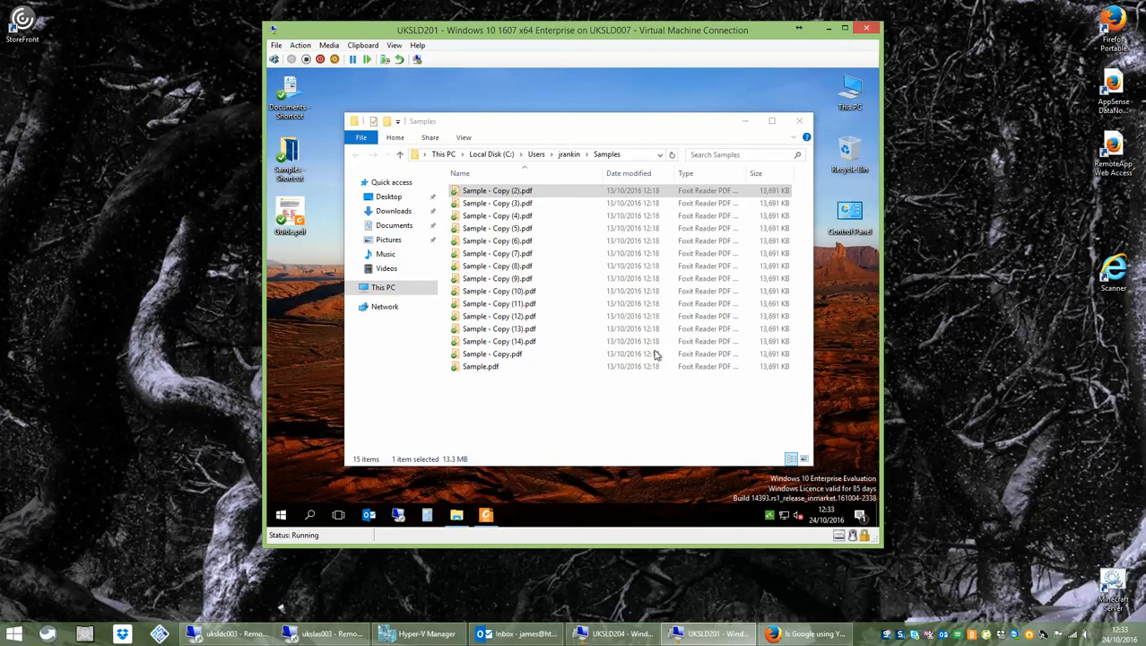
double_click(493, 190)
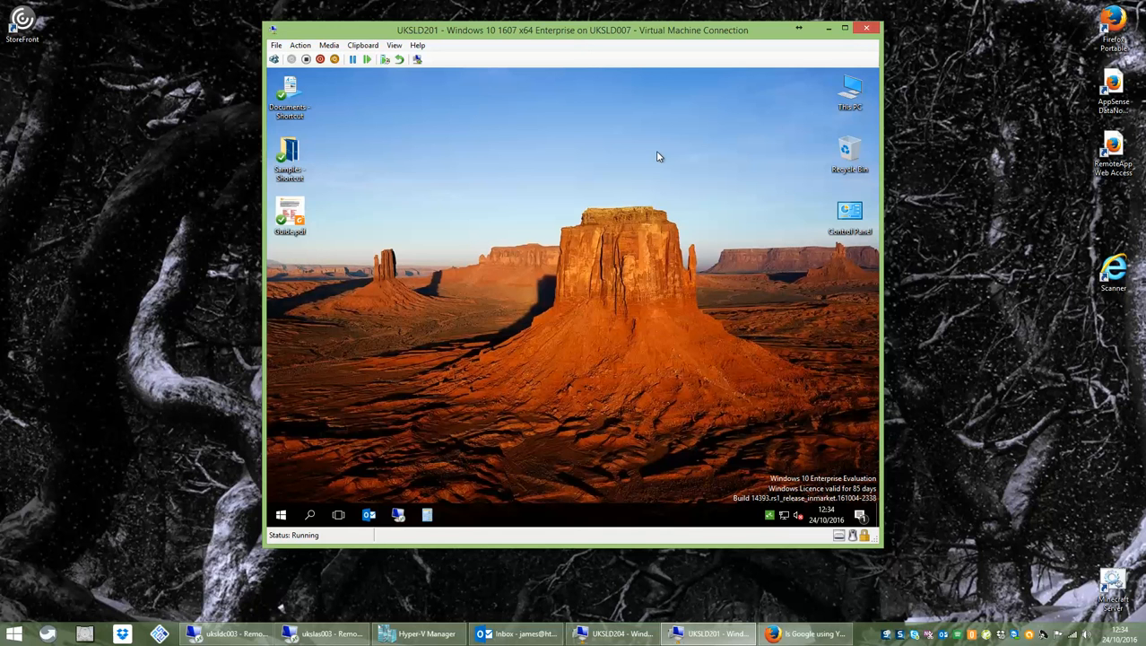
mouse_move(621, 510)
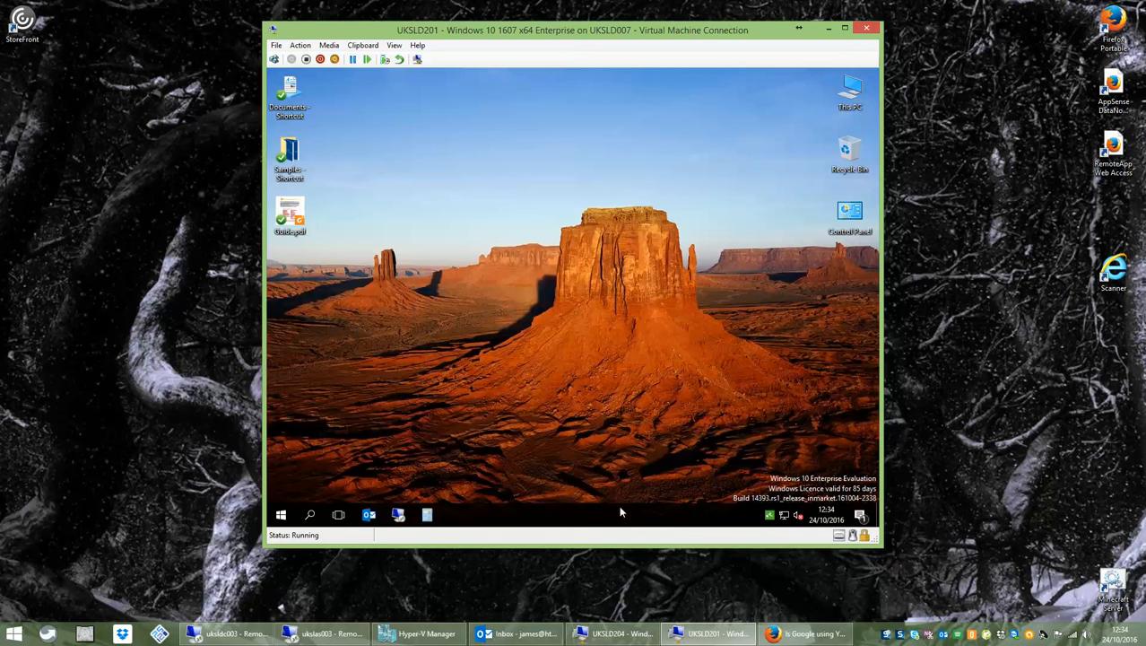
Launch Excel 2016, dismiss What's New, and open blank workbook Book1.
left_click(281, 515)
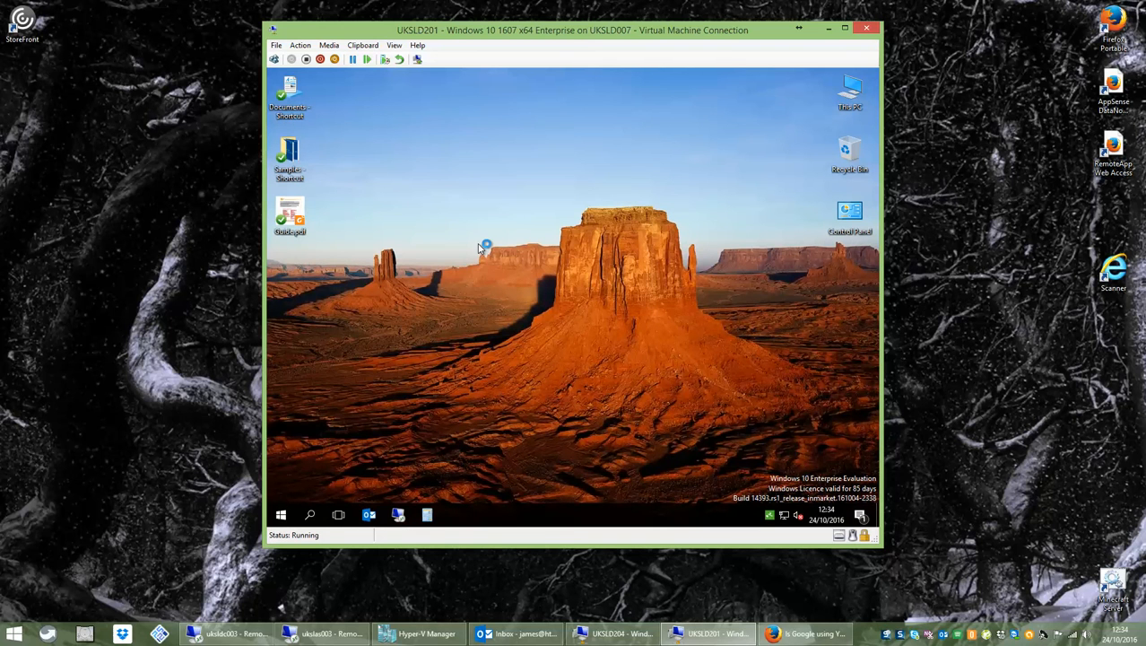
double_click(290, 211)
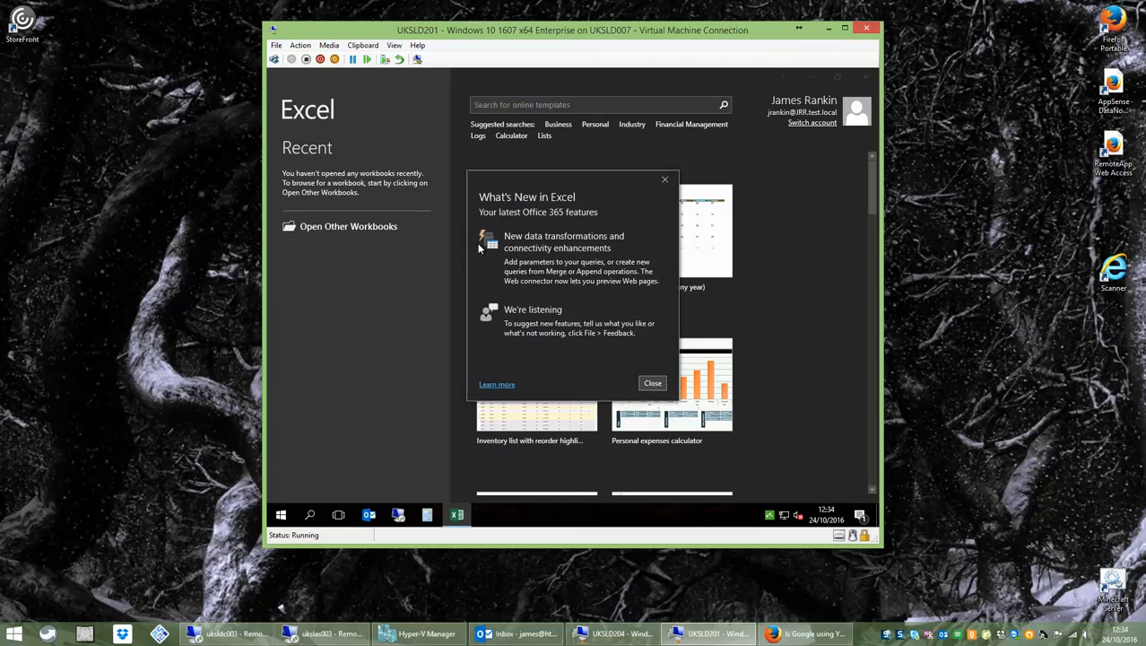
left_click(652, 383)
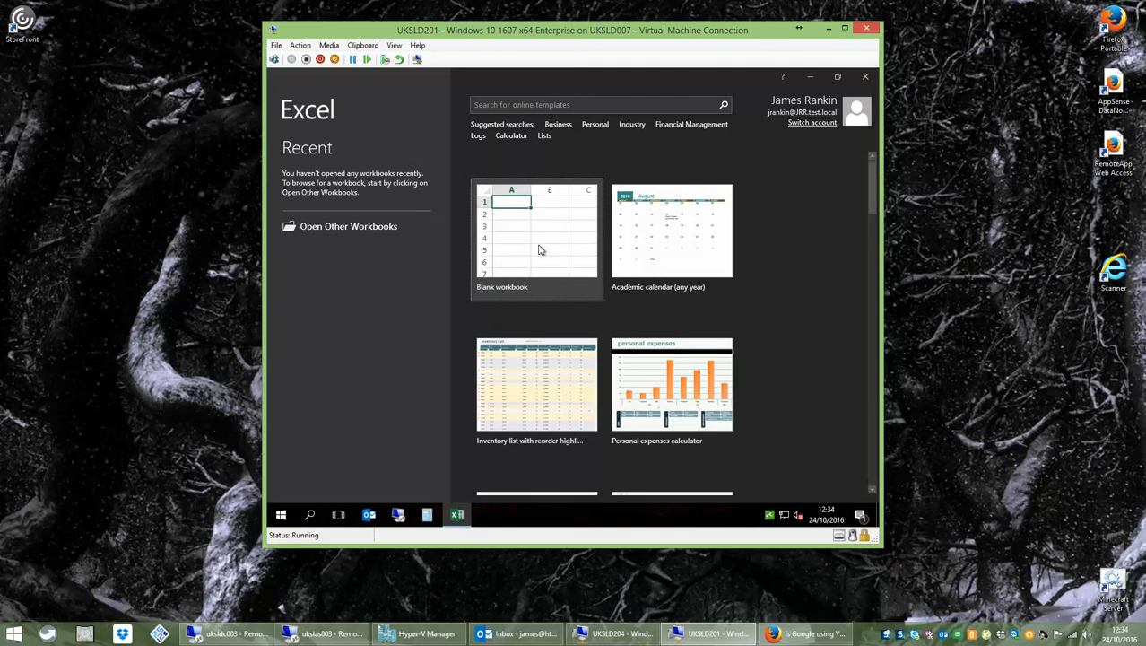
left_click(536, 238)
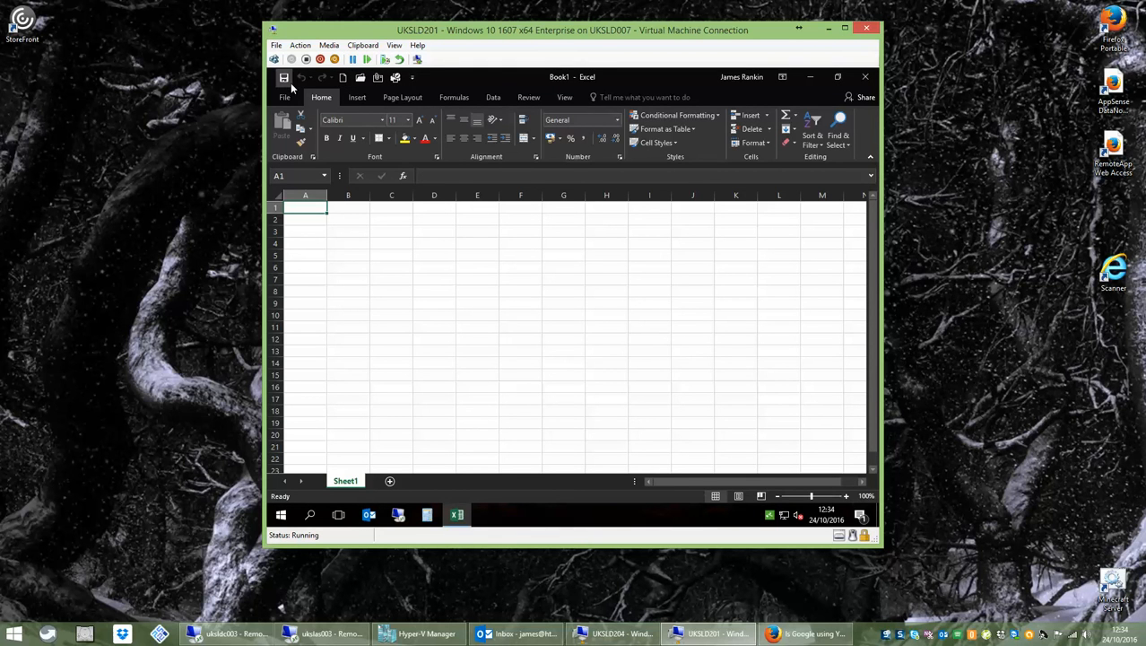
mouse_move(278, 78)
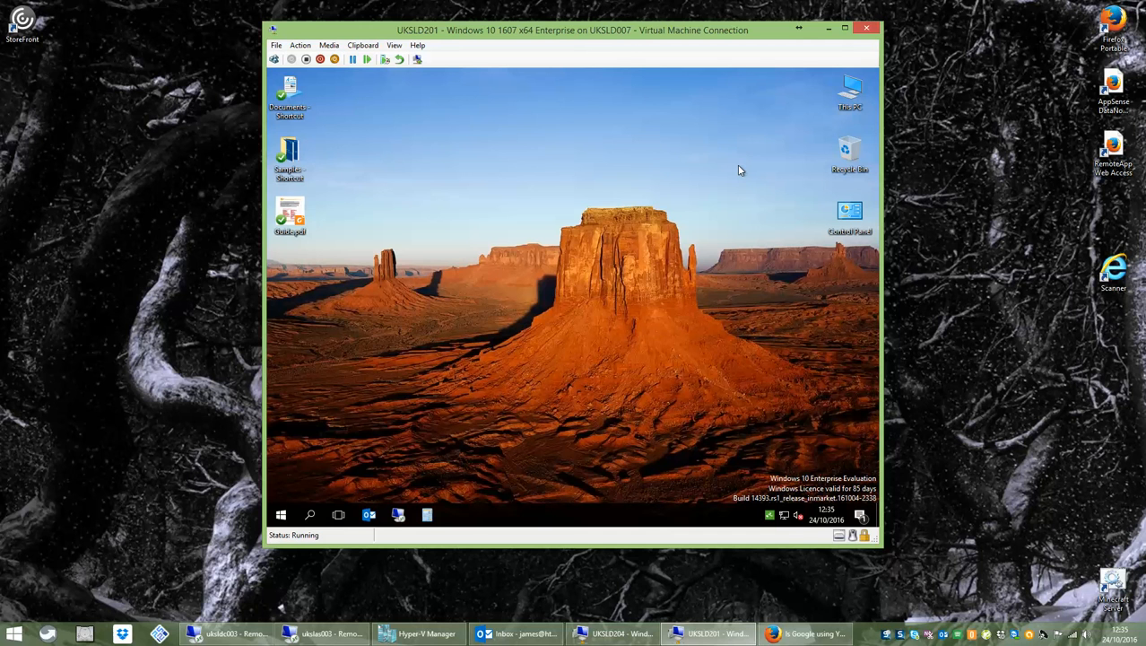
mouse_move(274, 92)
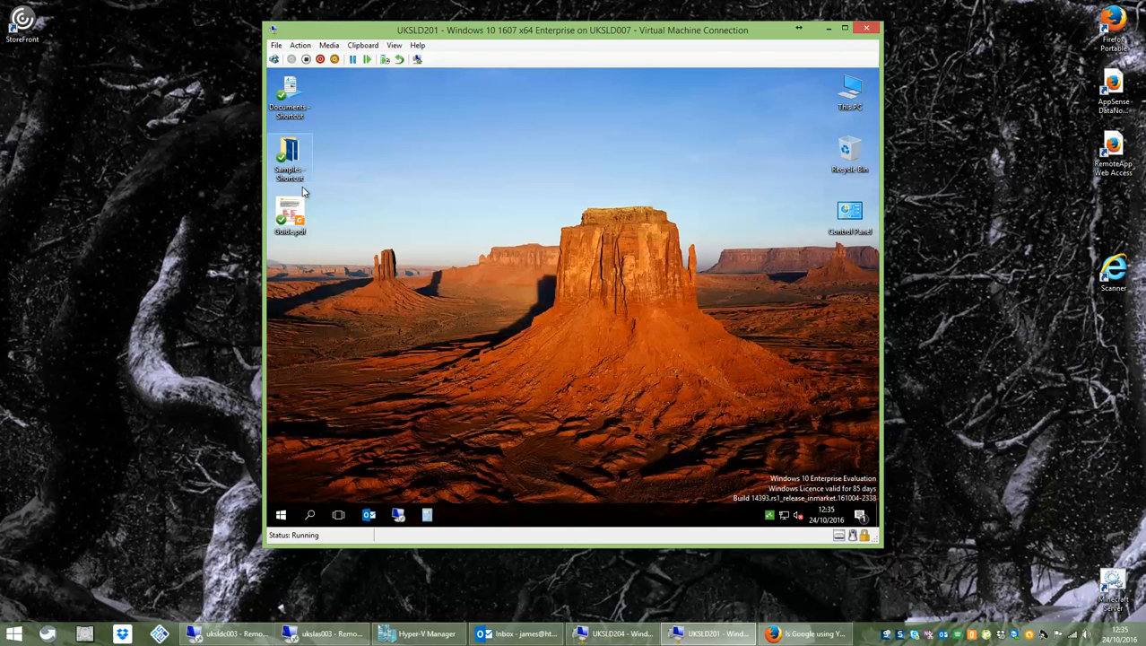
mouse_move(463, 266)
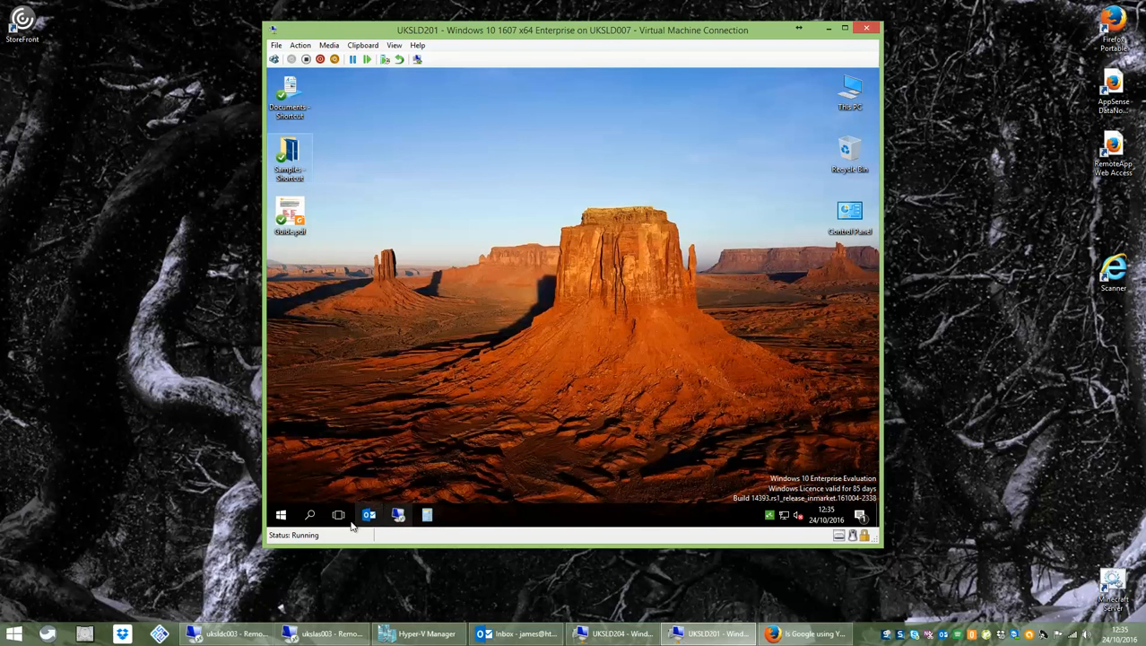
left_click(281, 515)
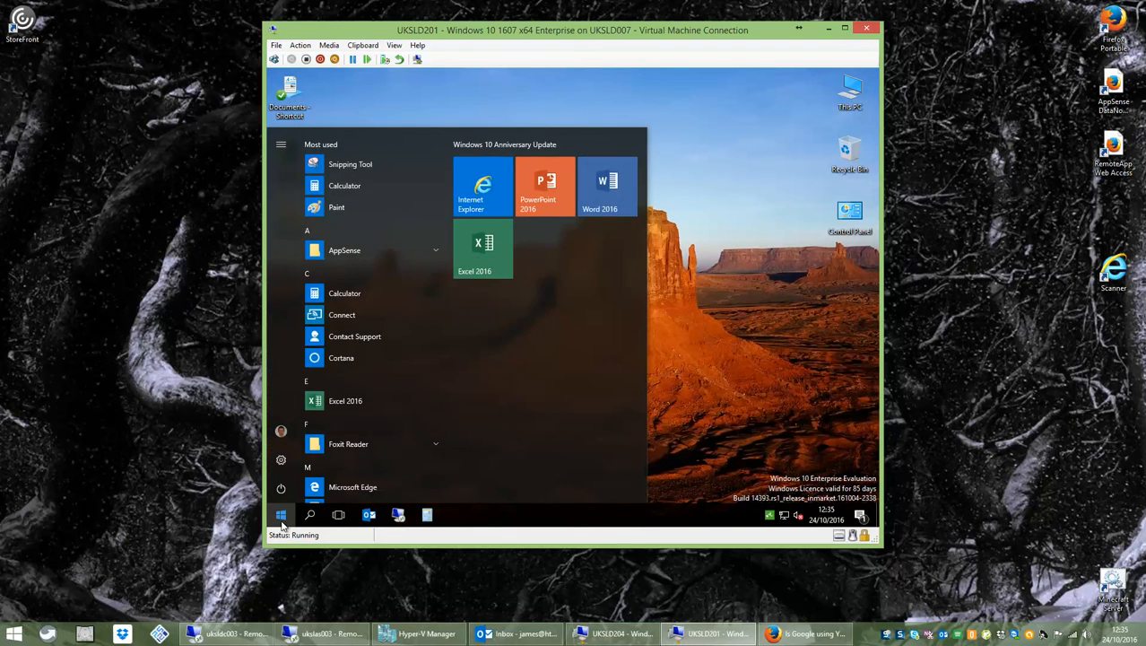
mouse_move(281, 434)
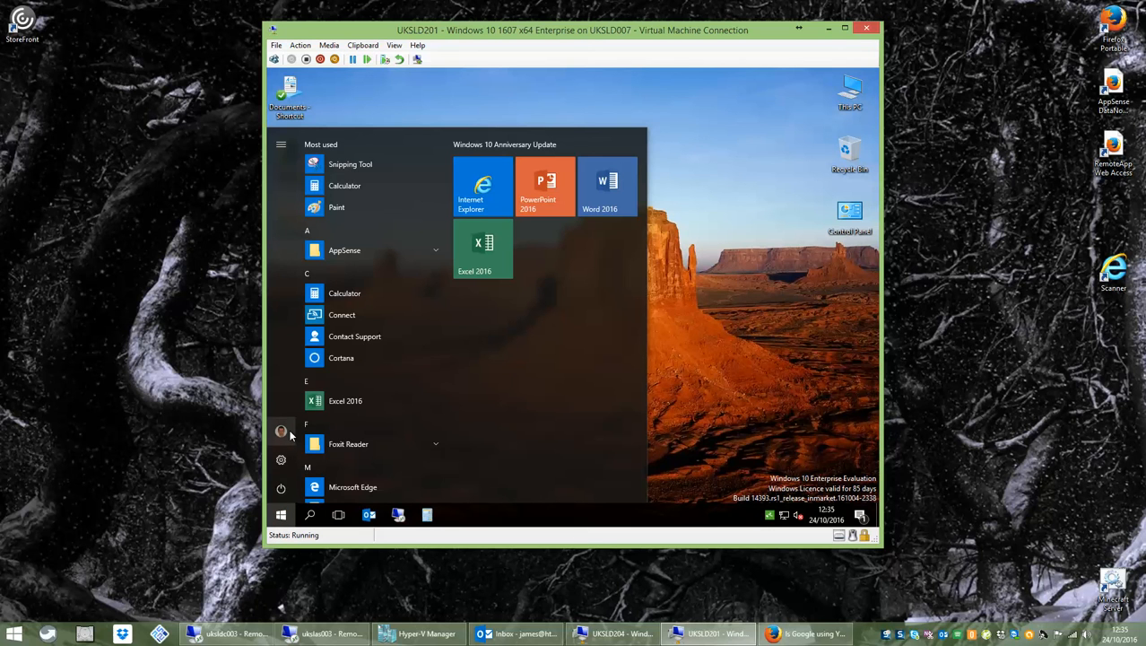
mouse_move(280, 433)
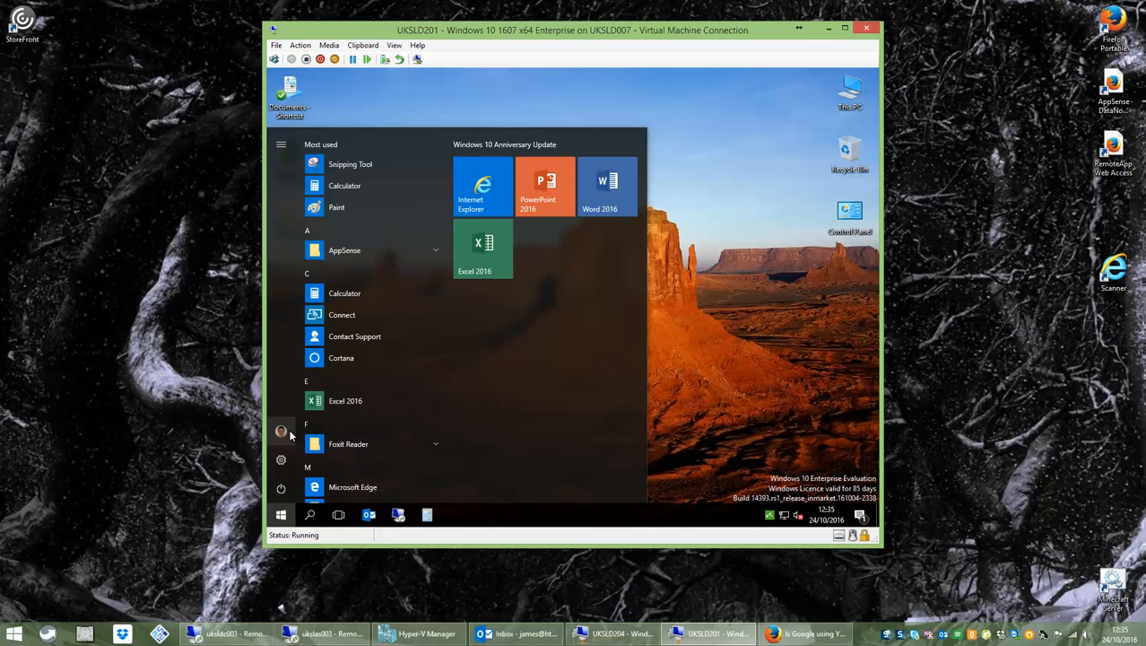
mouse_move(282, 432)
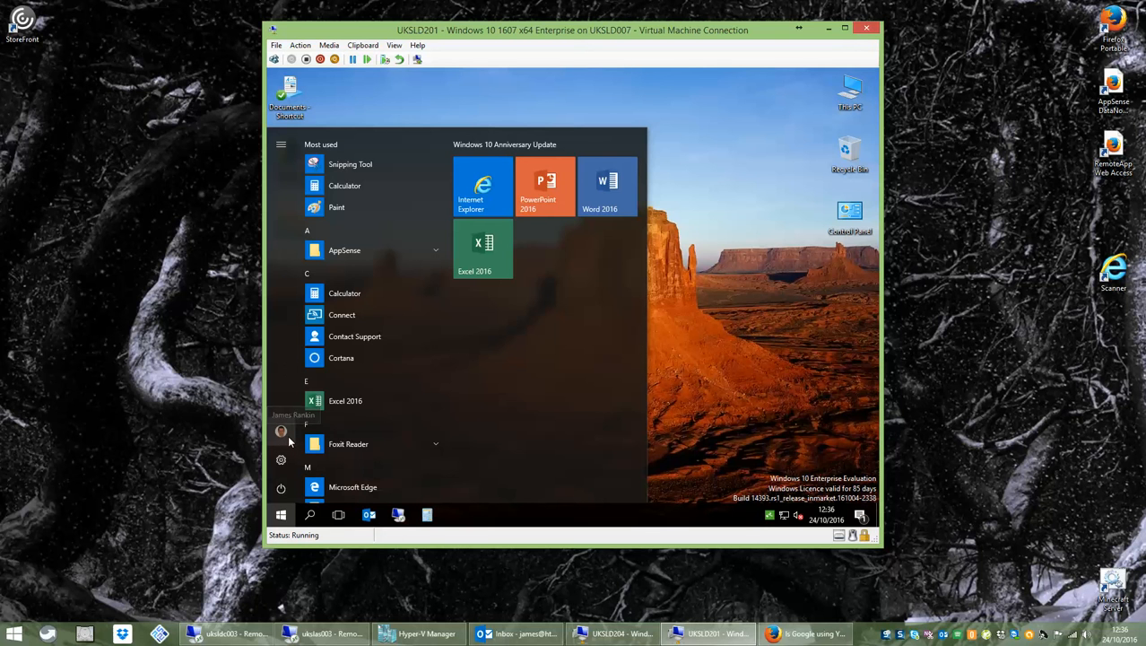
mouse_move(281, 432)
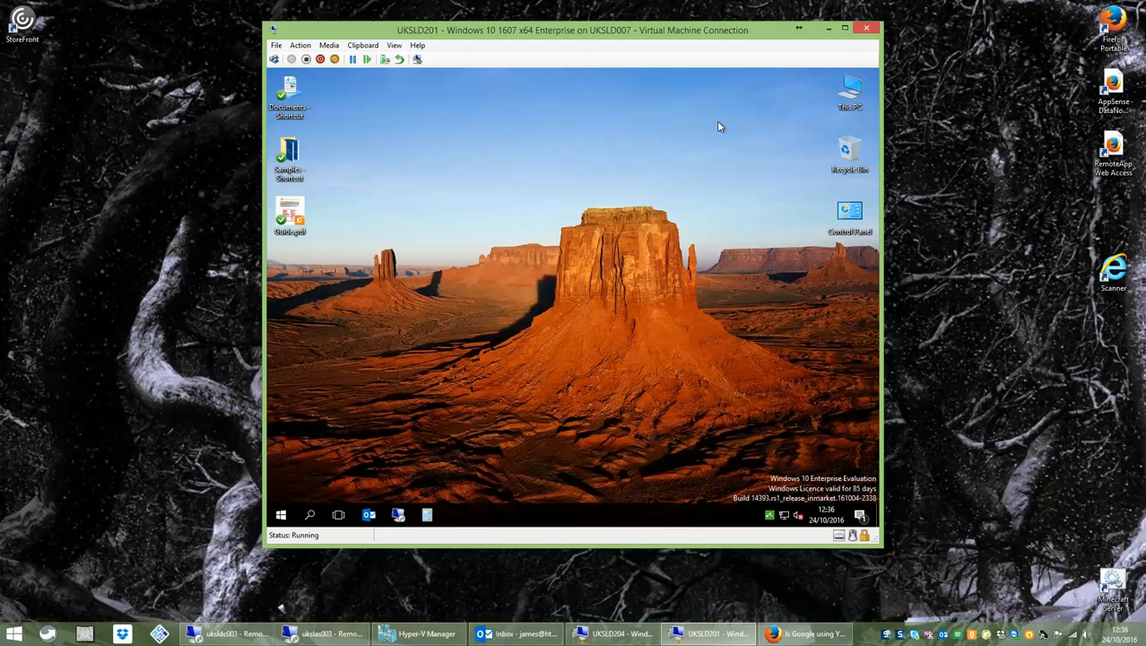
mouse_move(723, 145)
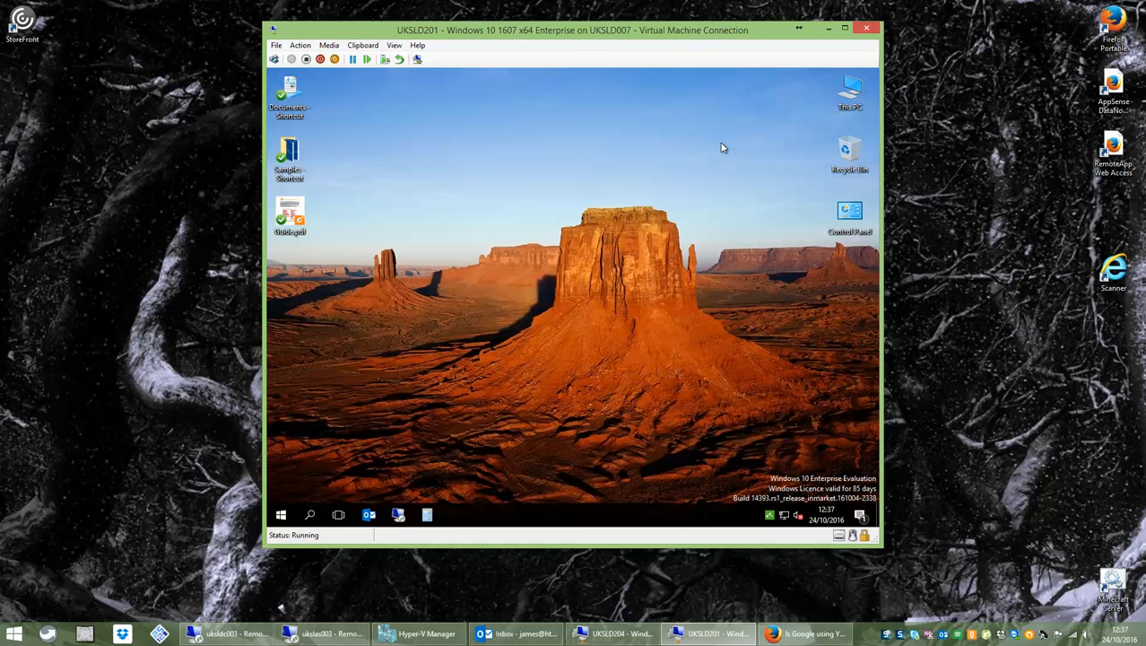
mouse_move(1120, 118)
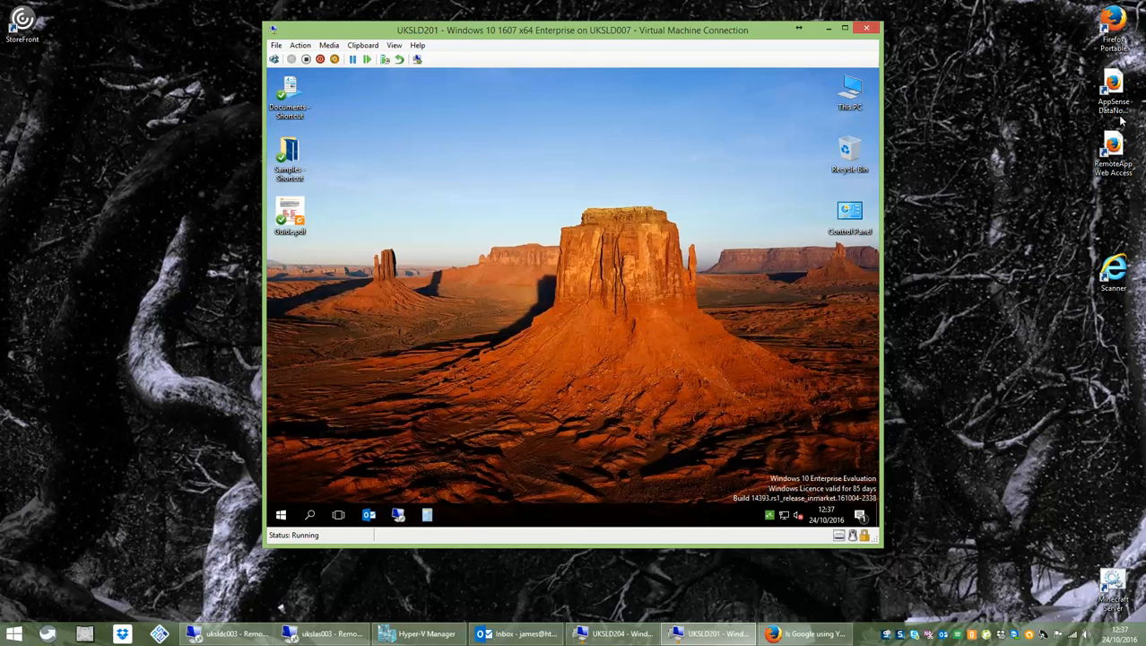